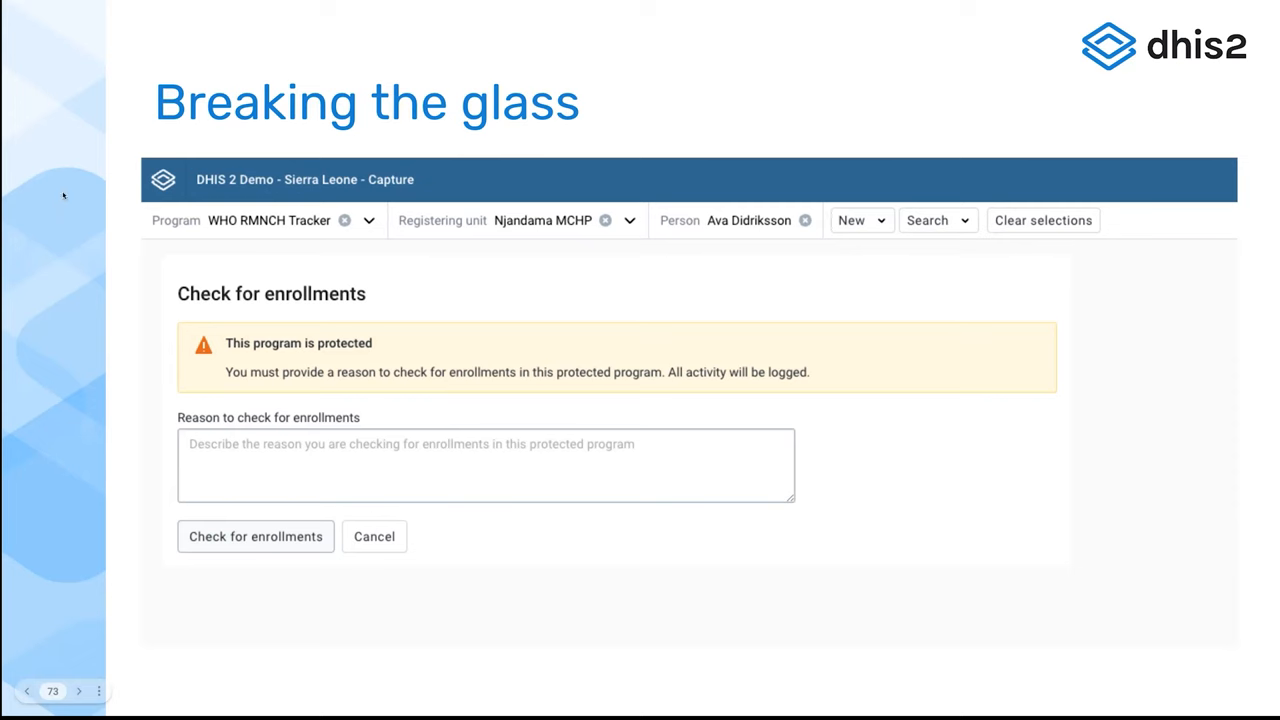
mouse_move(14, 130)
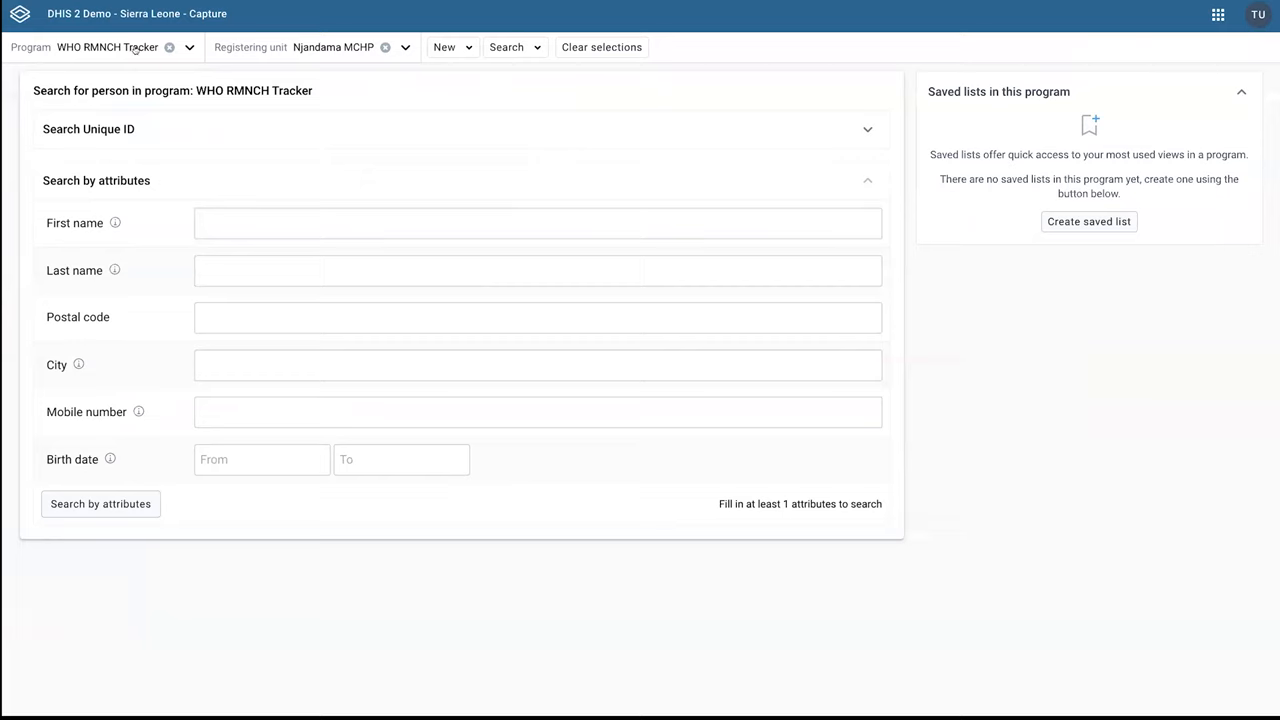
mouse_move(220, 58)
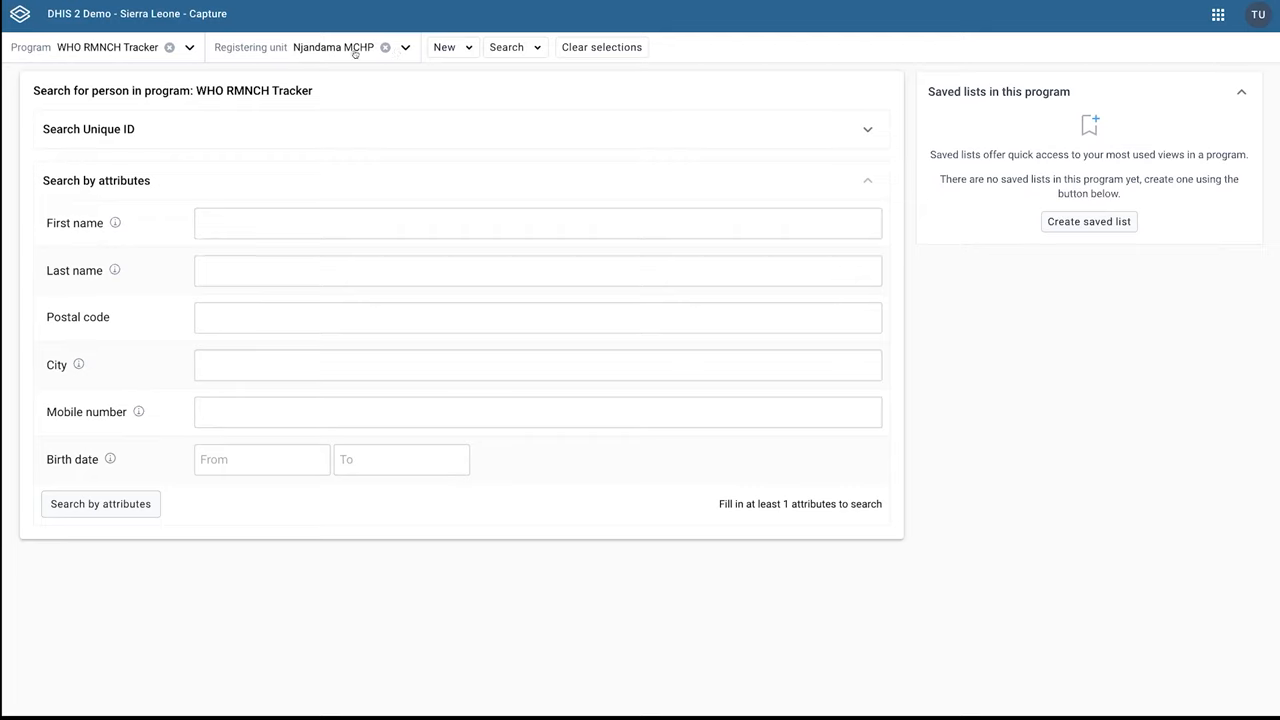
mouse_move(412, 52)
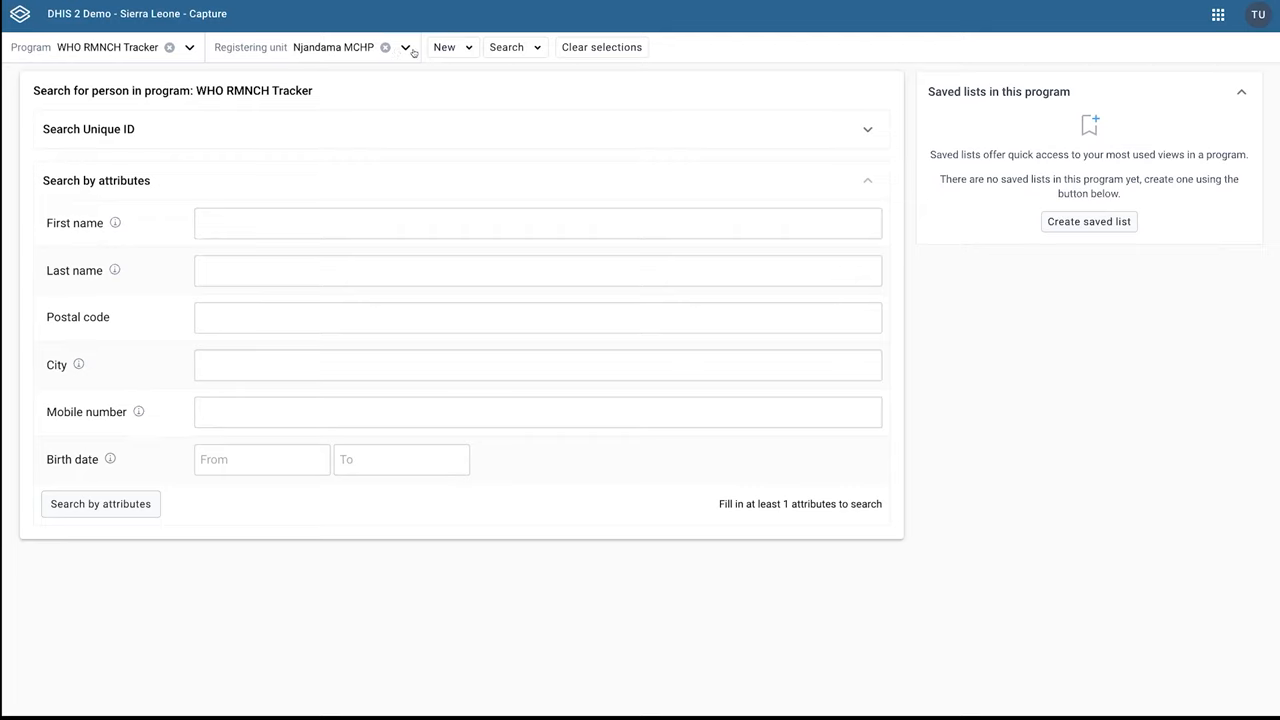
Enter first name 'av' and last name 'diddr' in the WHO RMNCH Tracker search, fixing a typo.
left_click(404, 48)
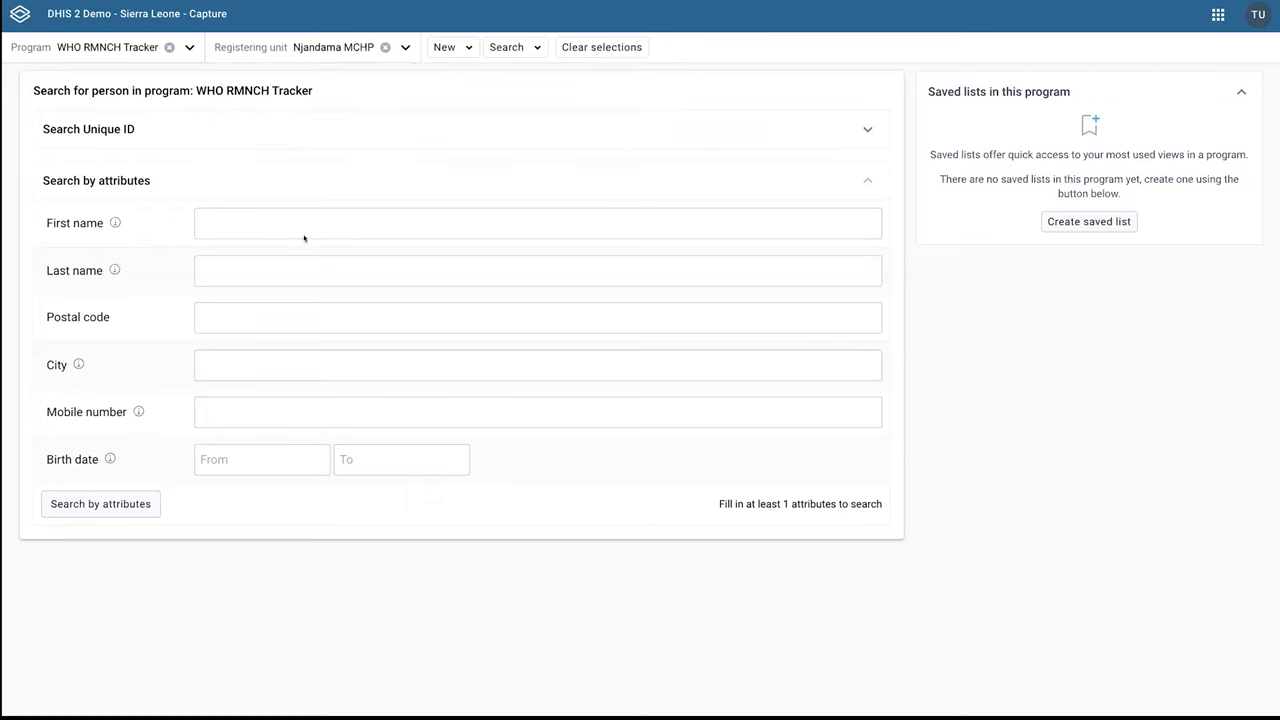
left_click(538, 224)
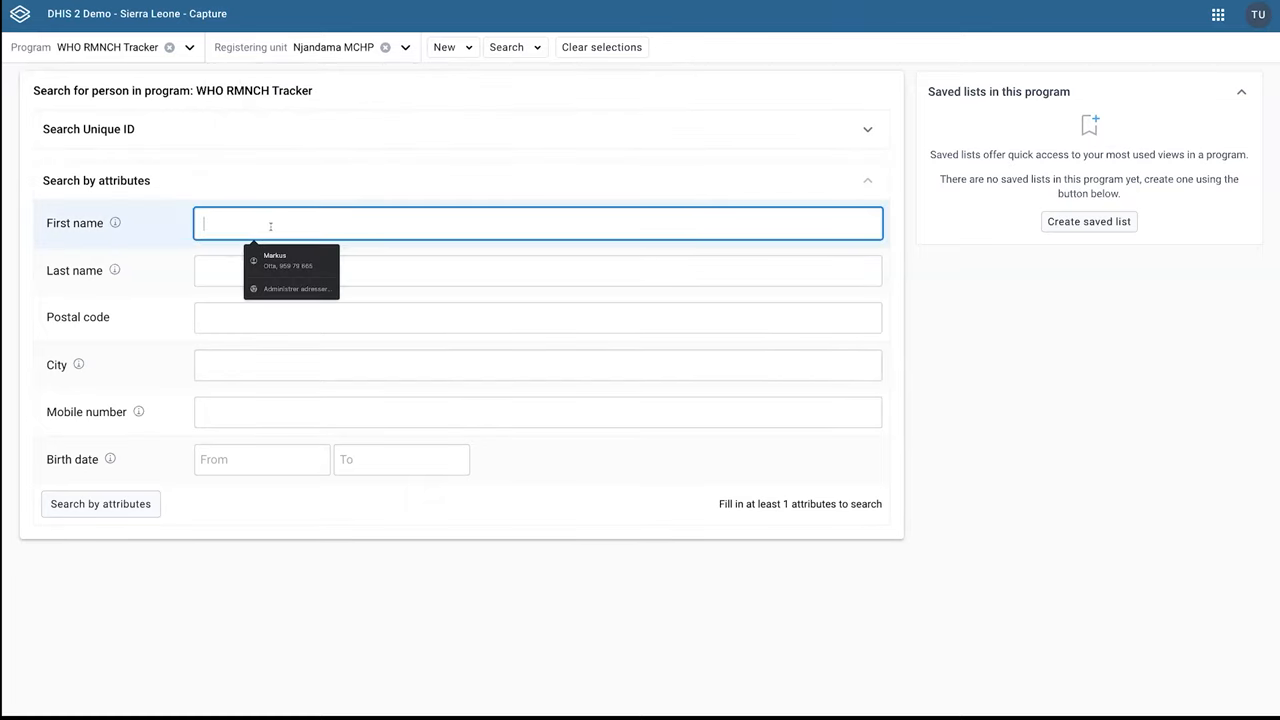
type("av")
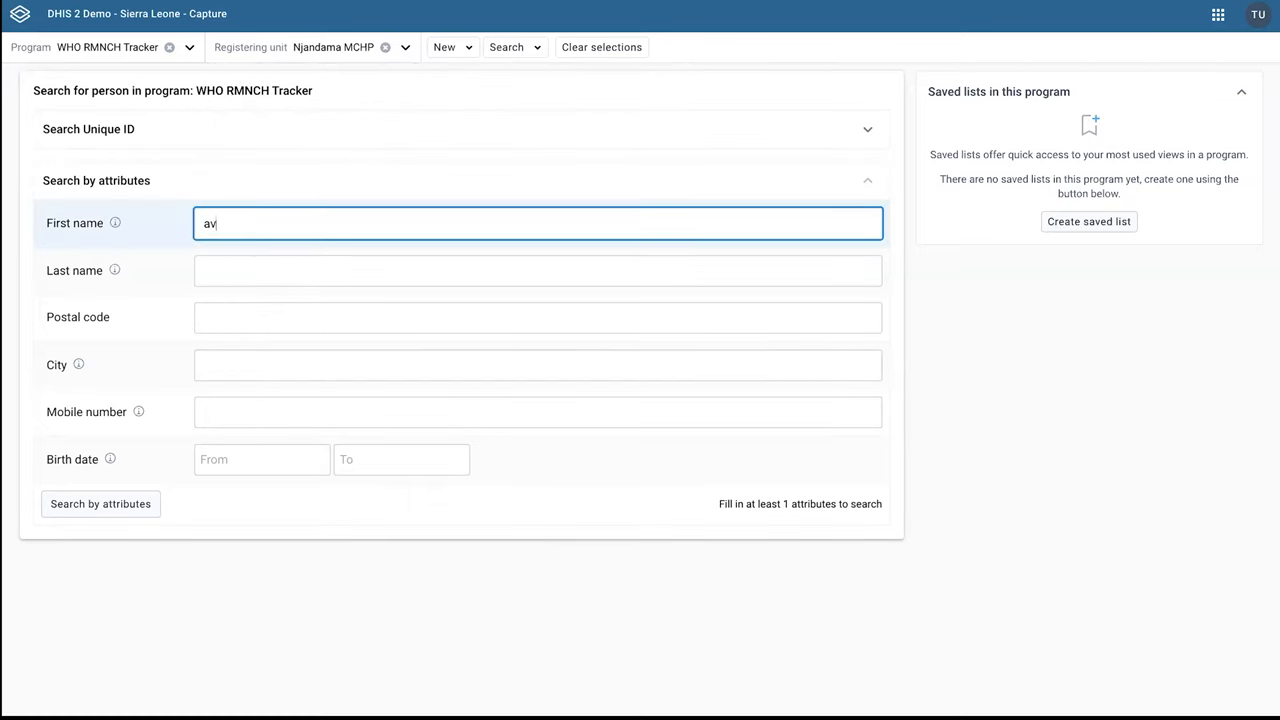
type("diddr")
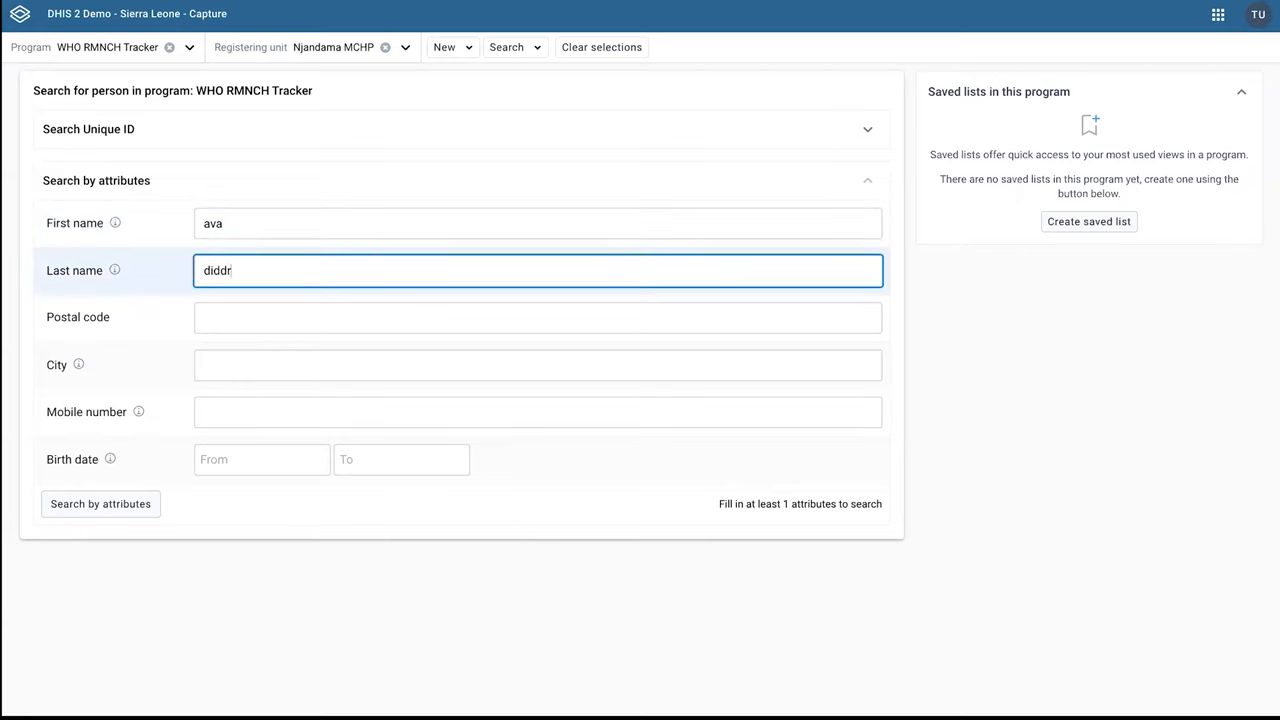
key("Backspace")
type("iksson")
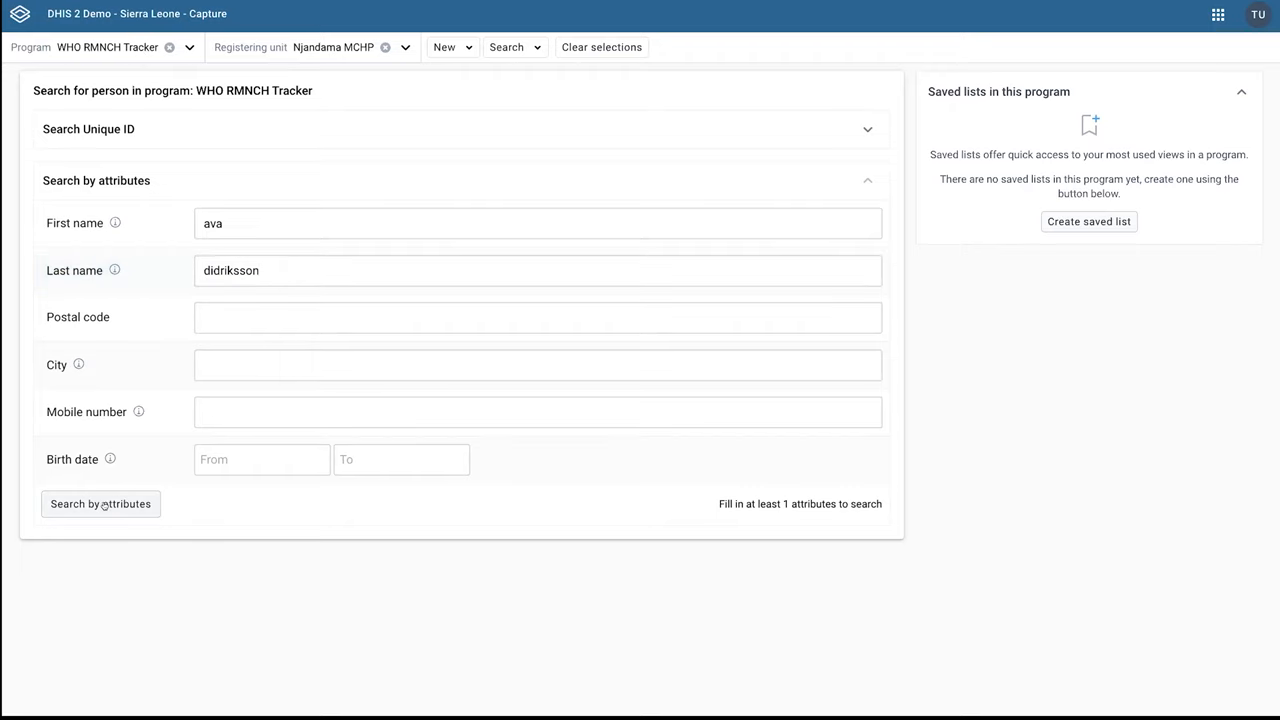
left_click(100, 504)
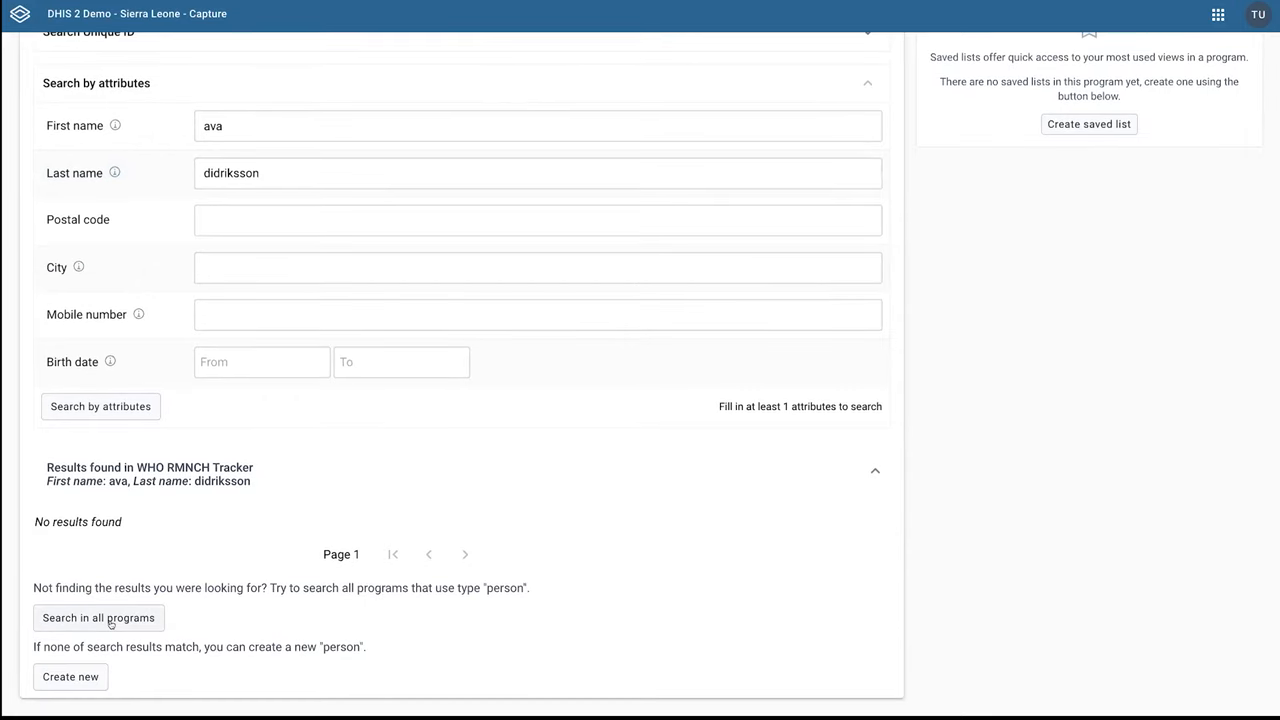
left_click(98, 616)
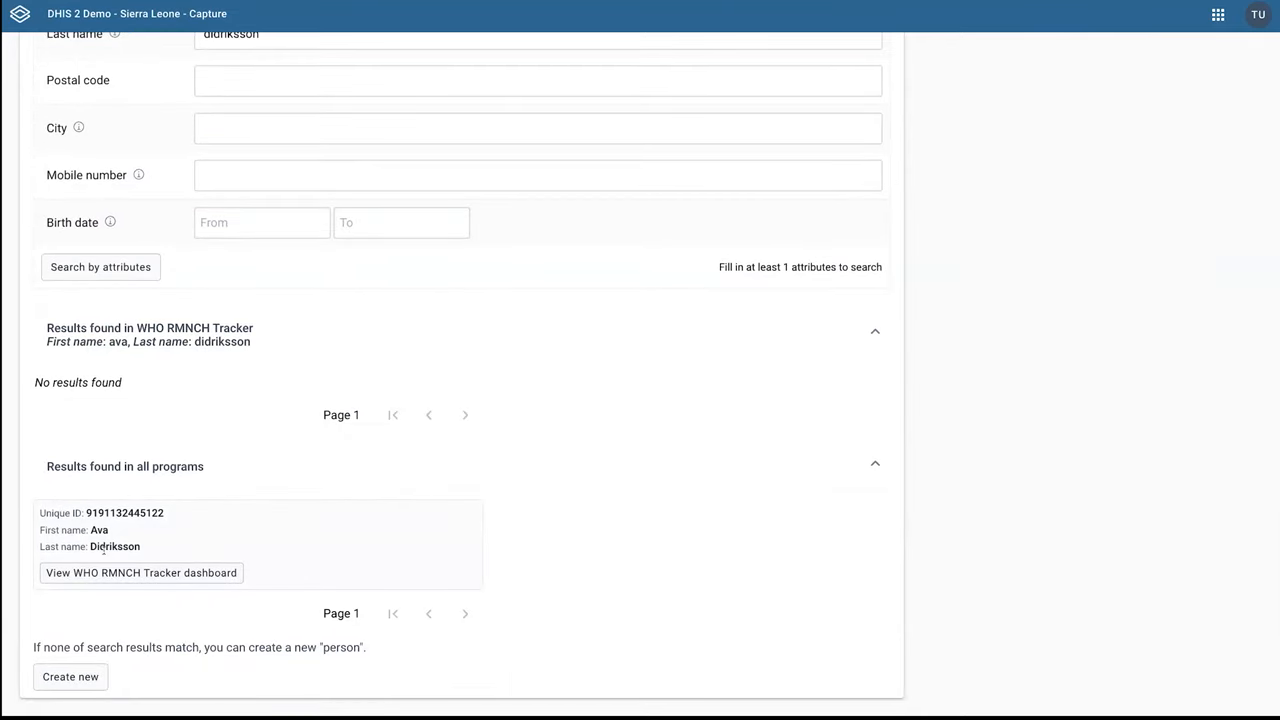
mouse_move(222, 300)
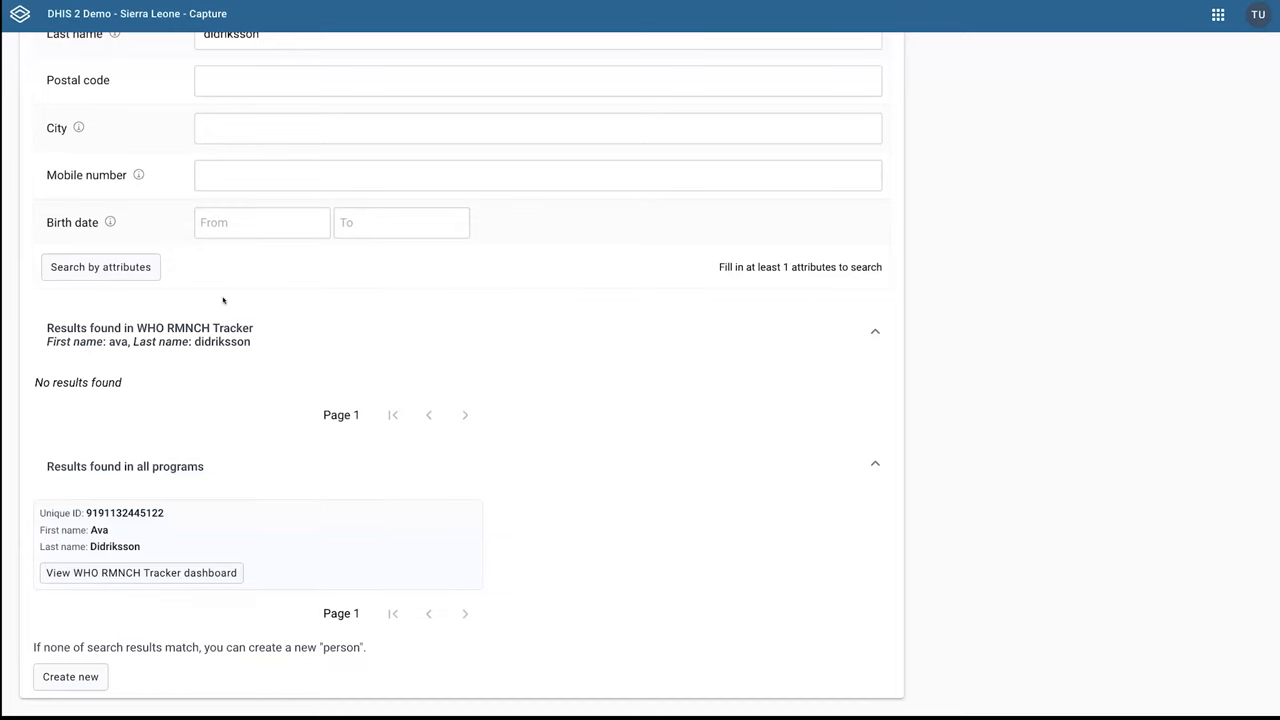
left_click(140, 572)
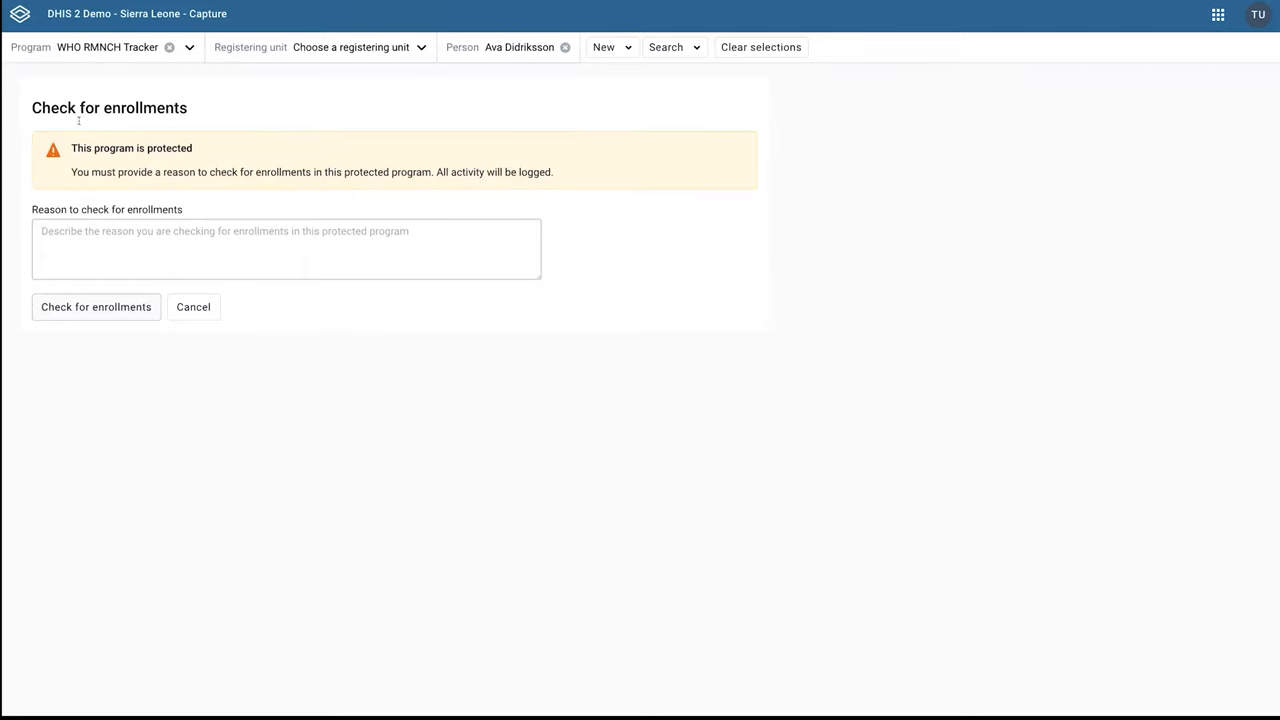
Enter 'She walked in and had an emergency' as the reason and check for enrollments.
left_click(286, 248)
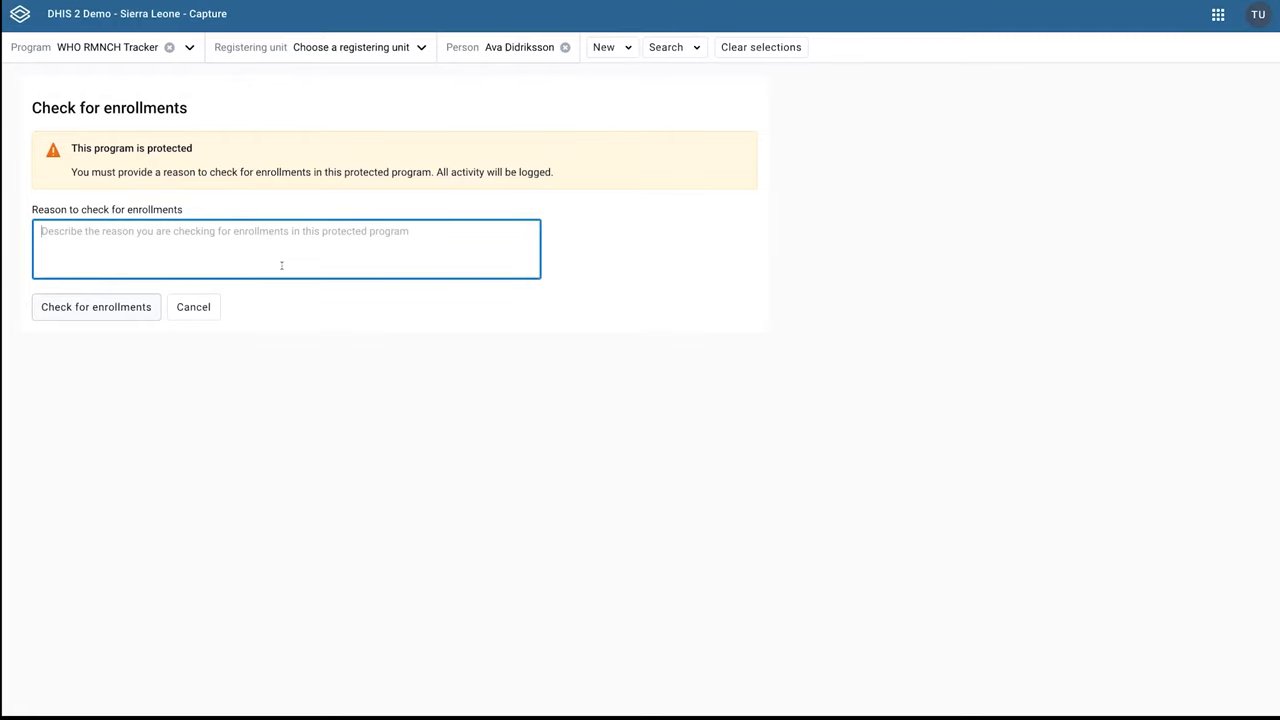
type("She walked in")
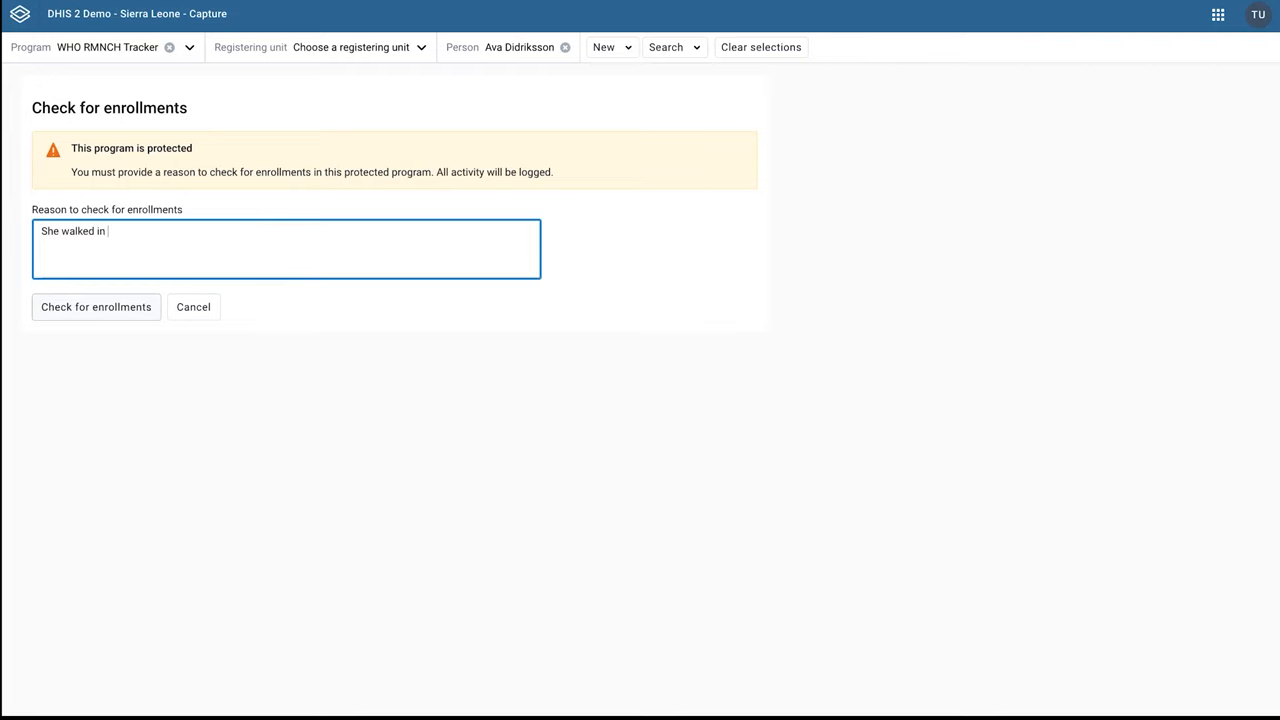
type("and had an")
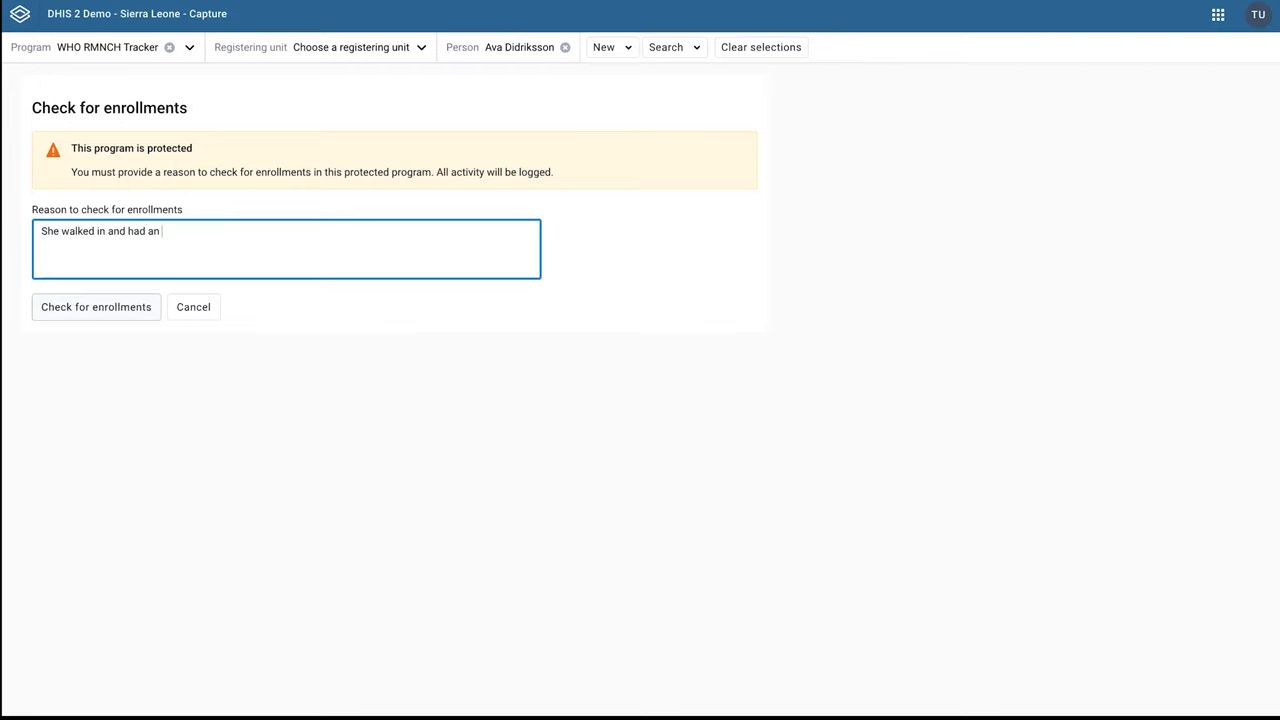
type("emergency")
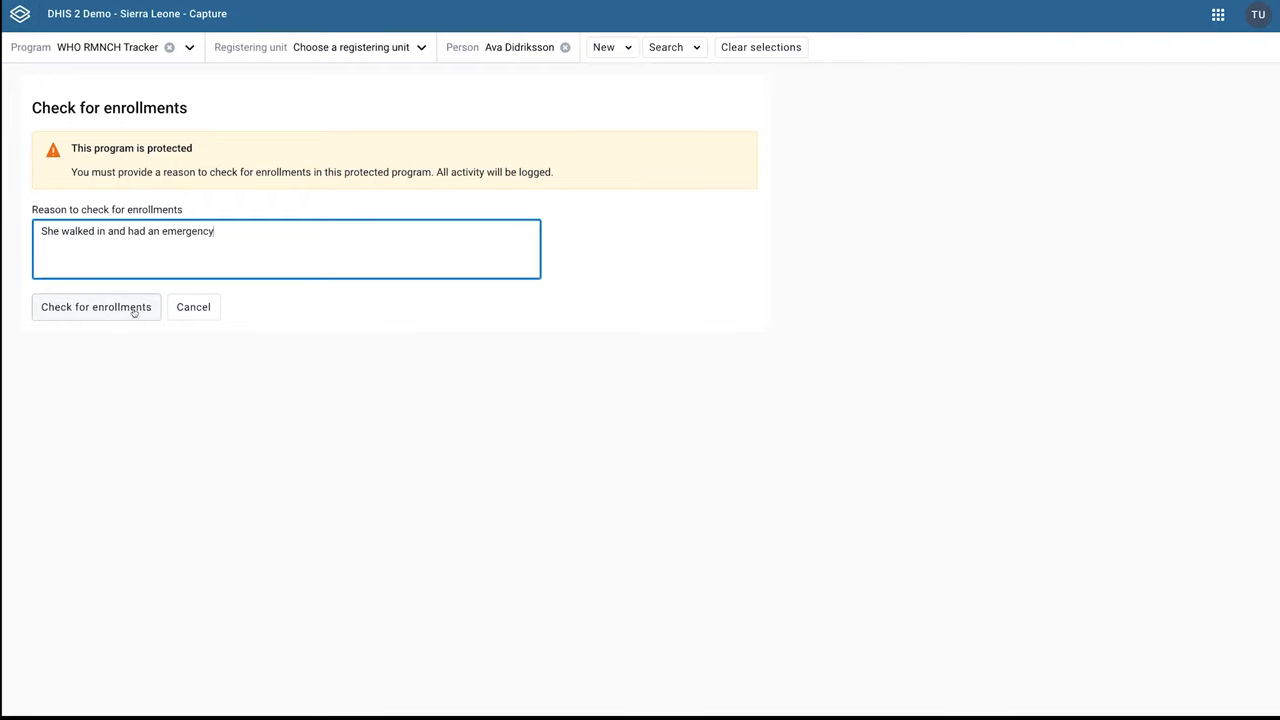
mouse_move(208, 164)
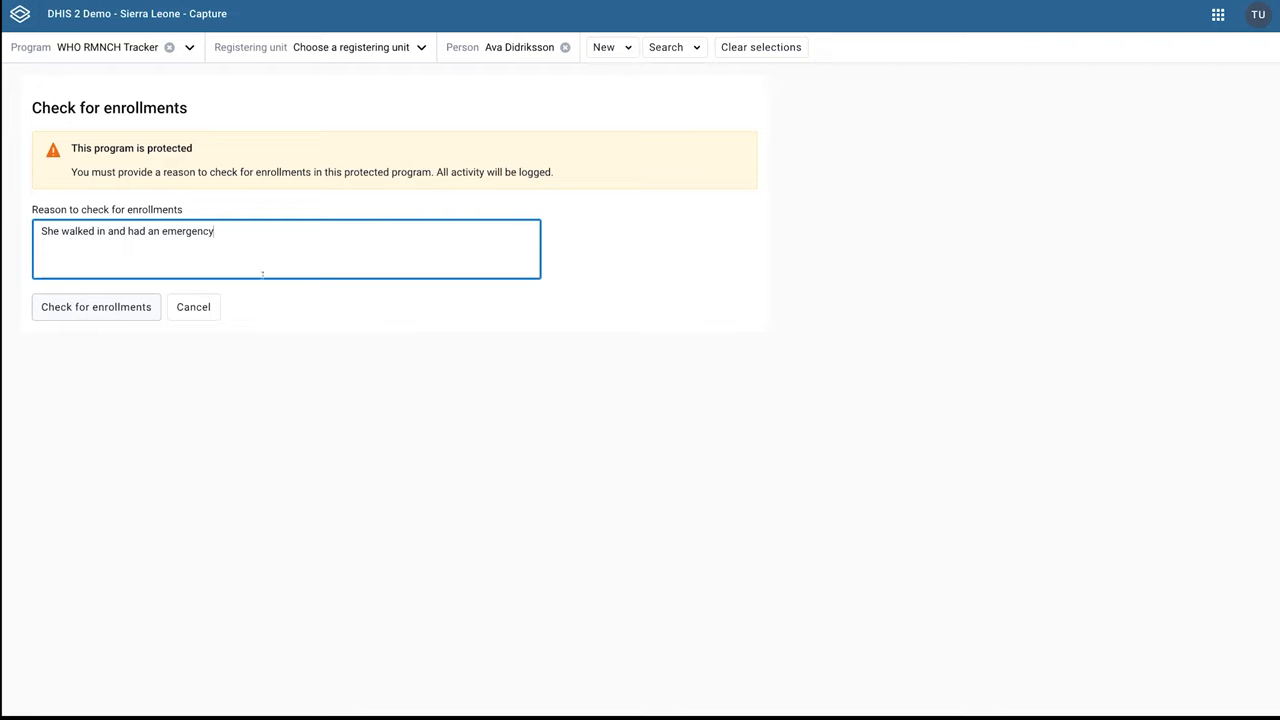
mouse_move(92, 352)
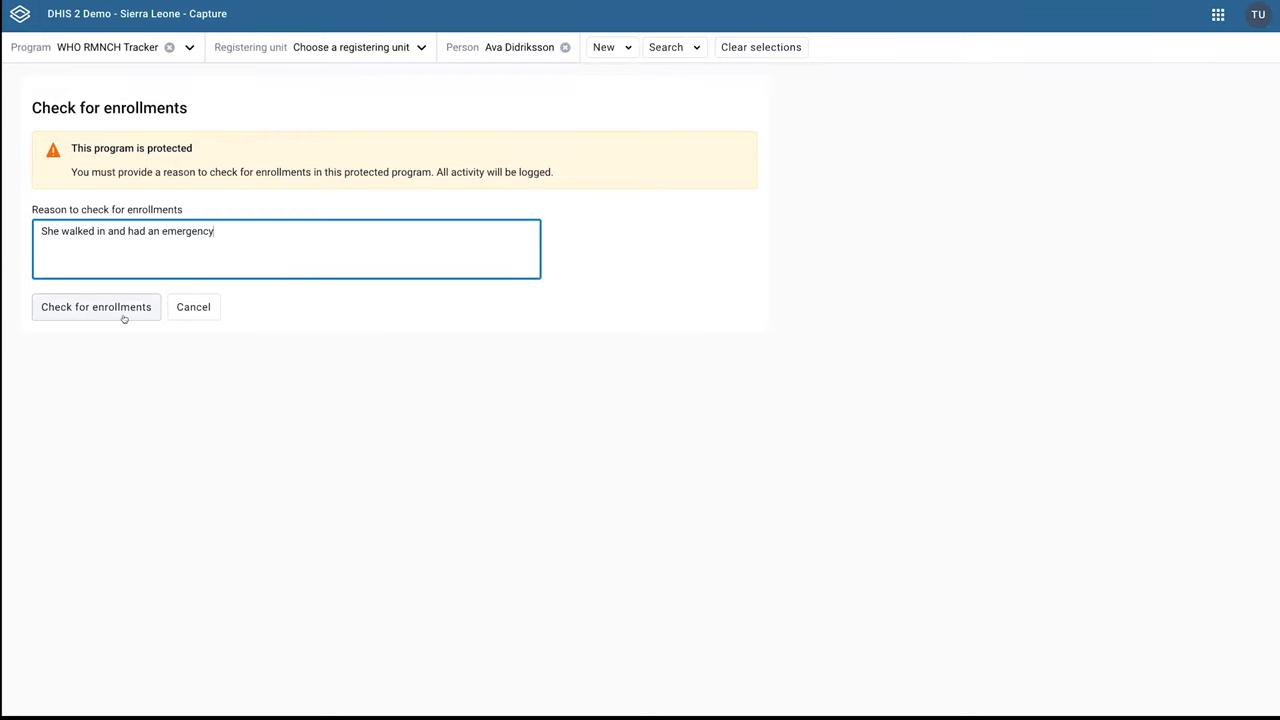
mouse_move(92, 336)
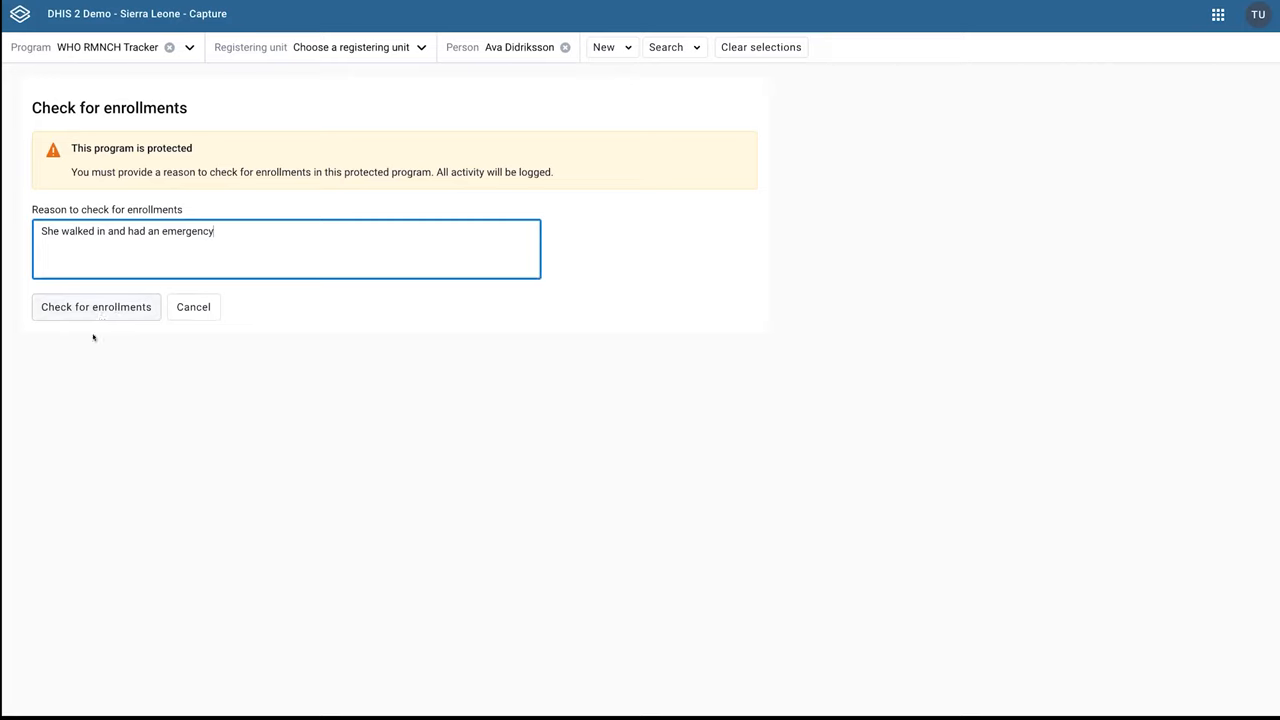
mouse_move(112, 292)
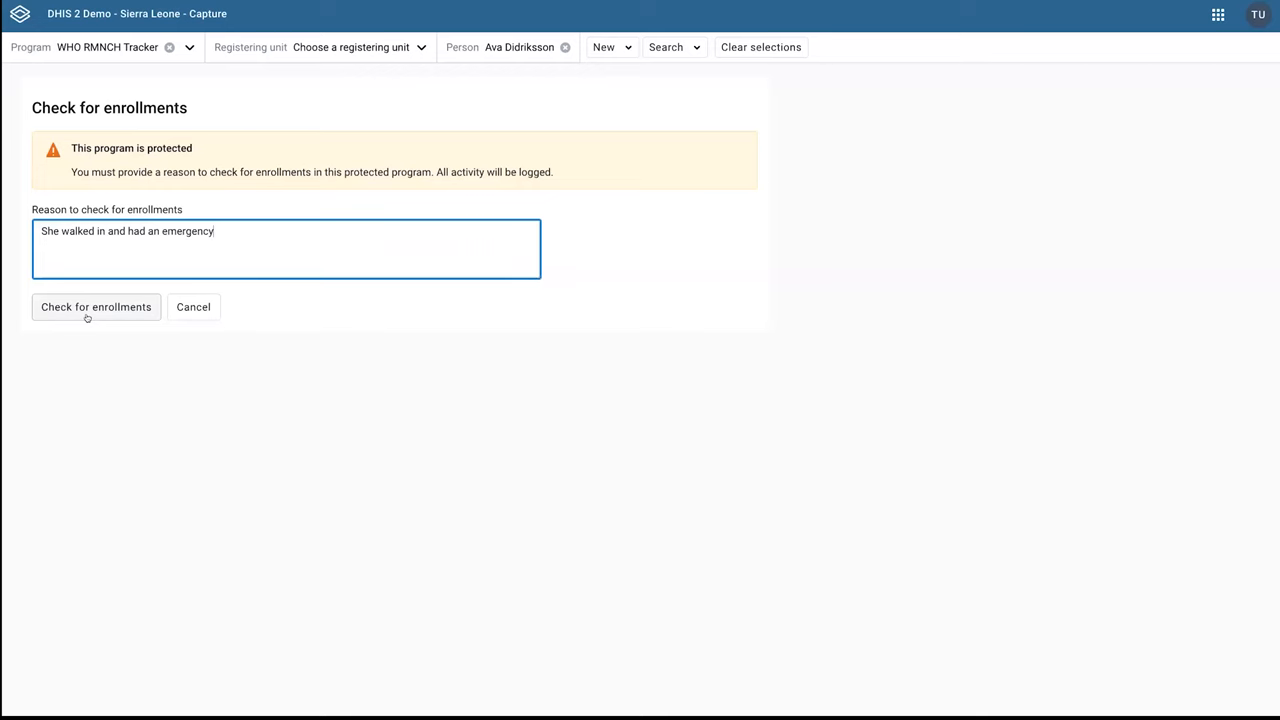
left_click(96, 308)
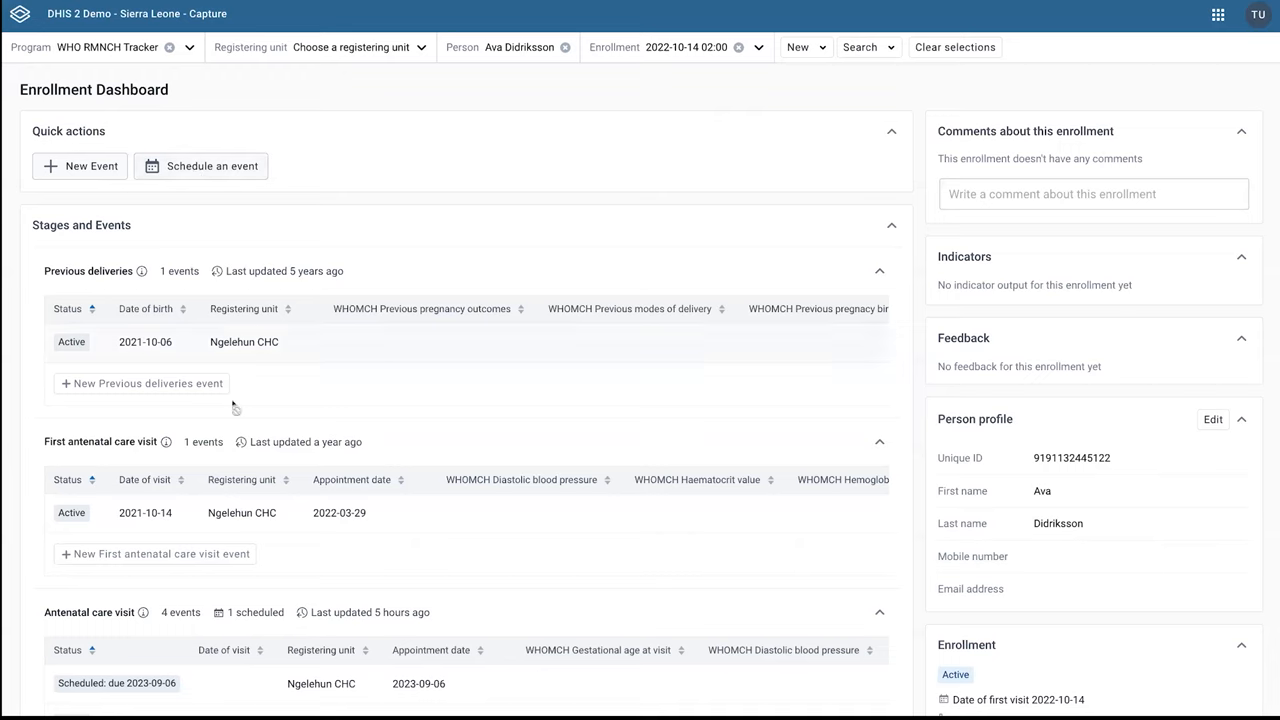
mouse_move(460, 250)
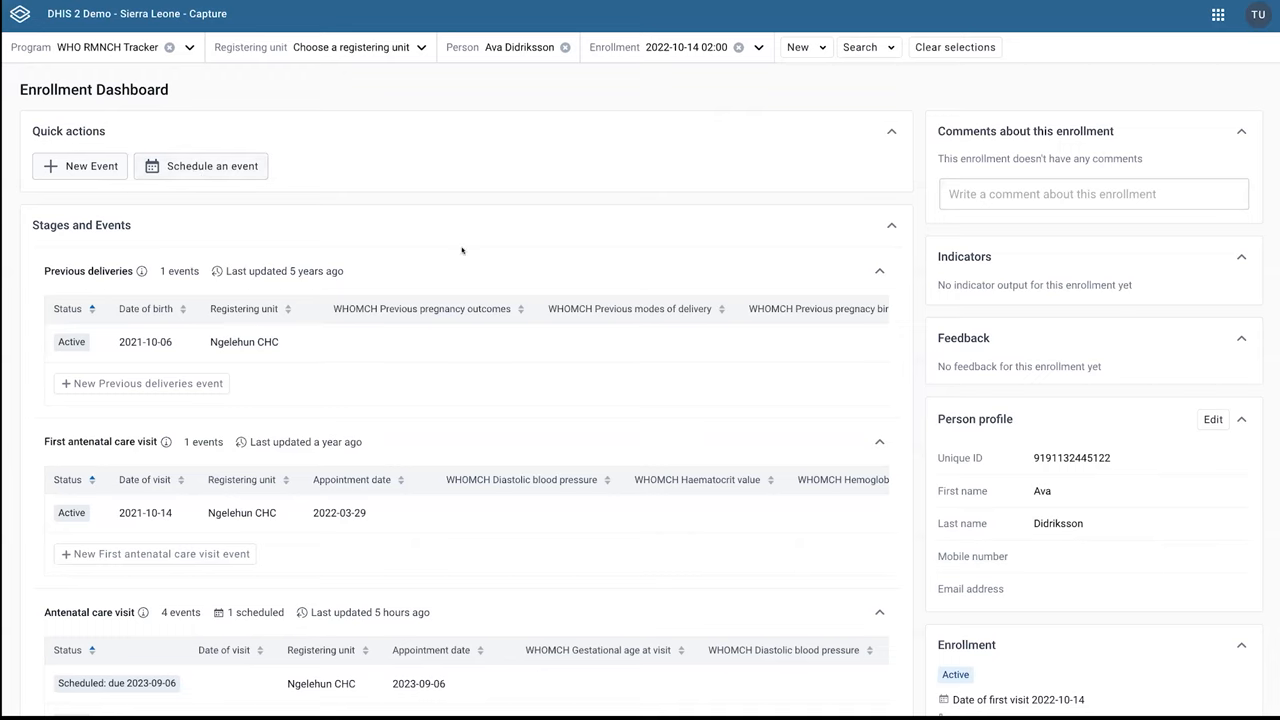
mouse_move(114, 68)
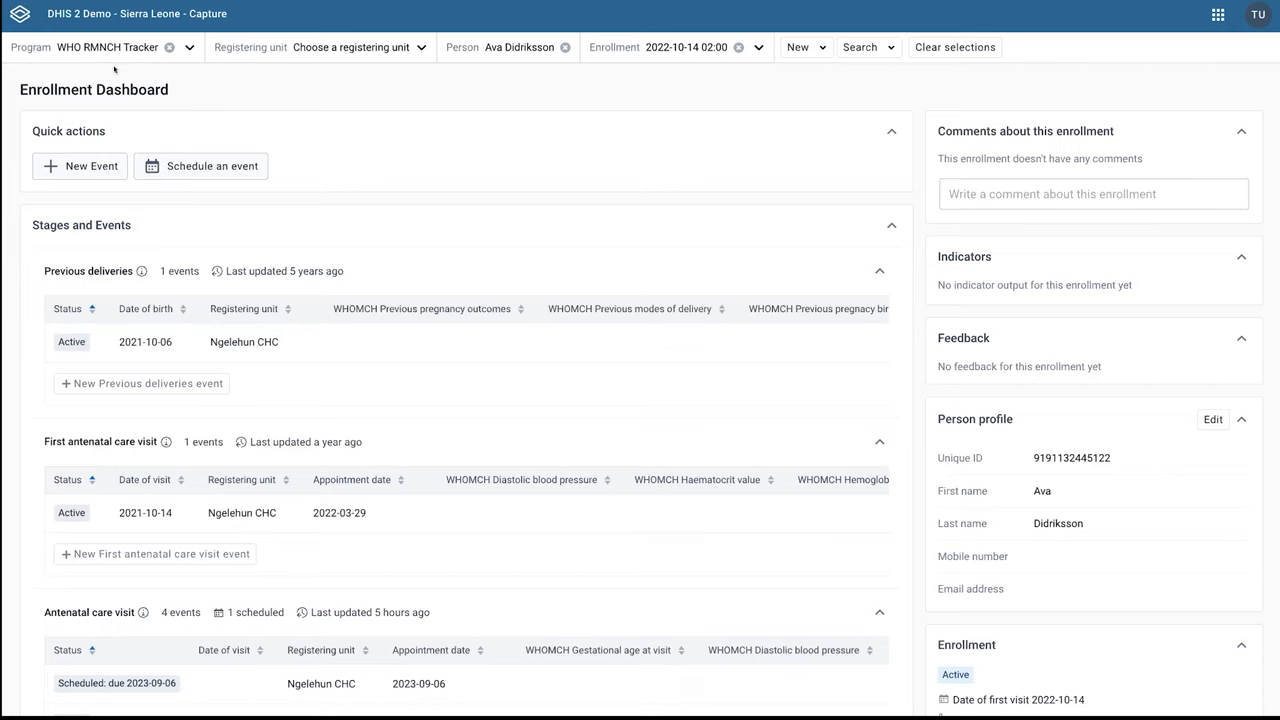
mouse_move(346, 164)
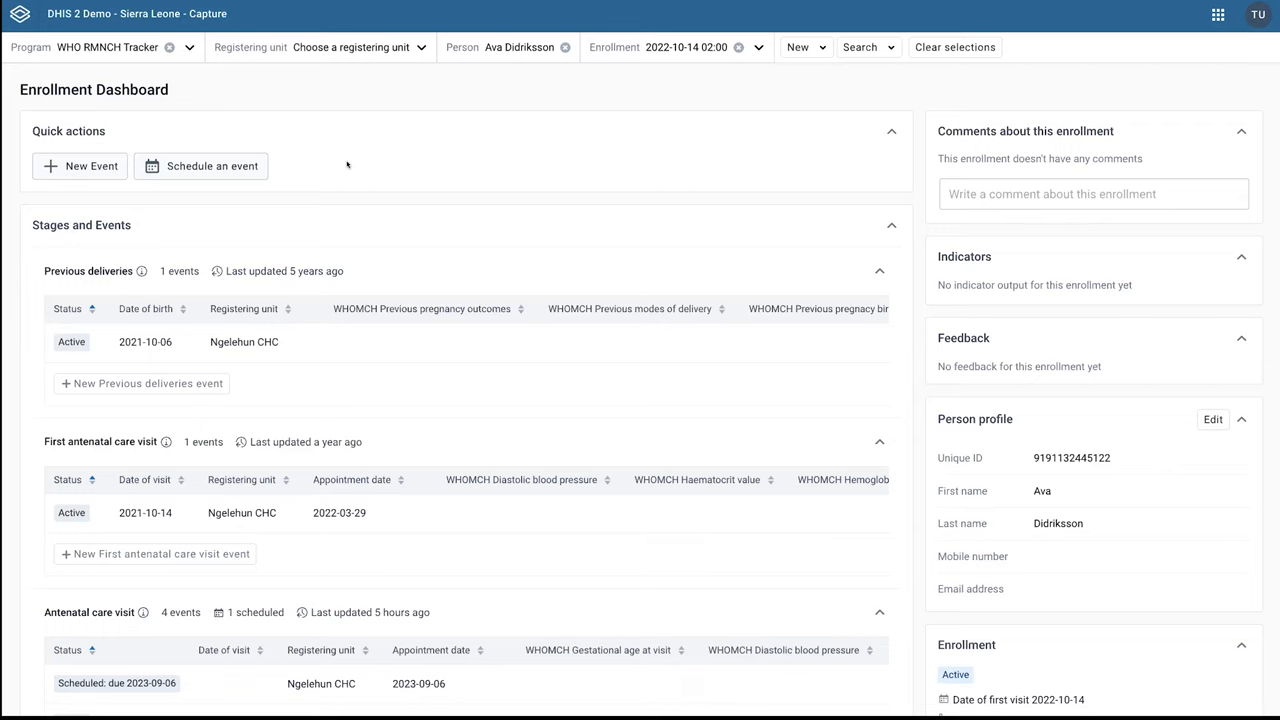
mouse_move(518, 532)
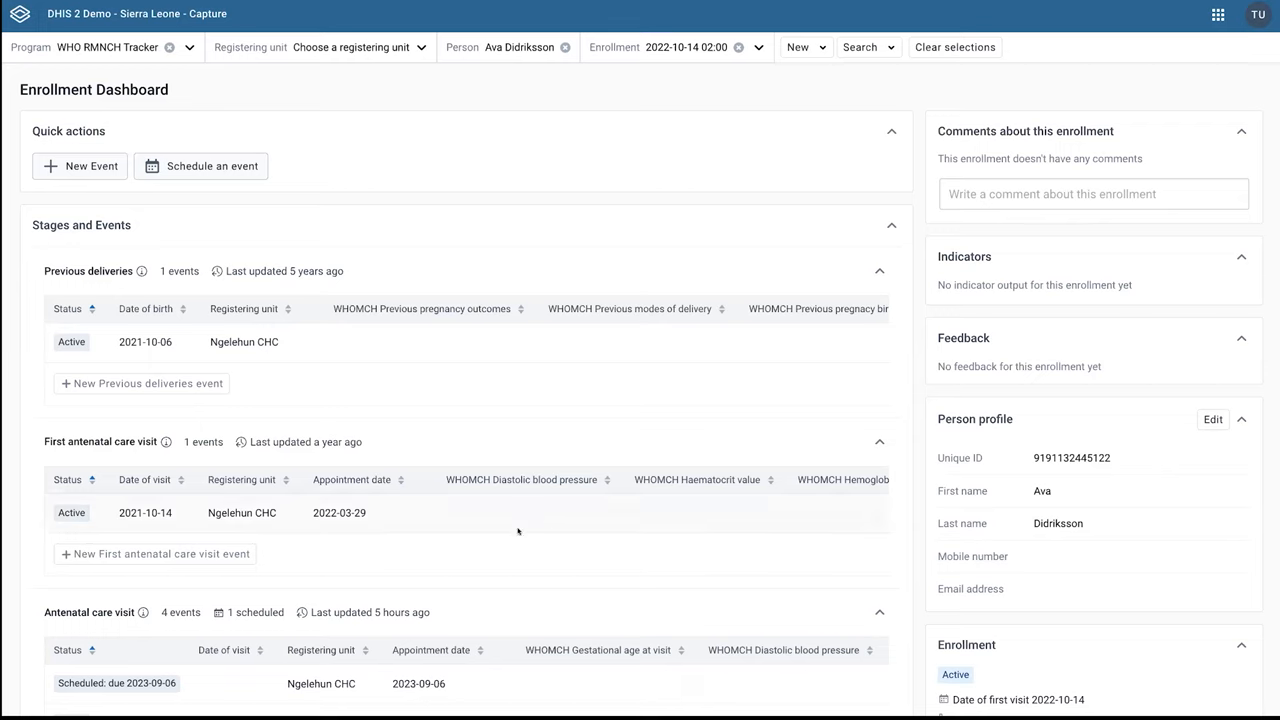
mouse_move(472, 152)
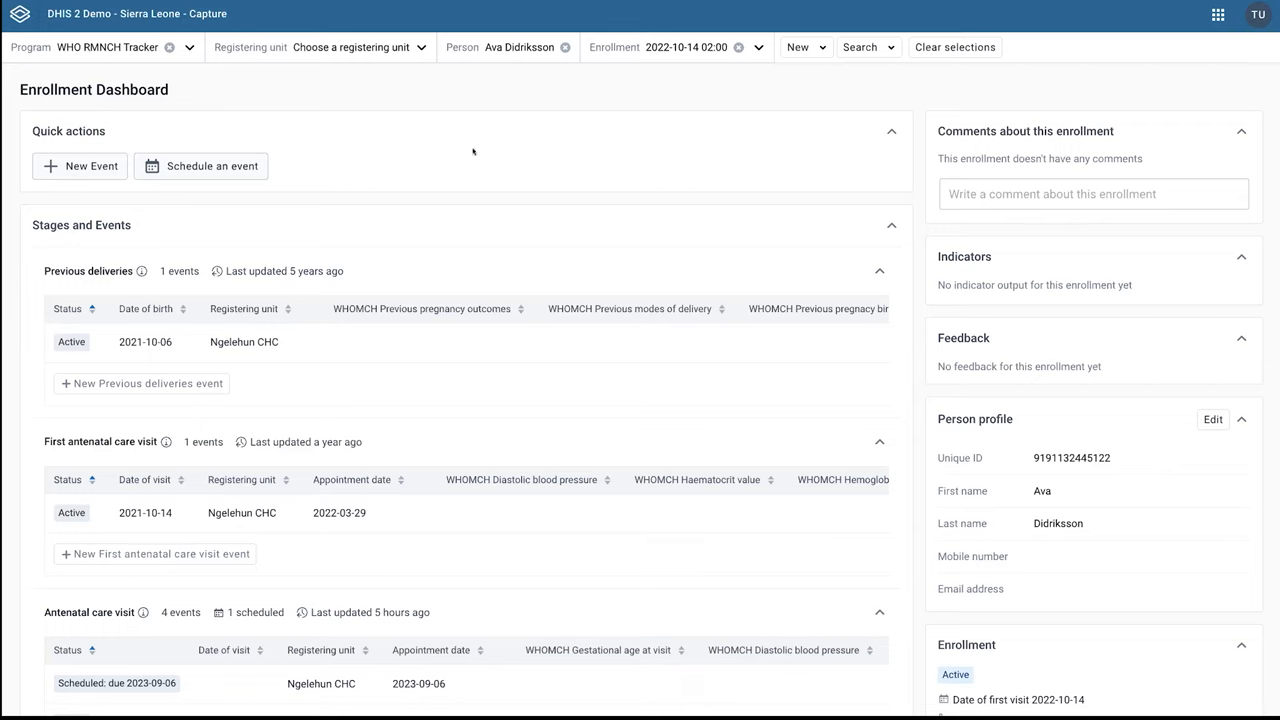
mouse_move(584, 176)
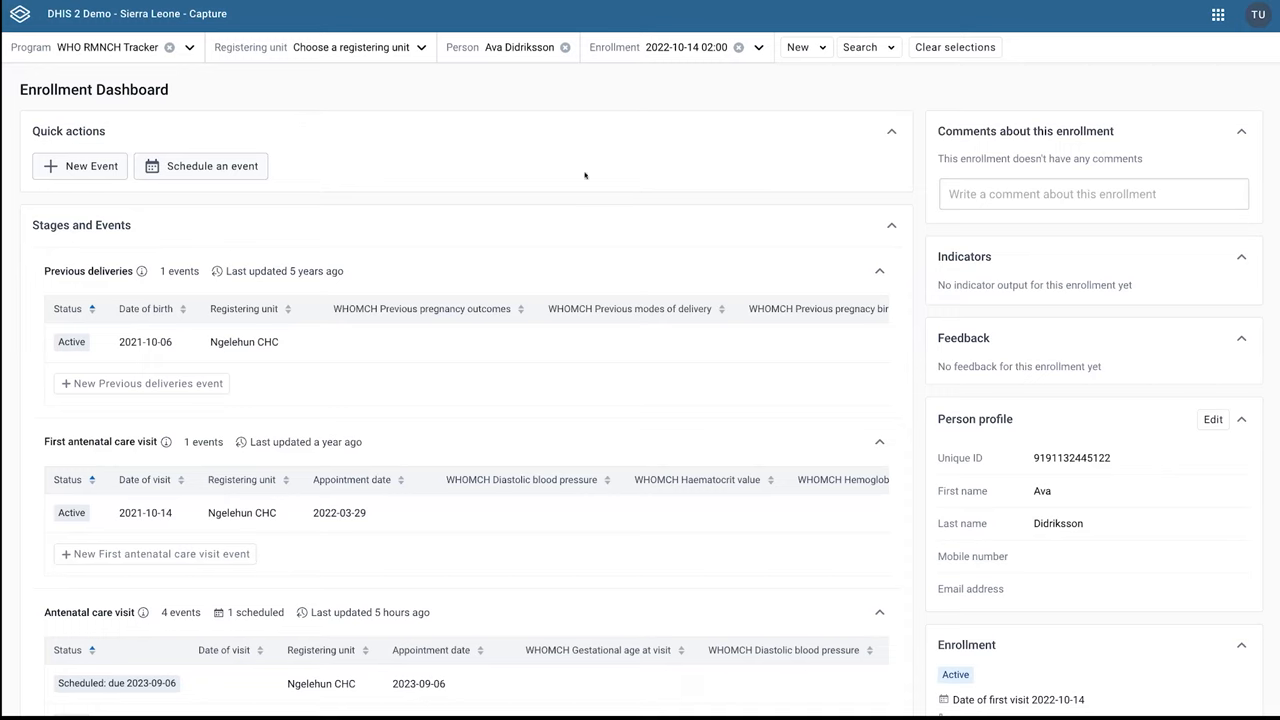
mouse_move(388, 234)
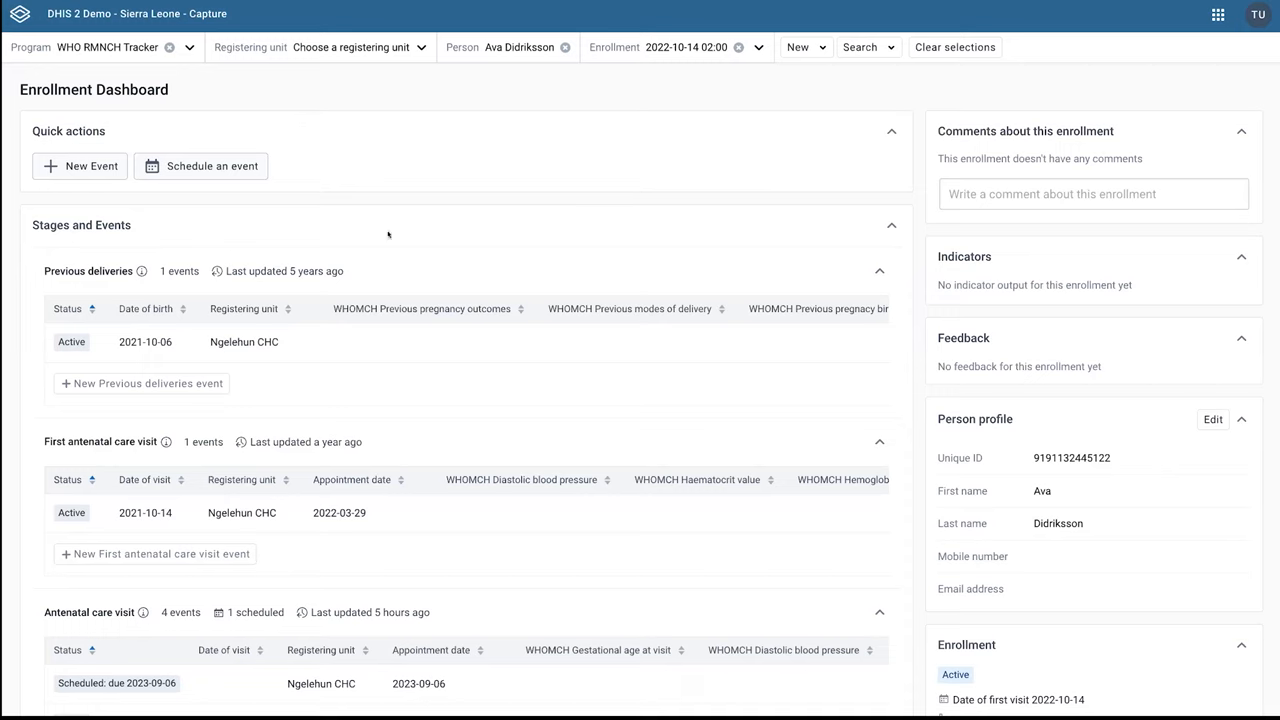
mouse_move(636, 270)
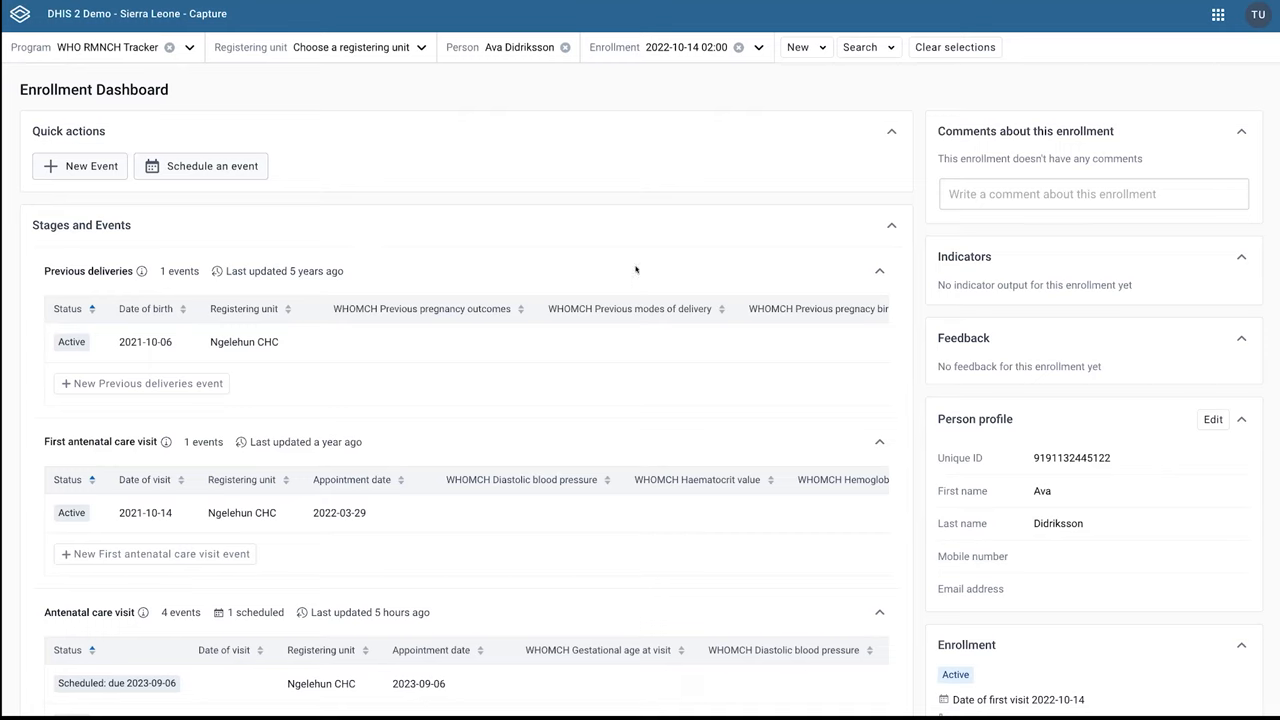
mouse_move(464, 282)
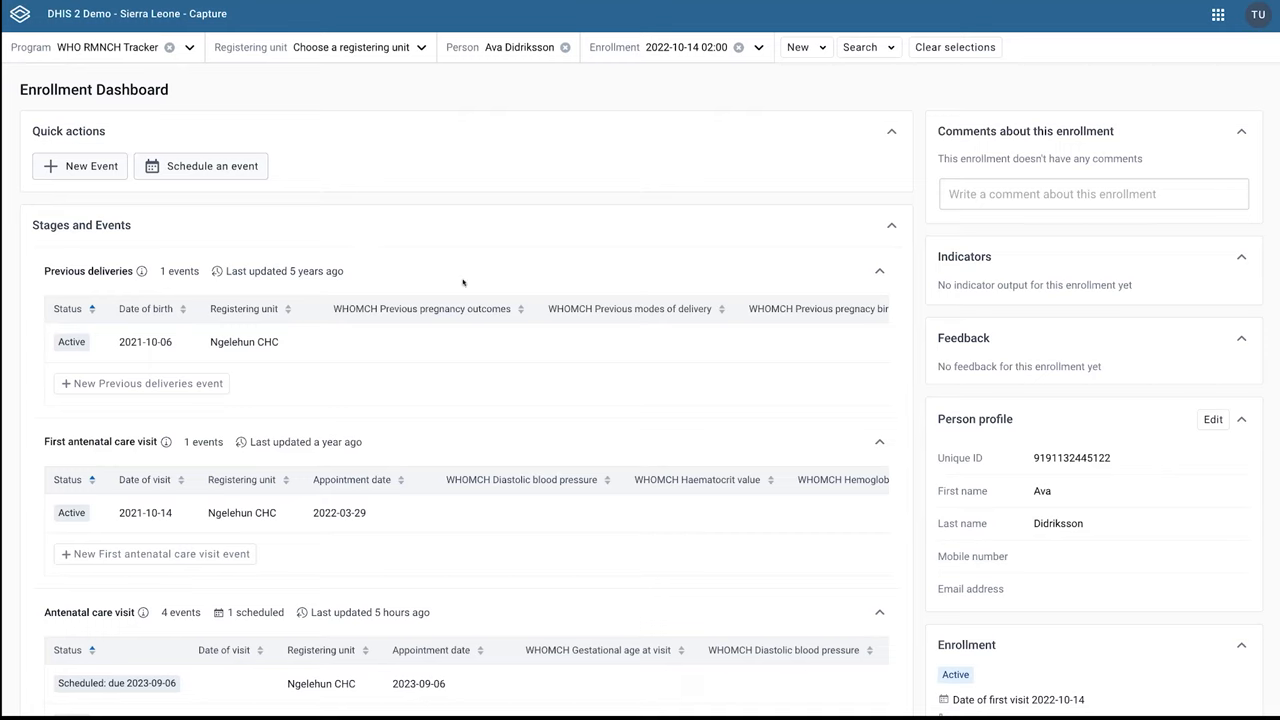
mouse_move(430, 220)
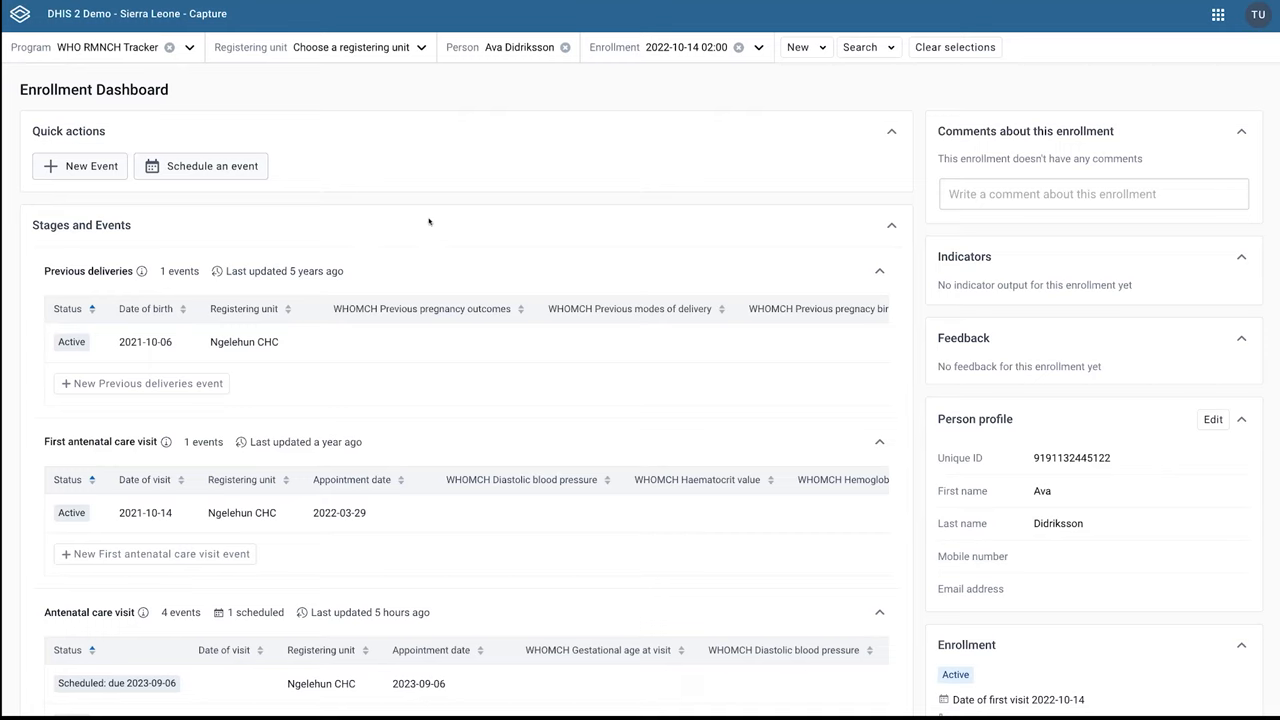
mouse_move(488, 188)
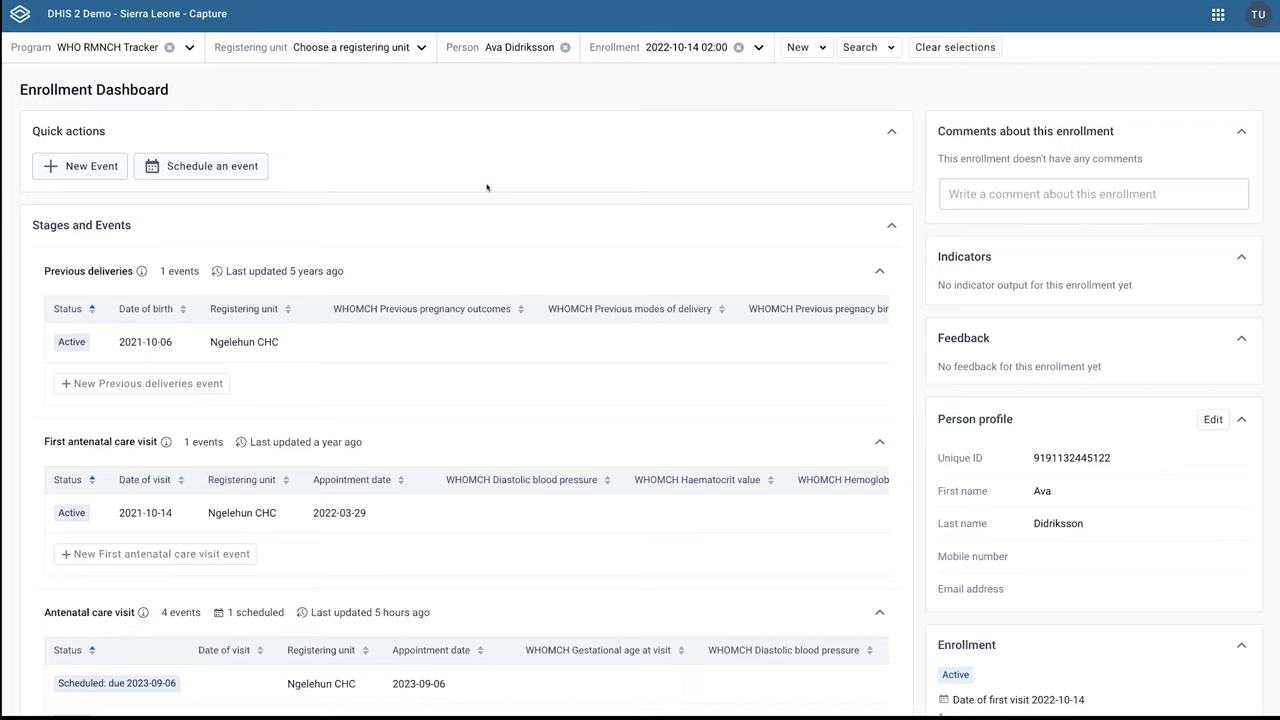
mouse_move(420, 224)
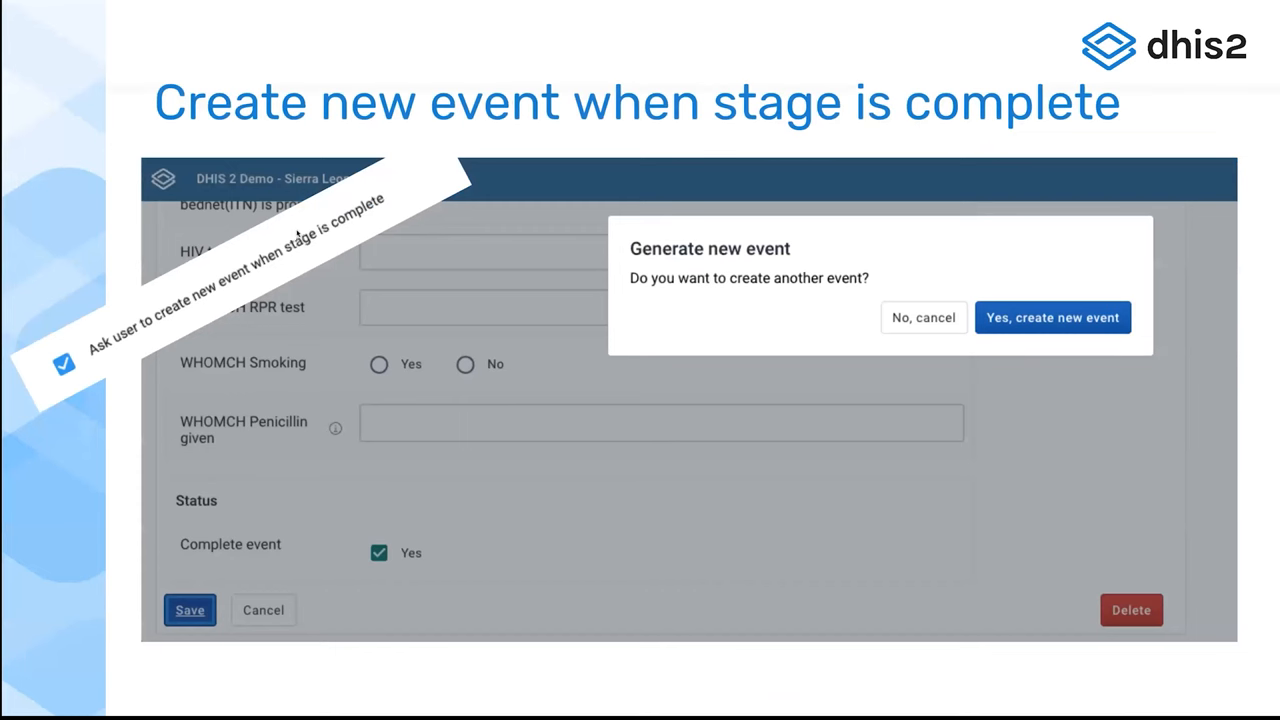
mouse_move(190, 322)
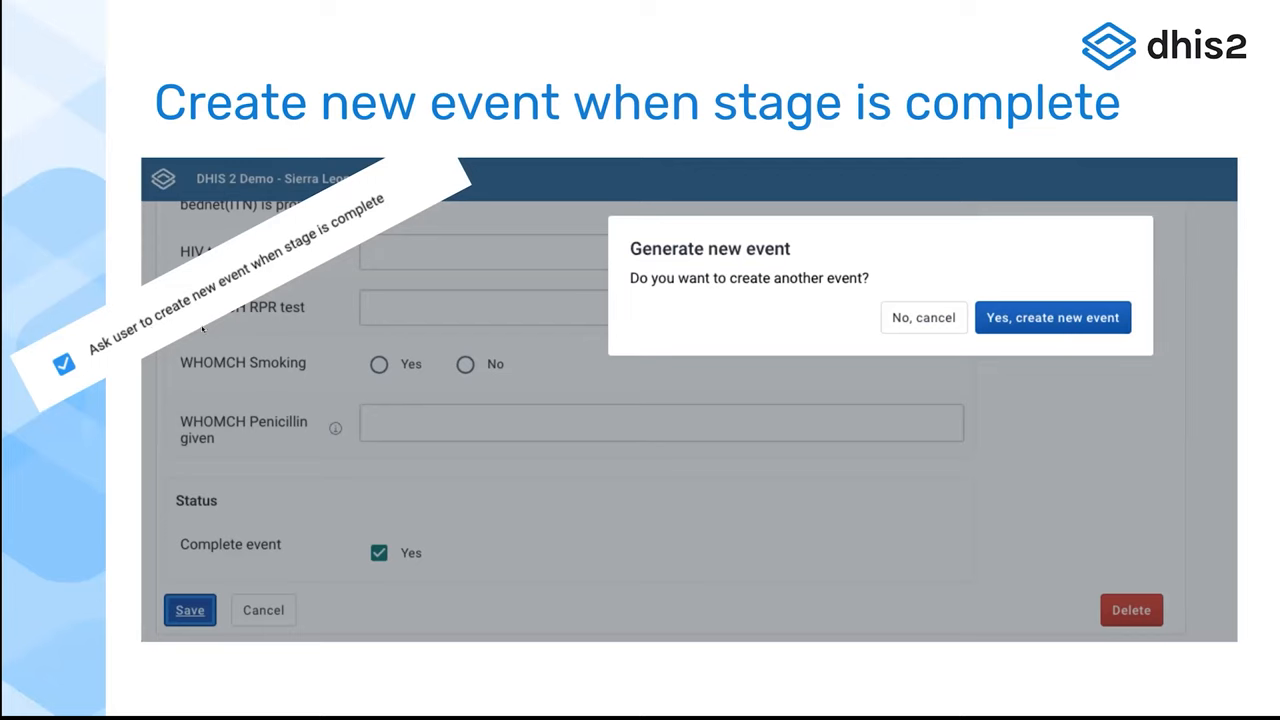
mouse_move(724, 292)
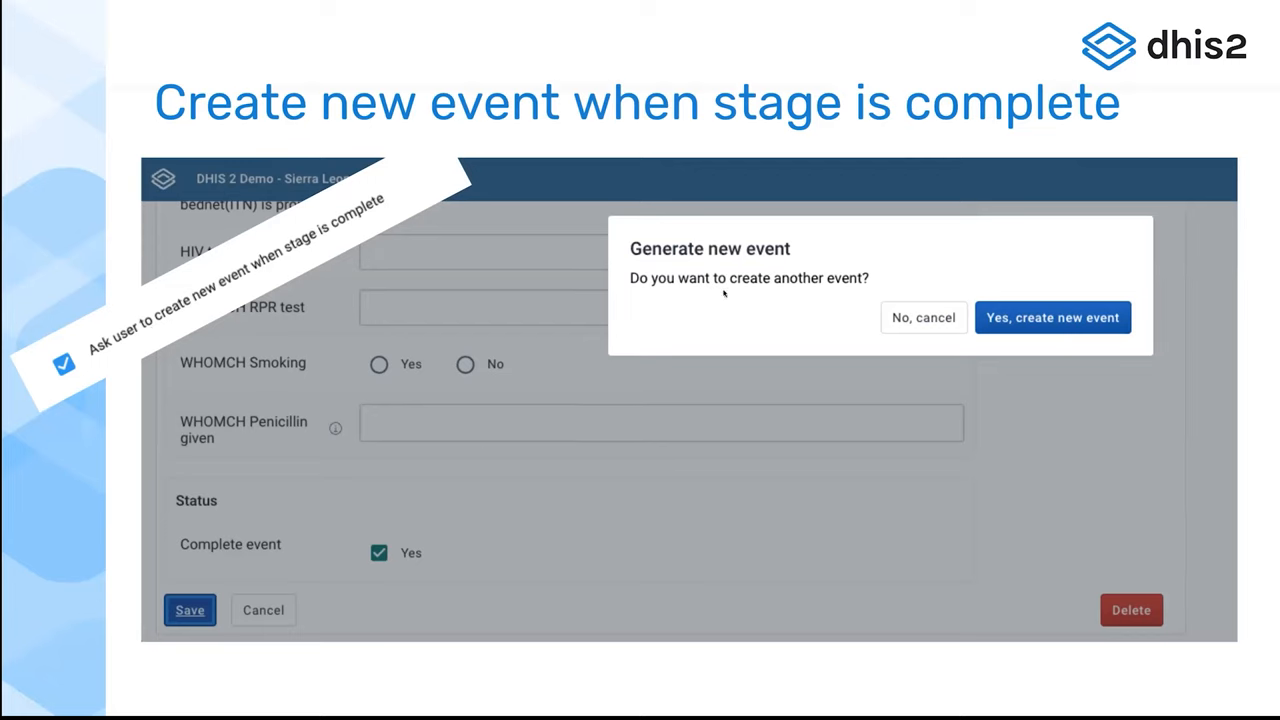
mouse_move(490, 260)
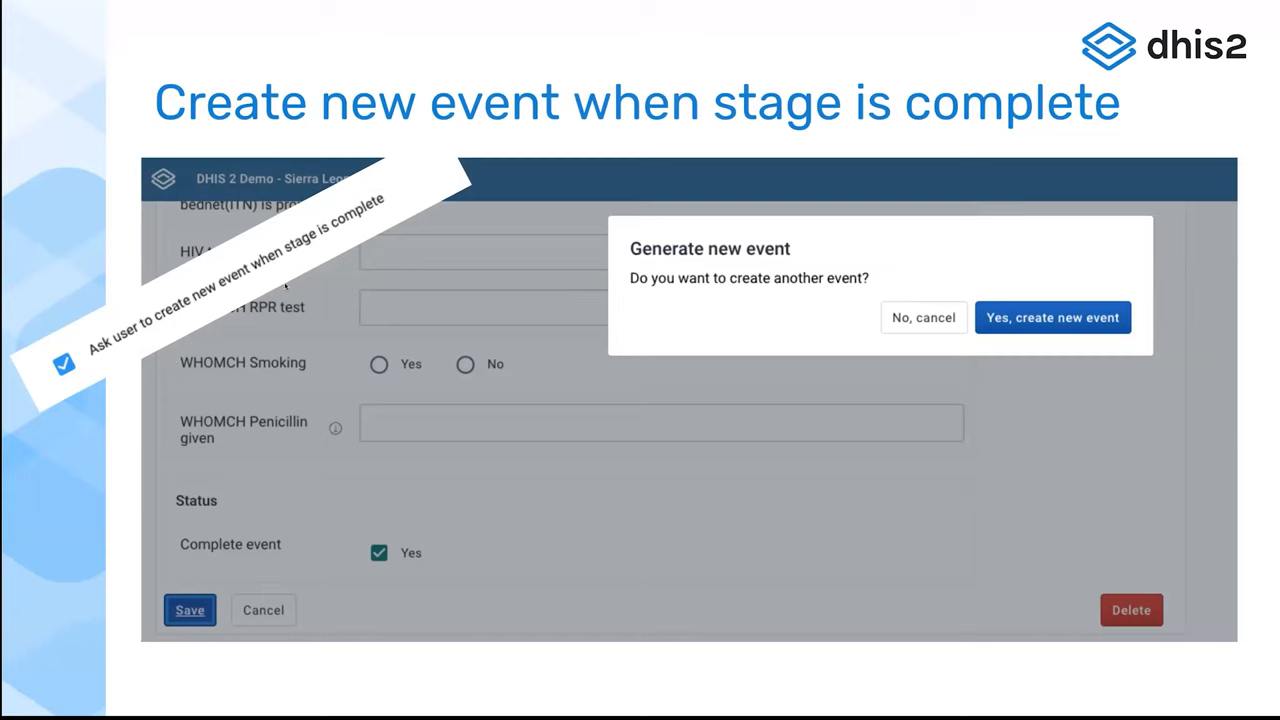
mouse_move(444, 260)
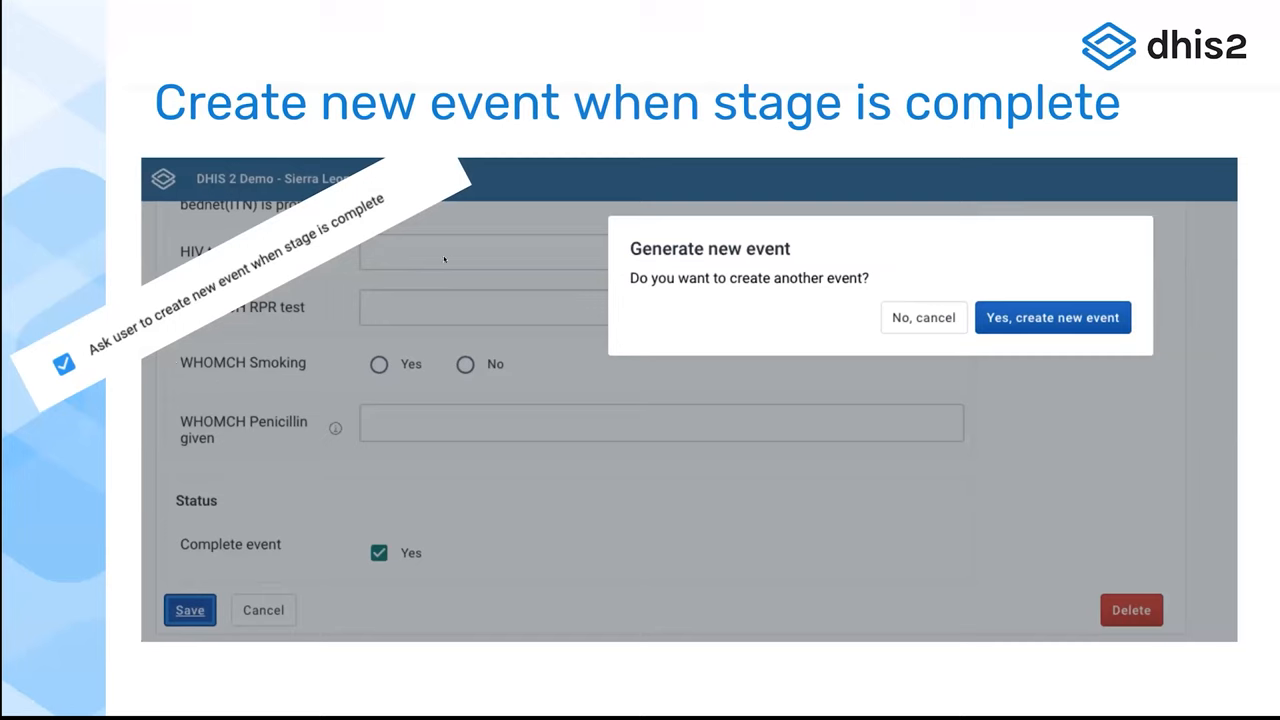
mouse_move(616, 378)
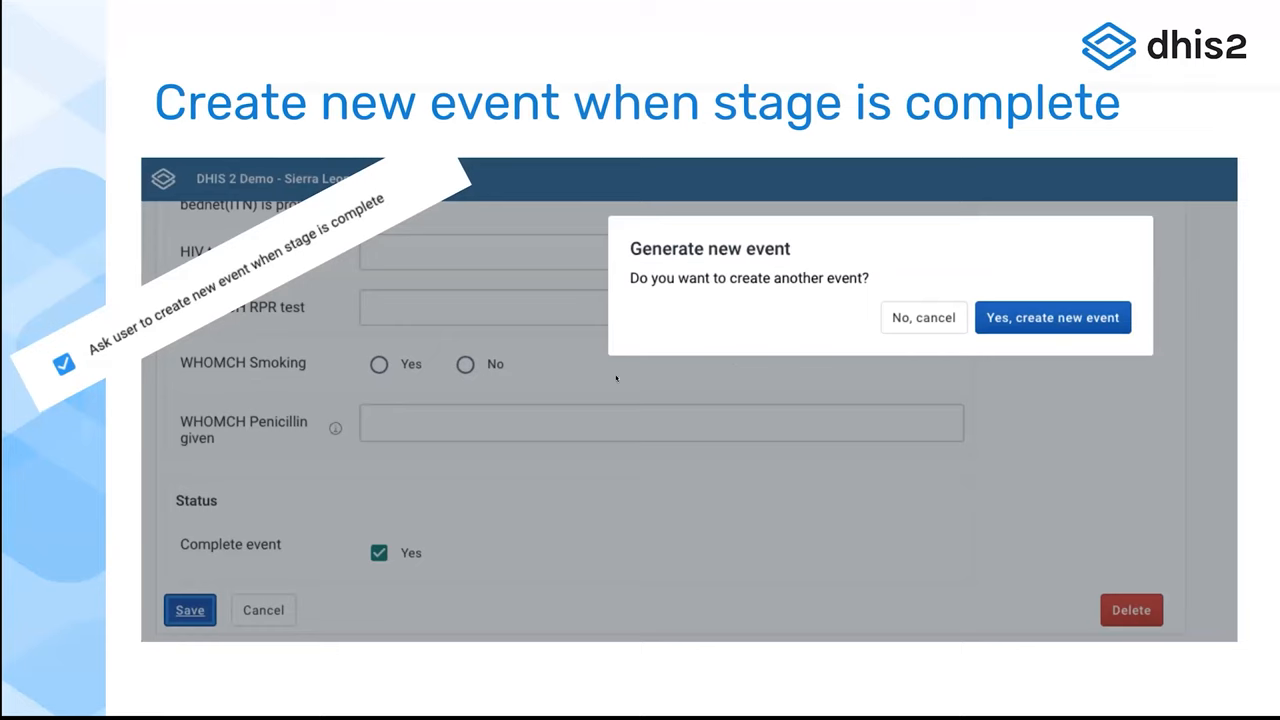
mouse_move(512, 300)
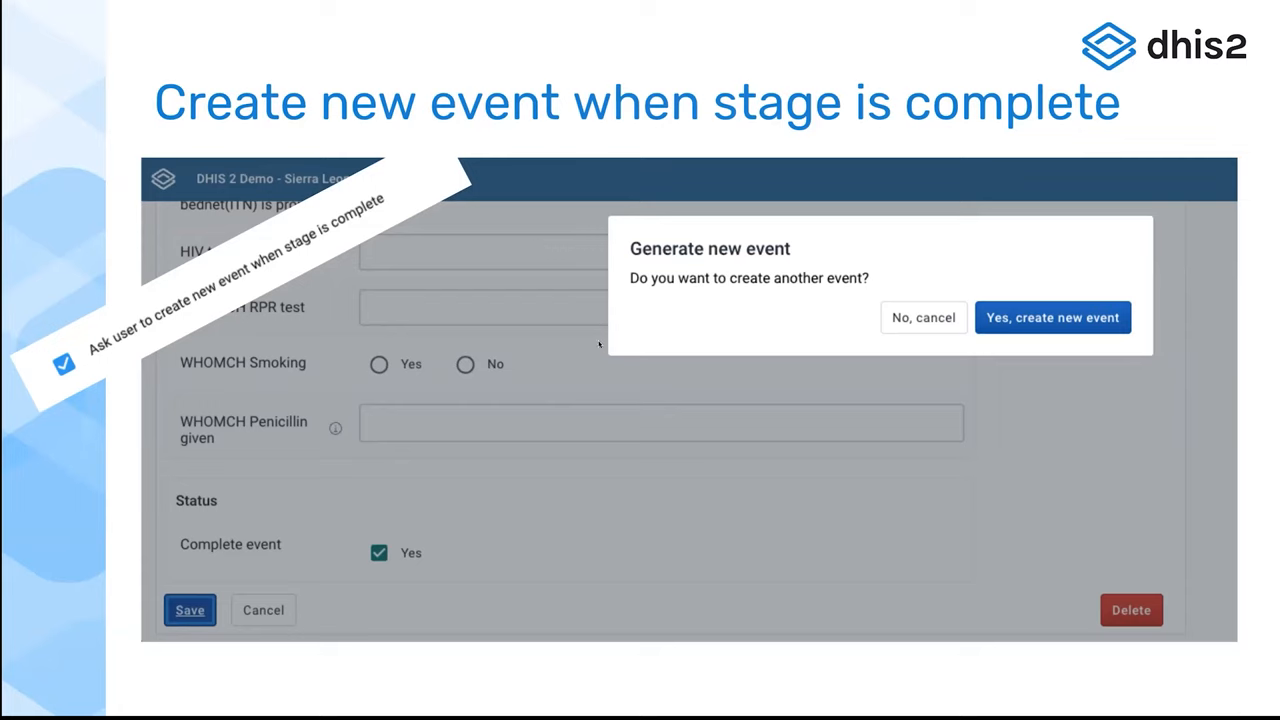
mouse_move(768, 340)
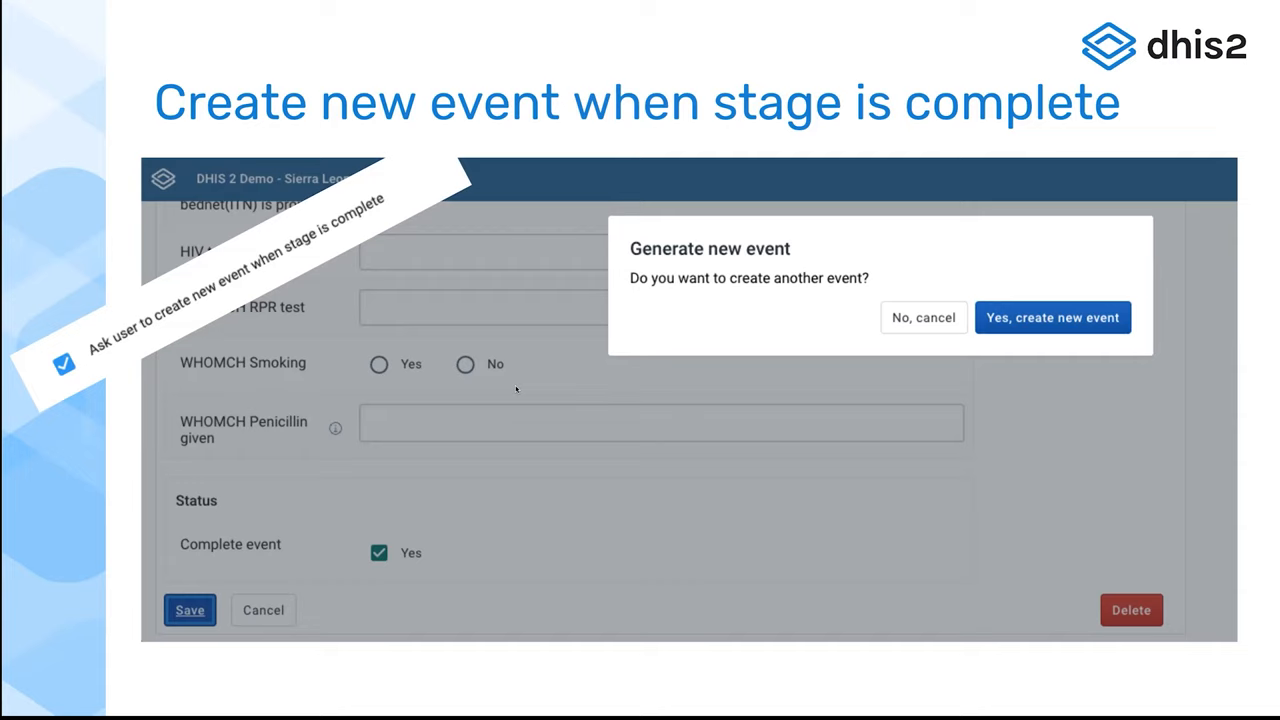
mouse_move(630, 242)
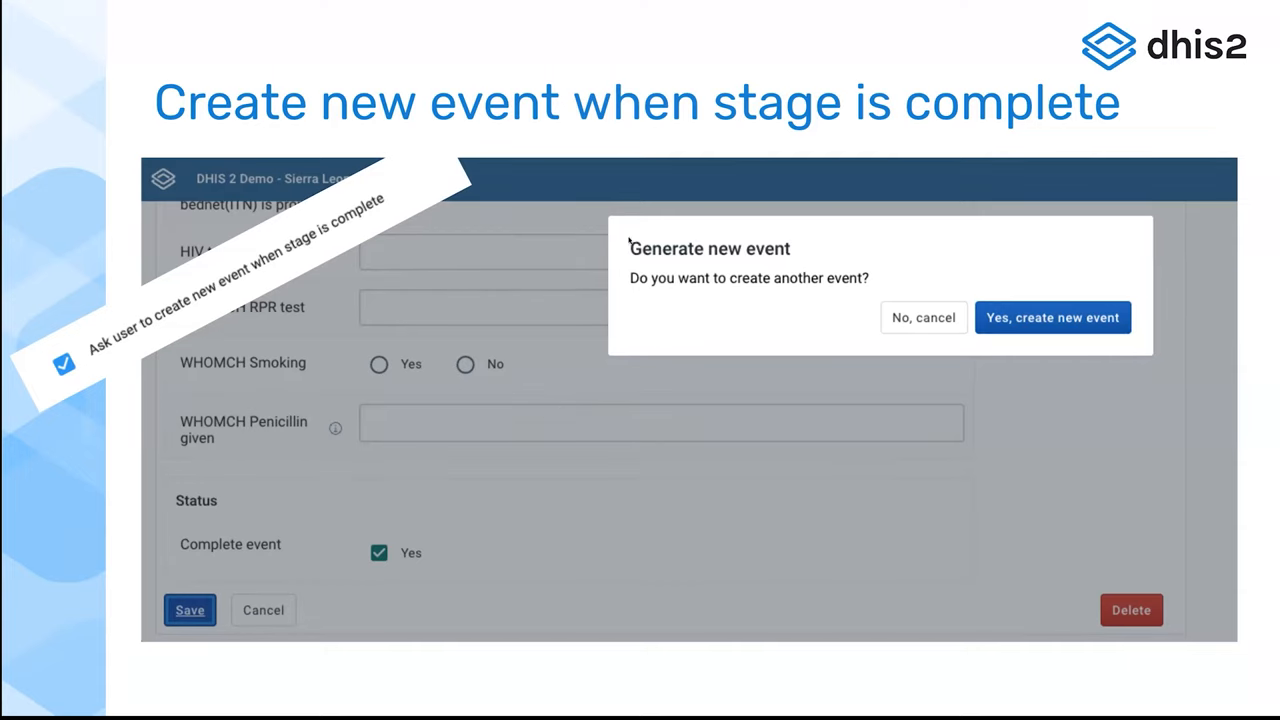
mouse_move(408, 398)
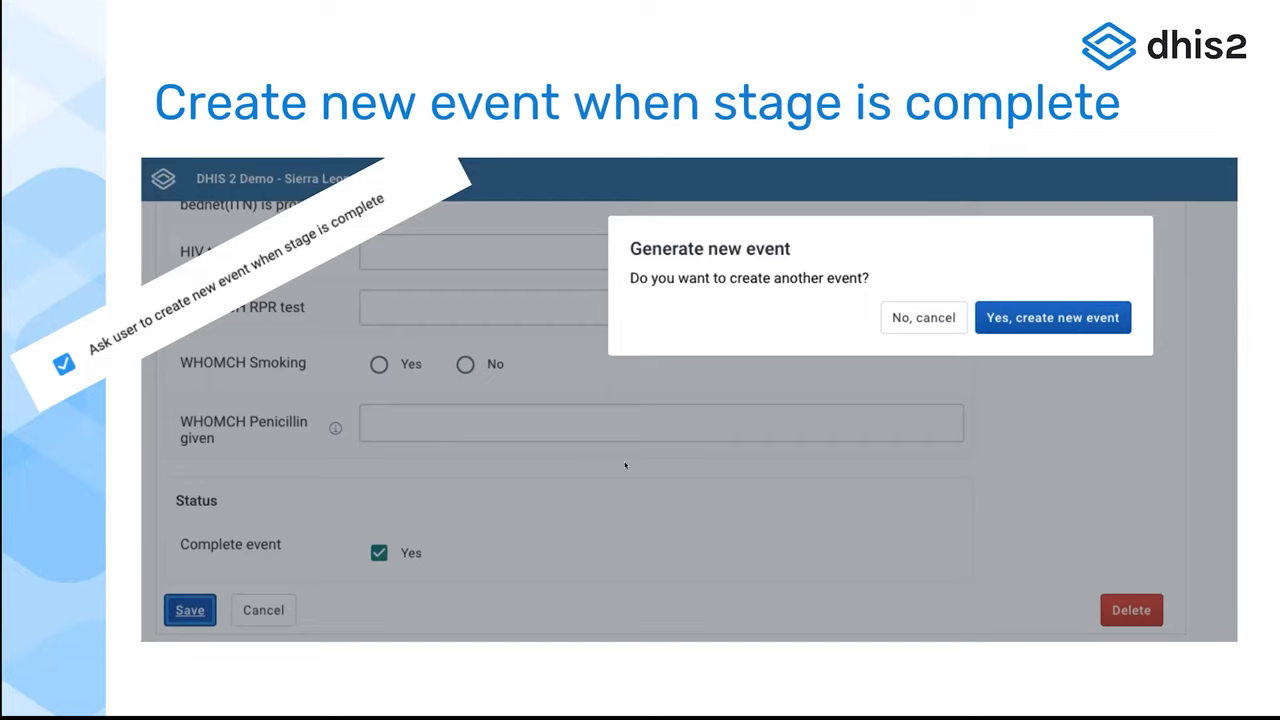
mouse_move(862, 464)
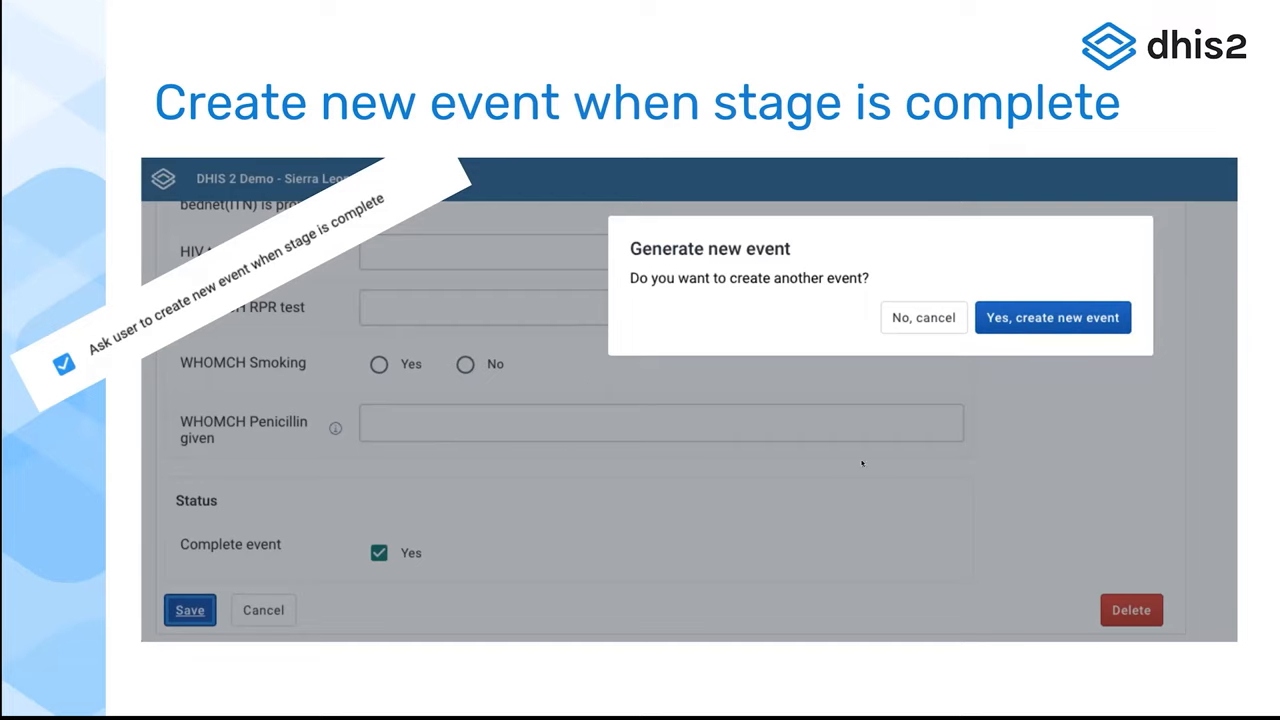
mouse_move(380, 536)
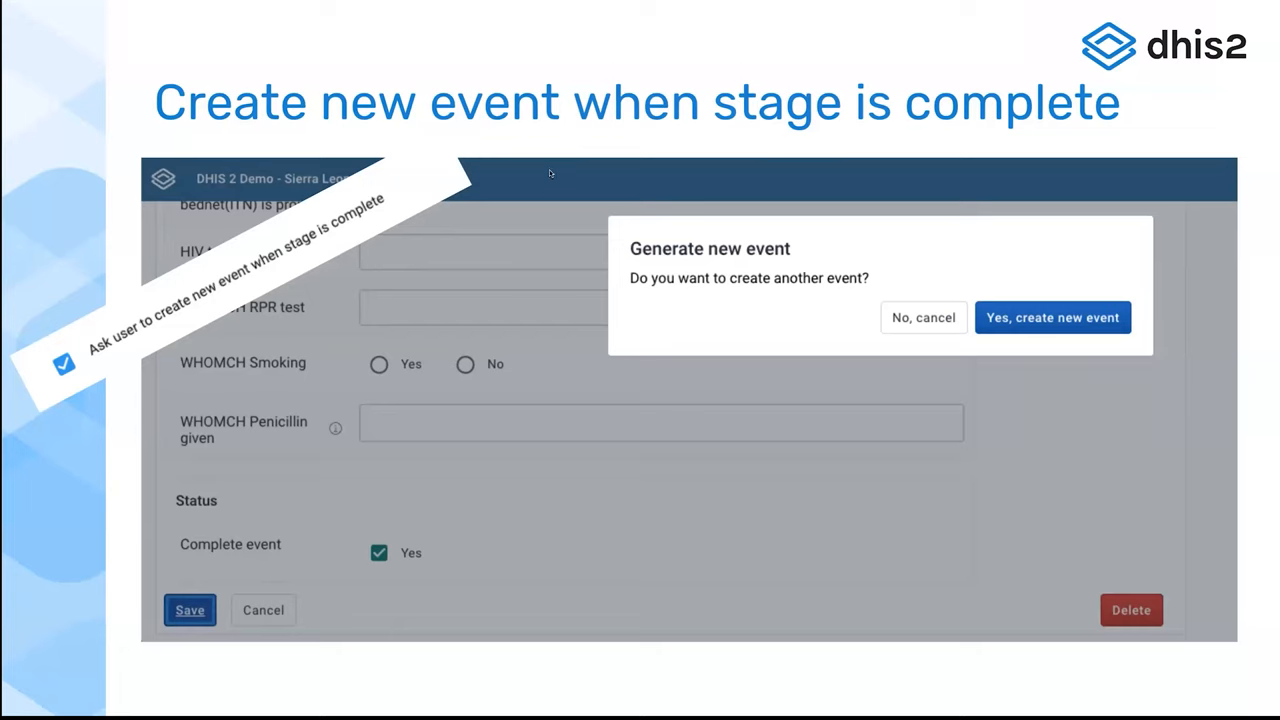
mouse_move(516, 368)
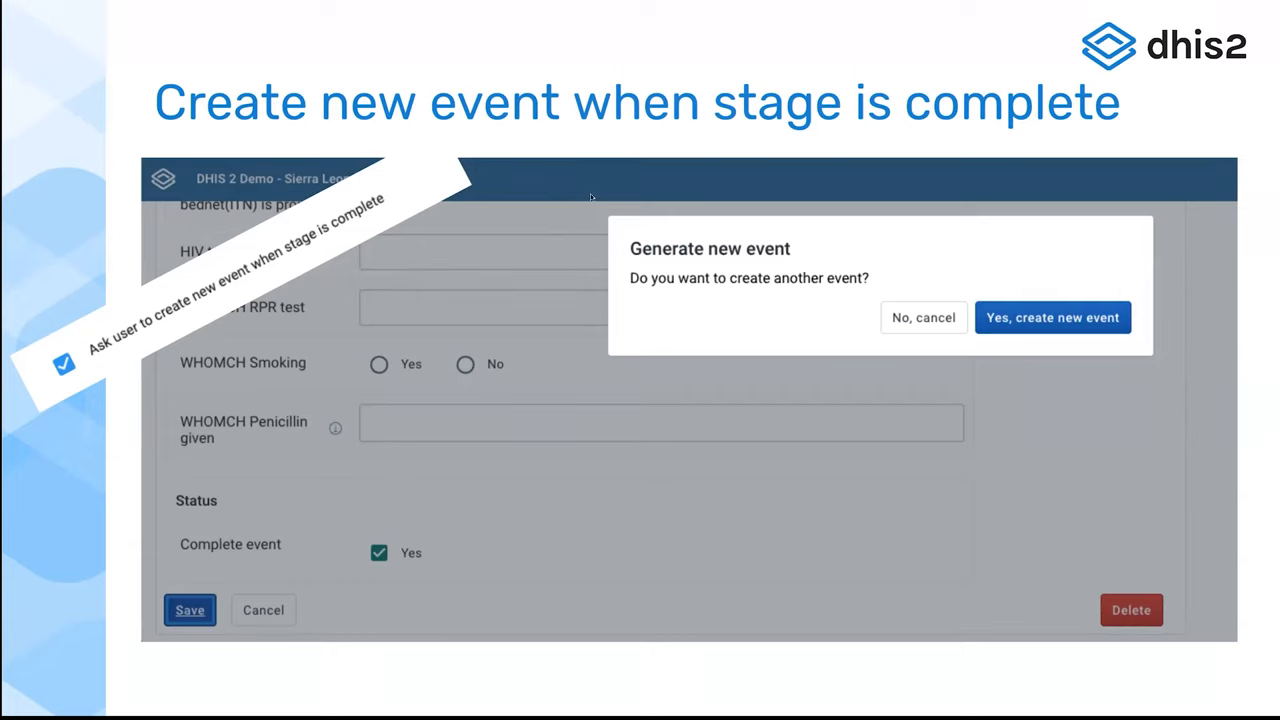
mouse_move(728, 412)
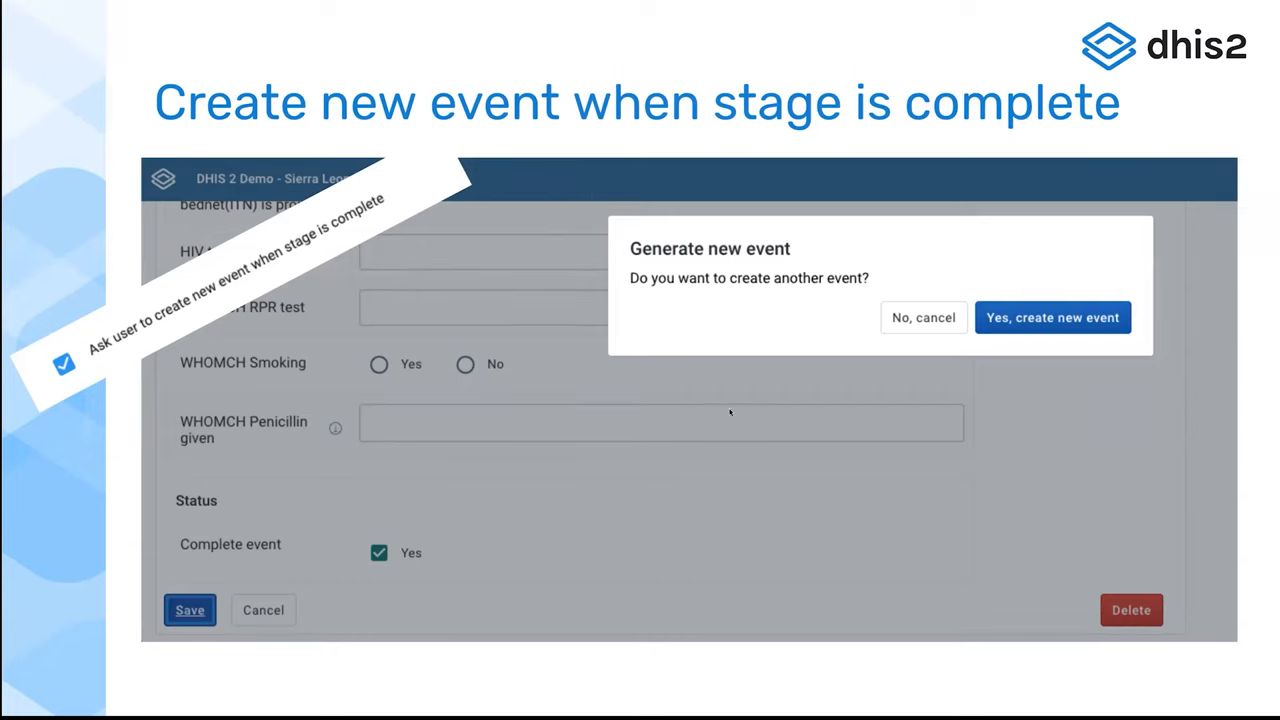
mouse_move(576, 404)
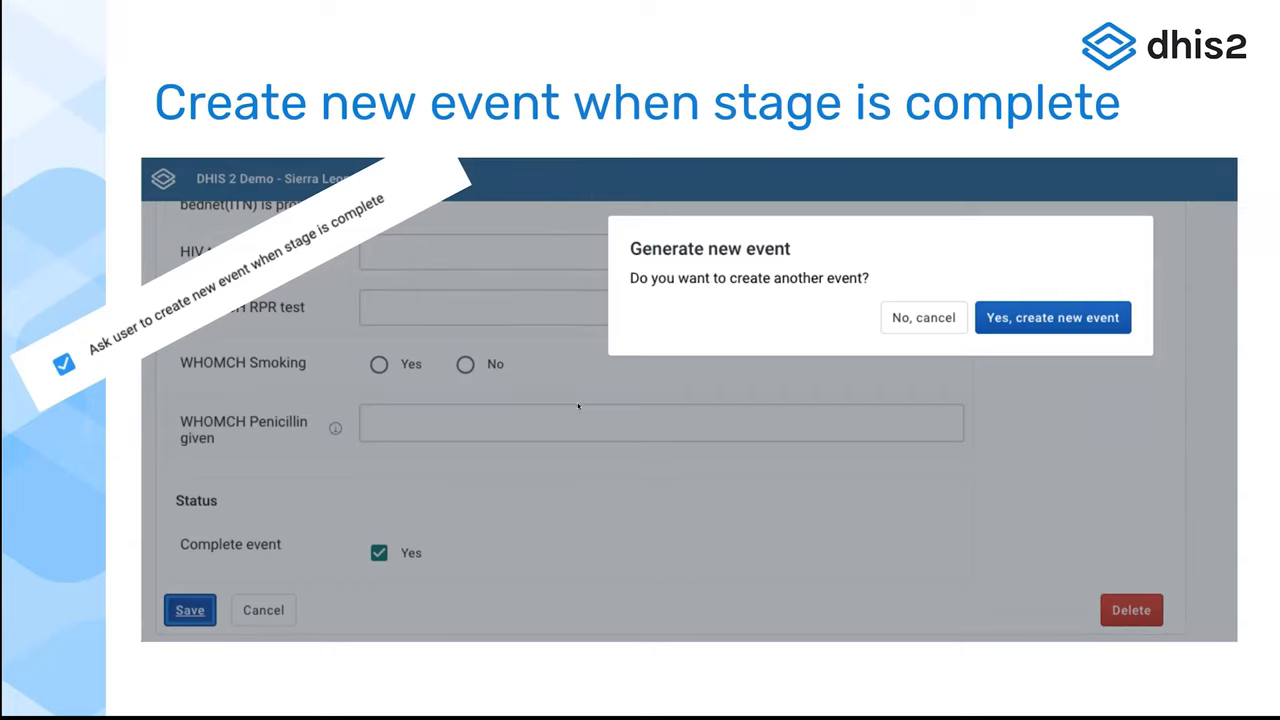
mouse_move(388, 652)
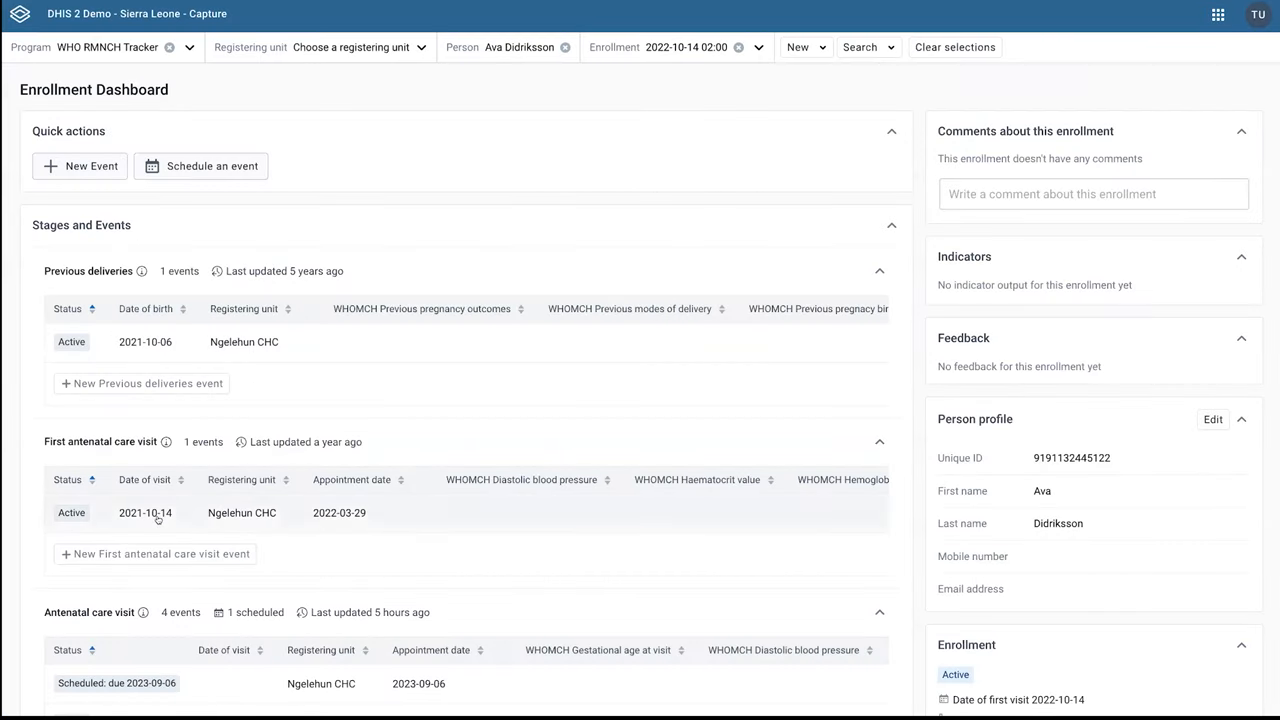
Open the first antenatal care visit event and set Njandama MCHP as registering unit.
left_click(144, 512)
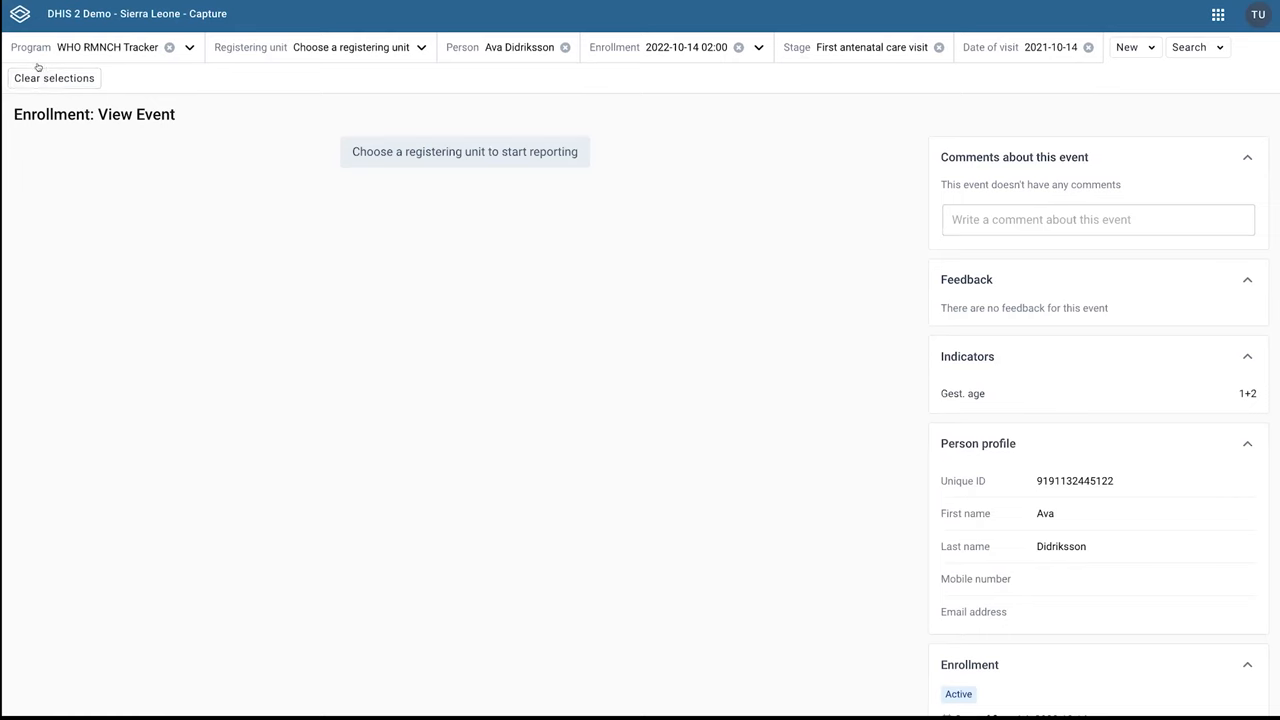
mouse_move(348, 206)
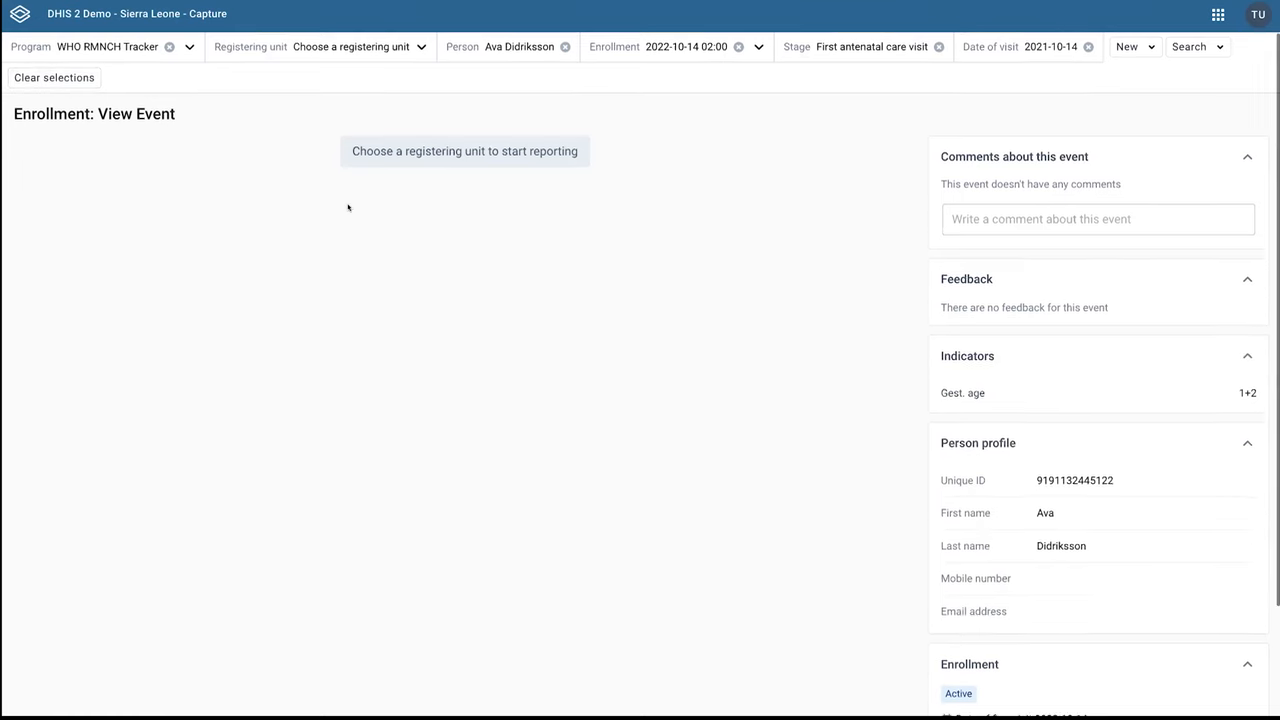
left_click(352, 46)
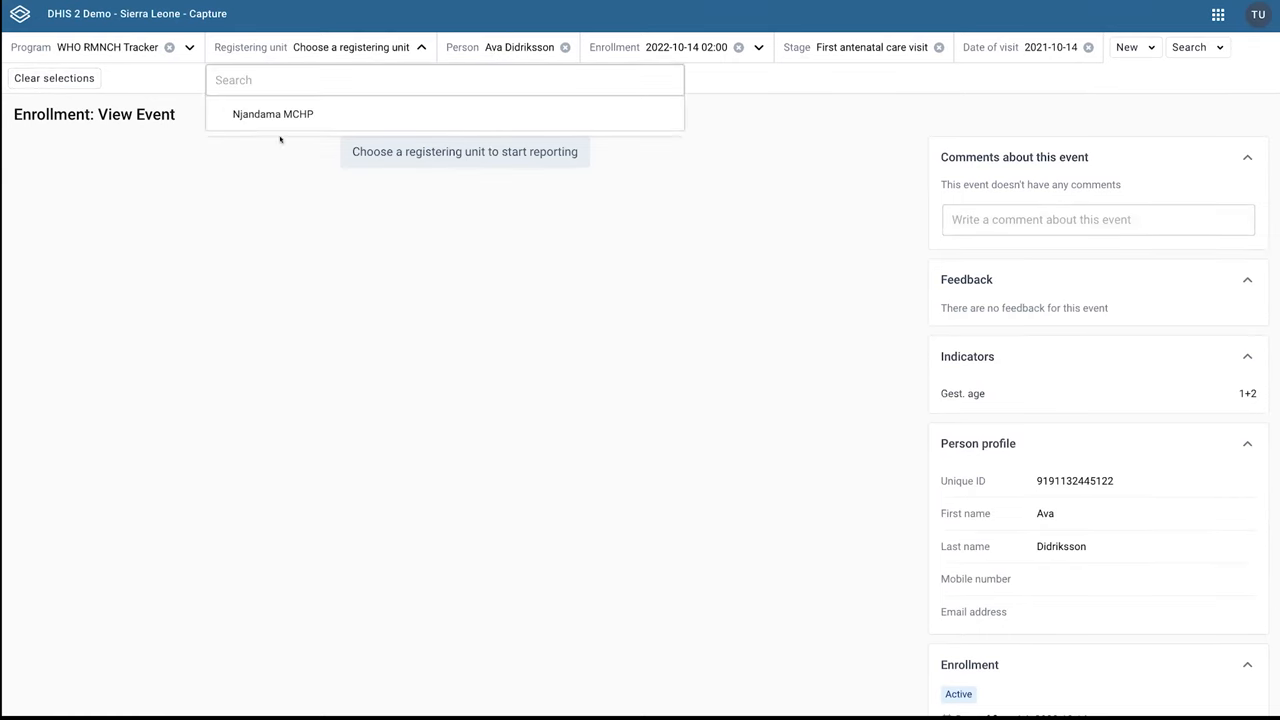
left_click(272, 112)
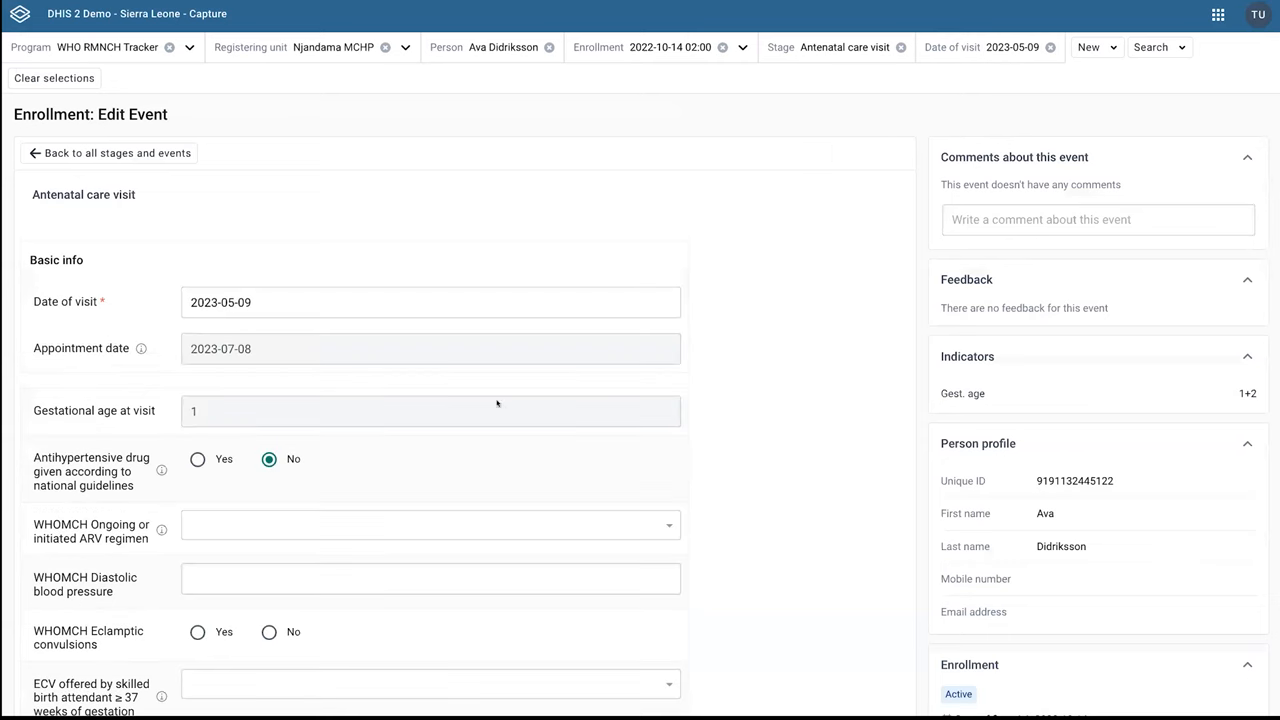
Tick Complete event and answer 'Yes, create new event' in the Generate new event dialog.
scroll("down", 3)
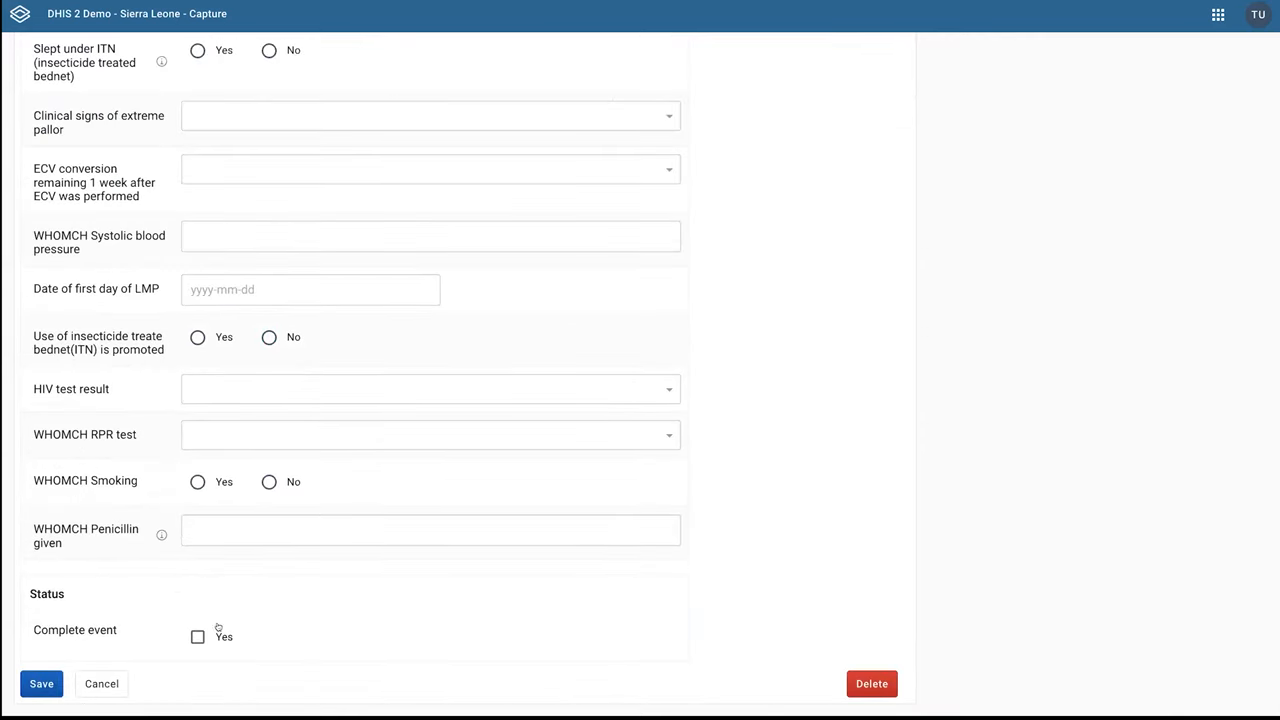
left_click(196, 636)
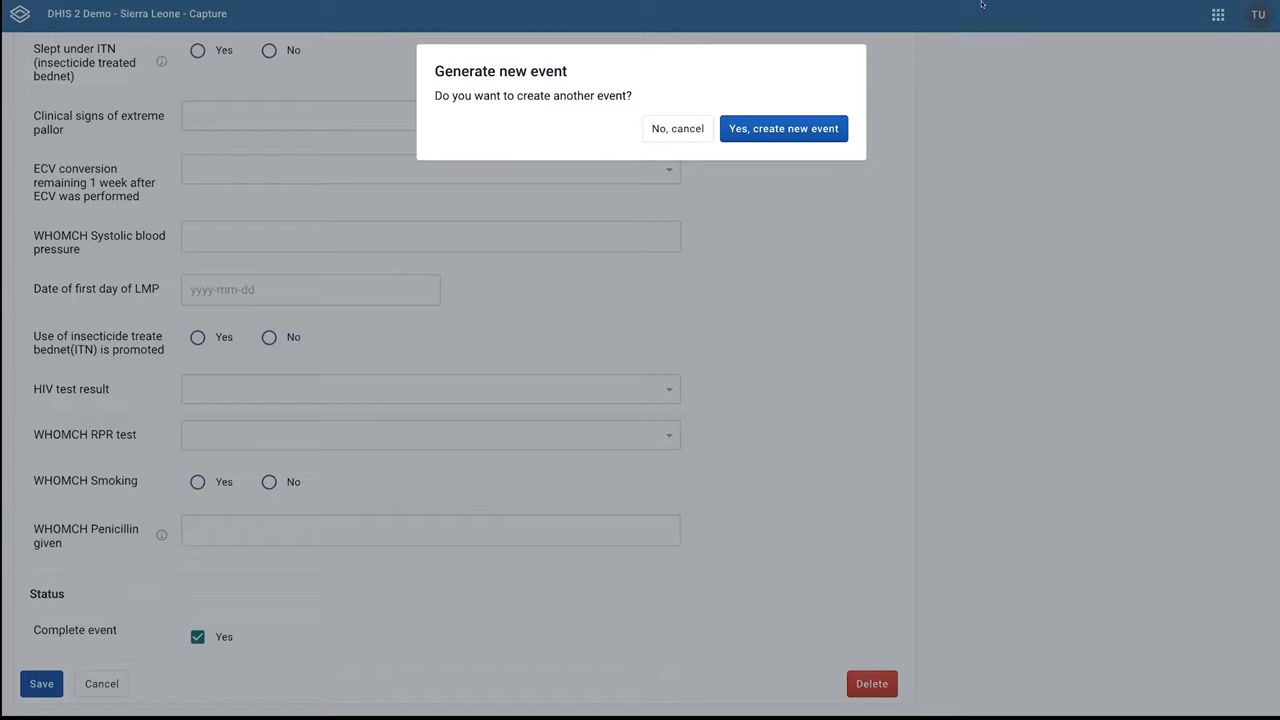
mouse_move(740, 104)
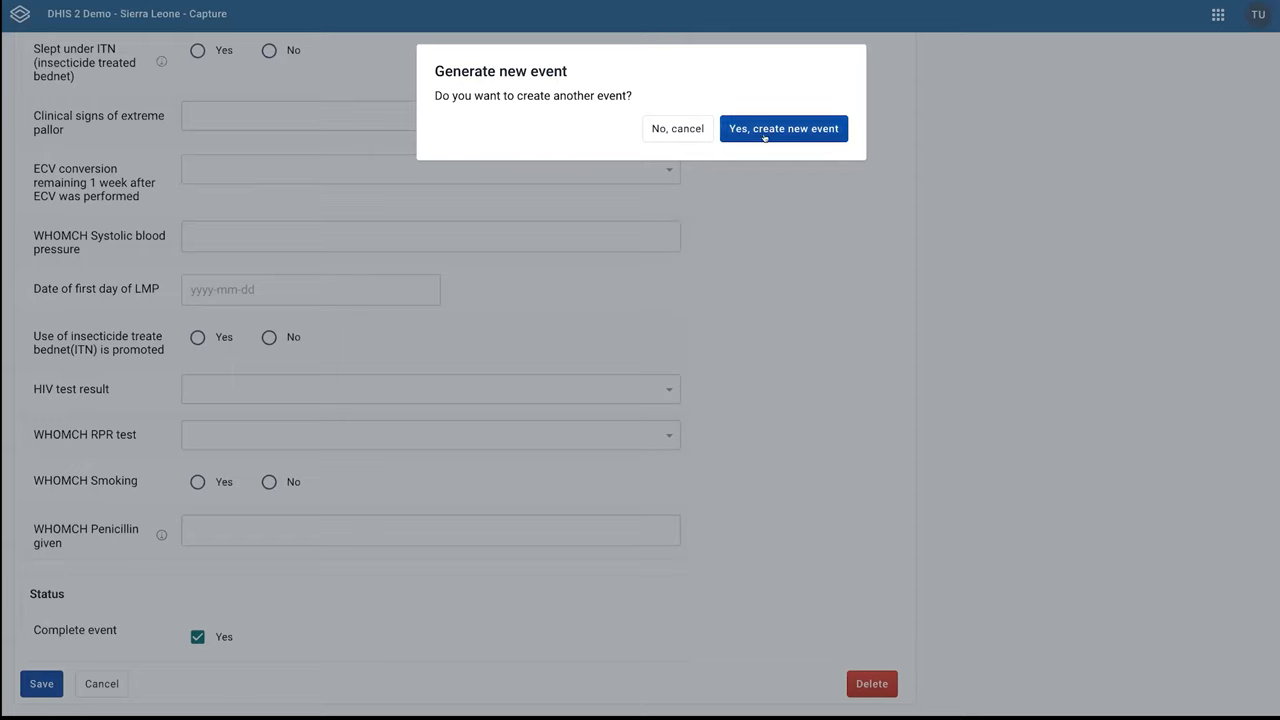
left_click(784, 128)
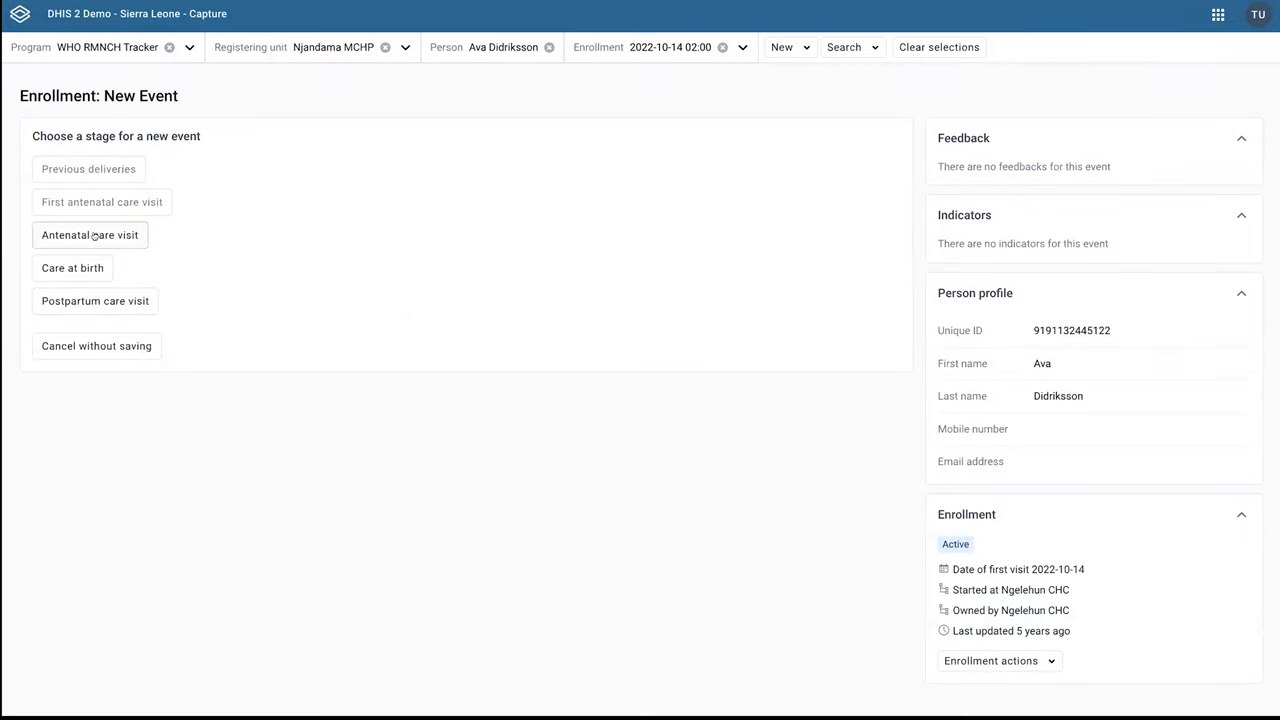
mouse_move(90, 236)
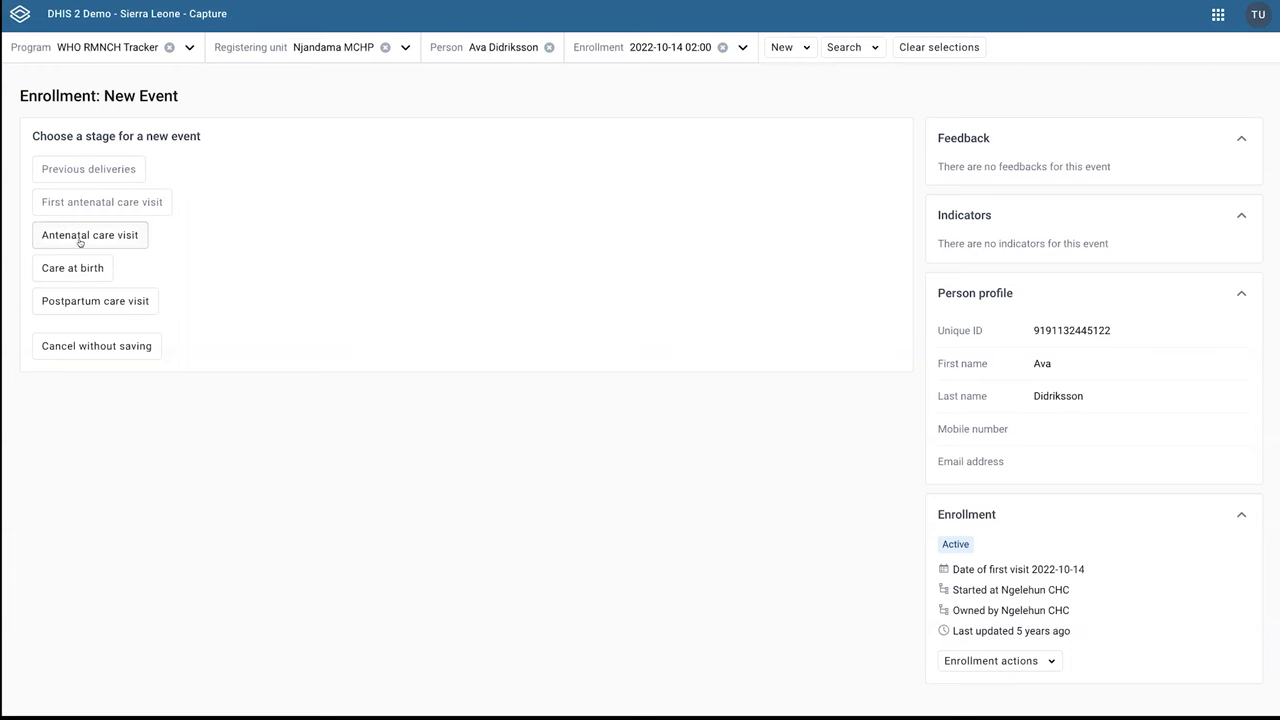
Choose the Antenatal care visit stage and schedule it for the suggested date 2023-11-05.
left_click(90, 234)
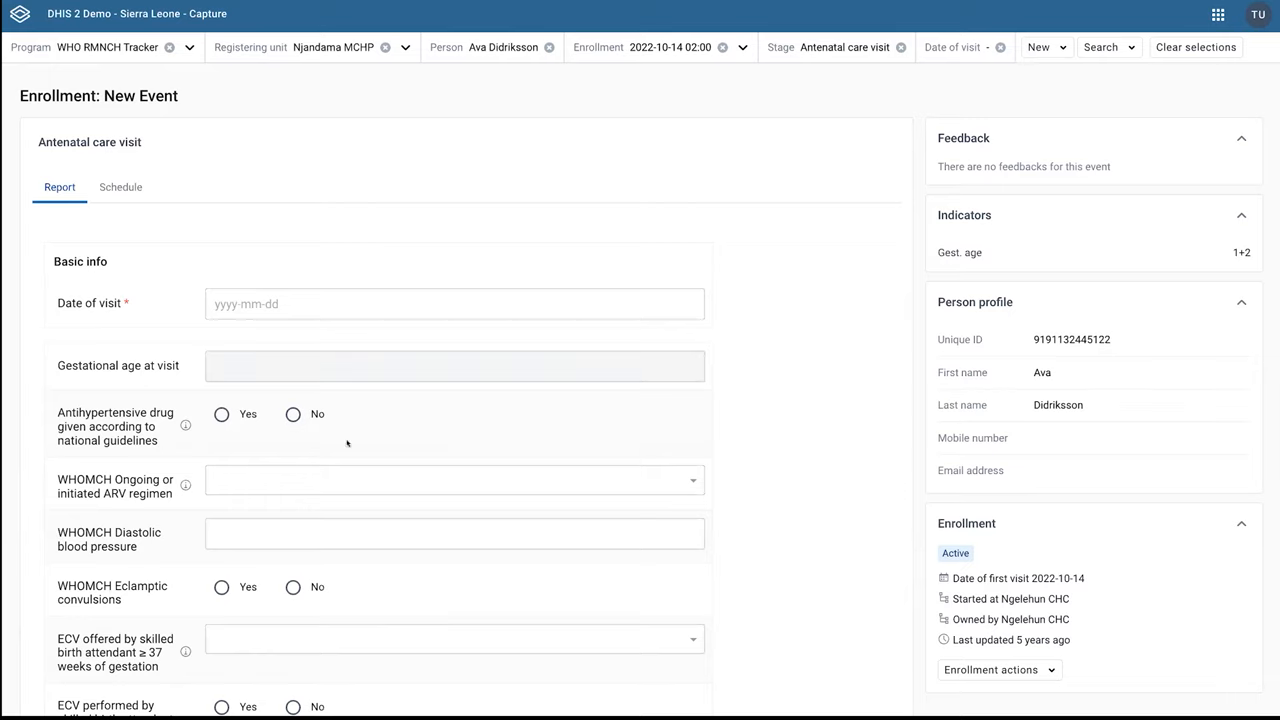
left_click(120, 188)
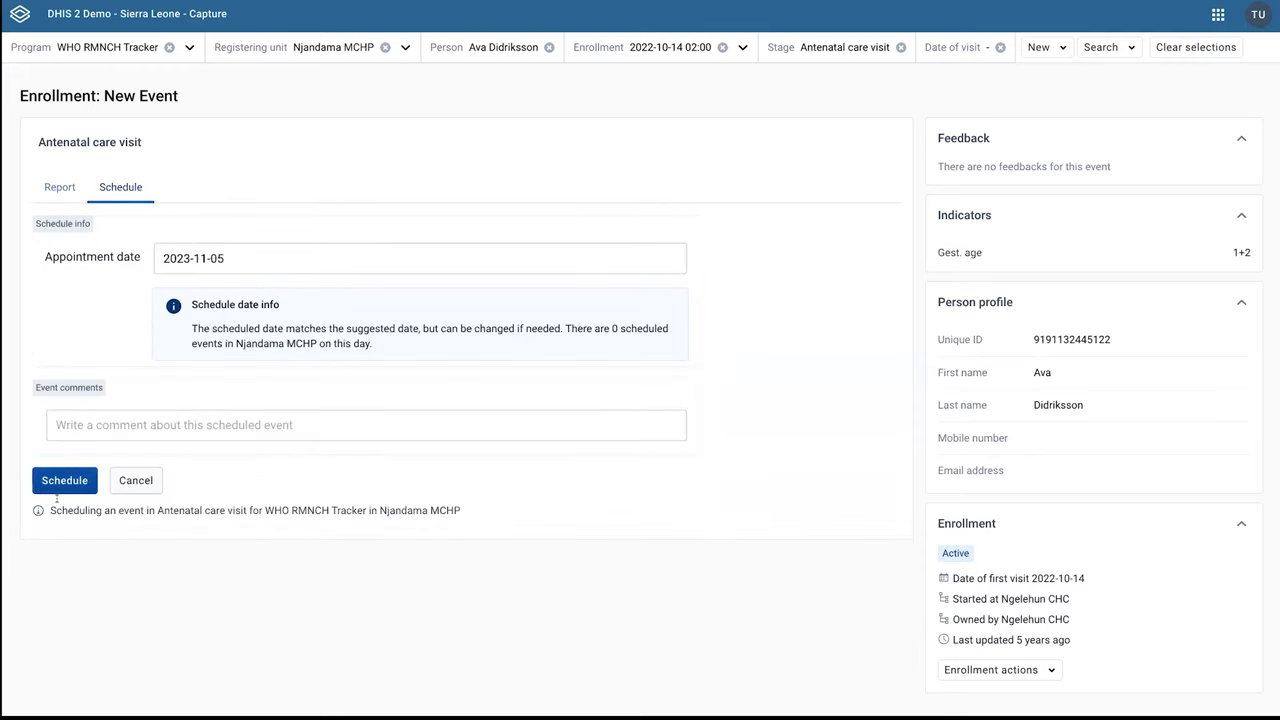
left_click(64, 480)
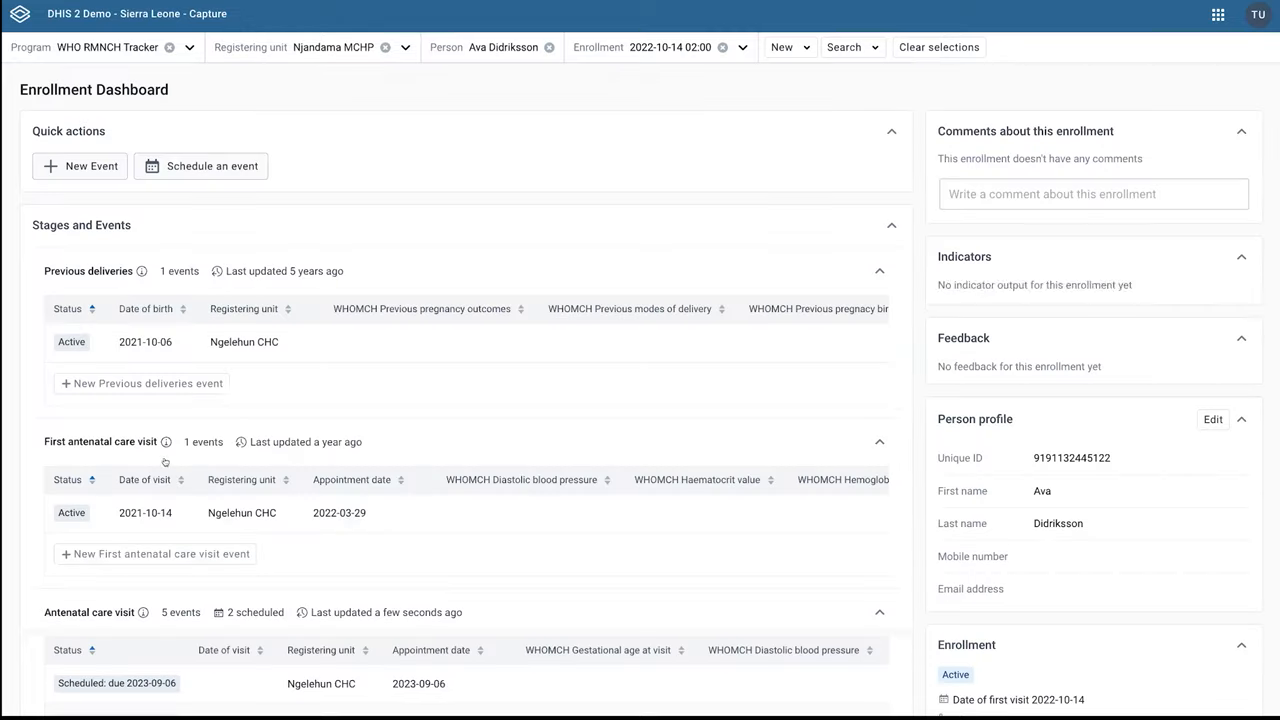
scroll("down", 3)
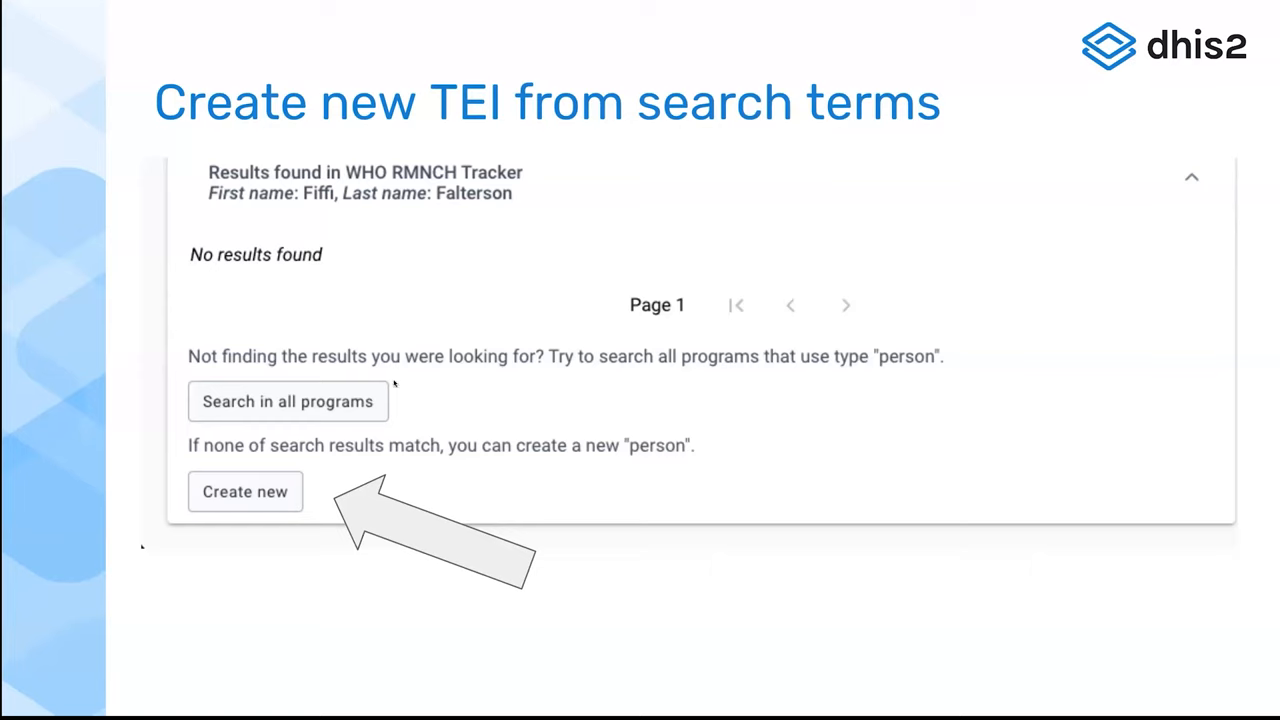
mouse_move(692, 416)
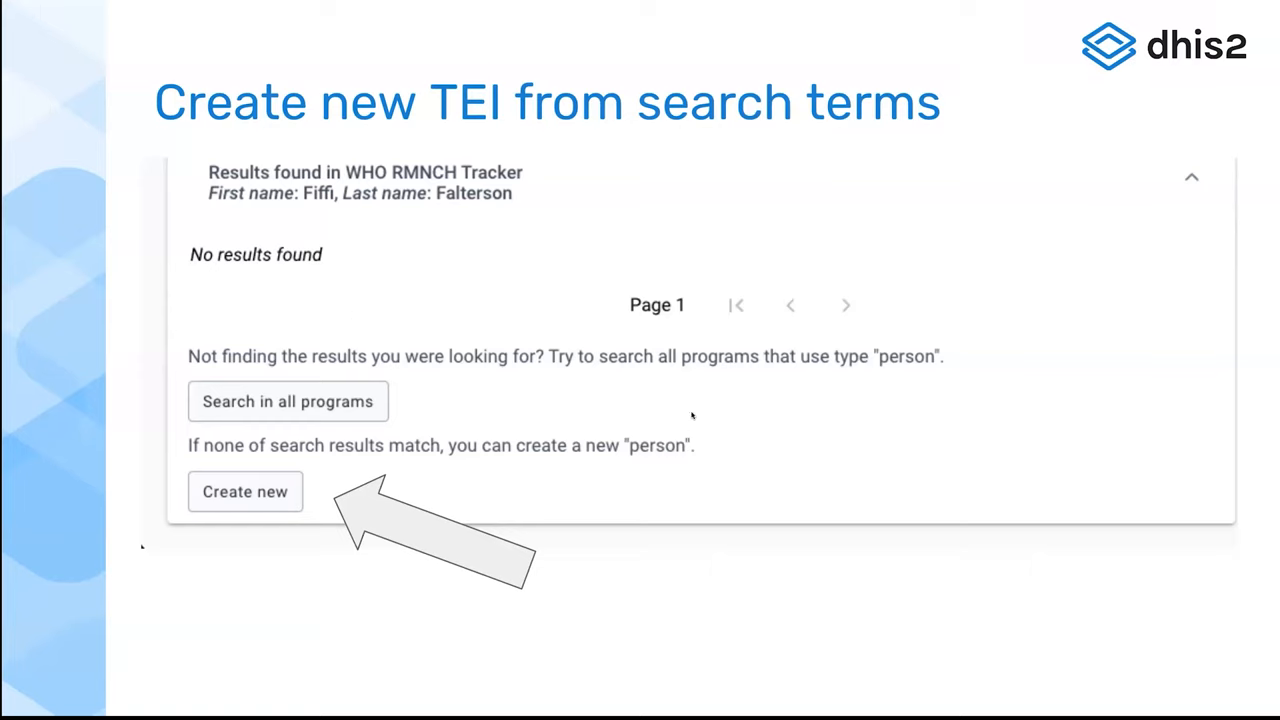
mouse_move(532, 218)
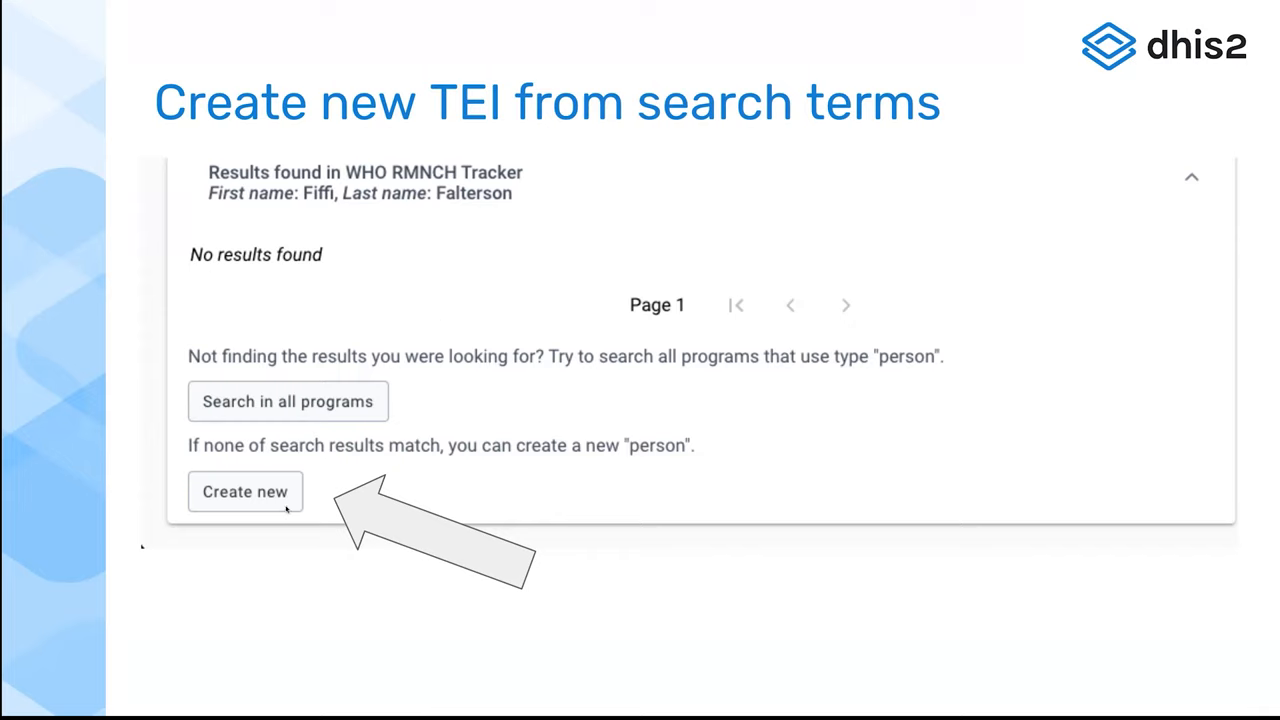
mouse_move(354, 458)
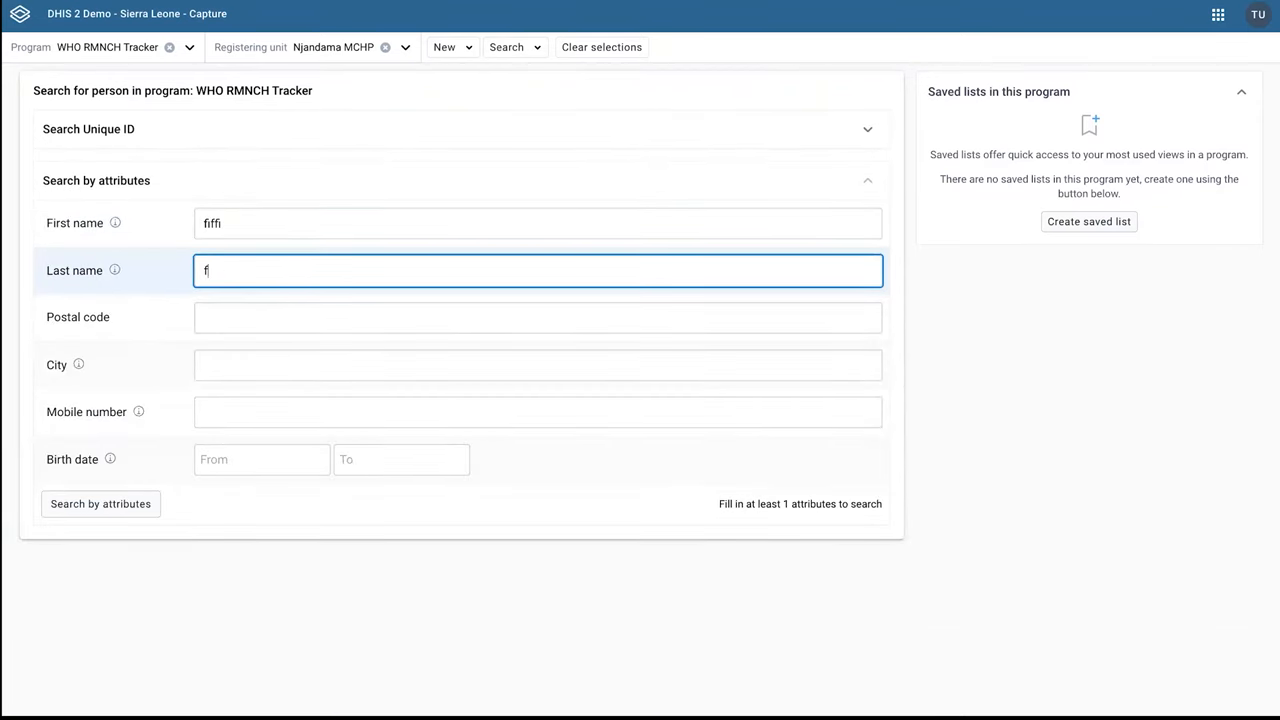
Complete last name 'fjongsen', search, and create a new person prefilled as fiffi fjongsen.
type("jongsen")
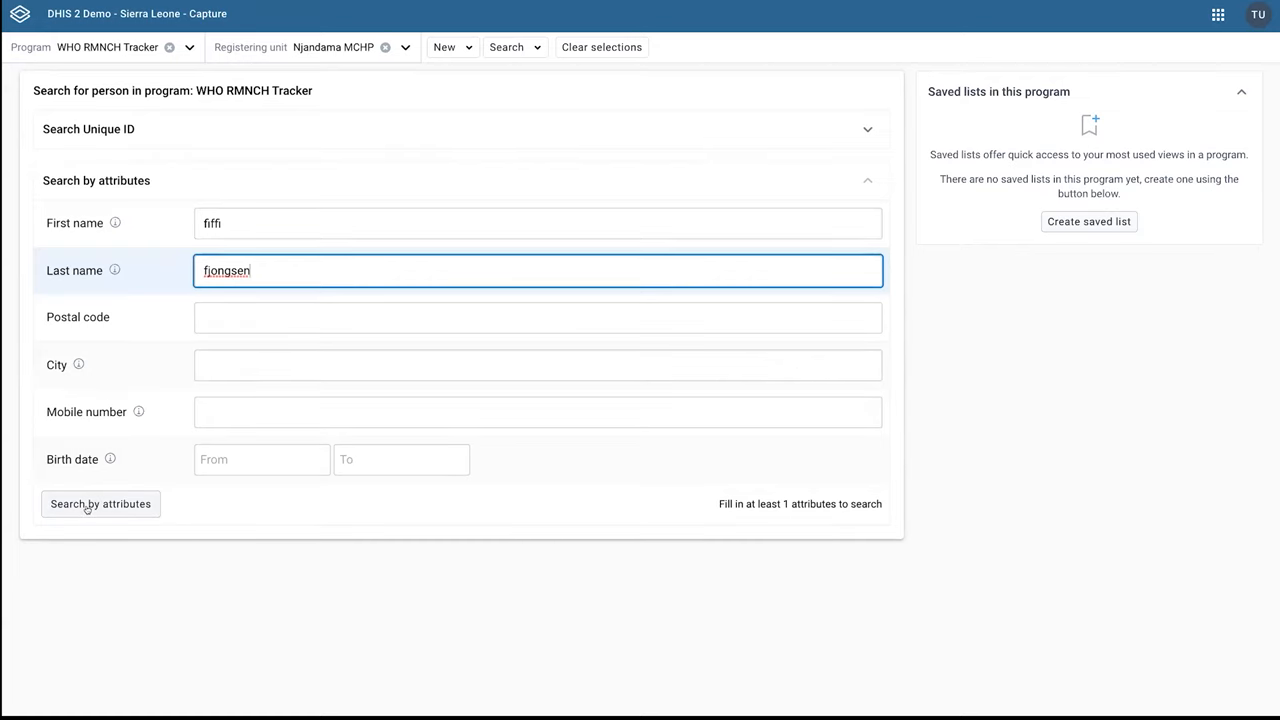
left_click(100, 504)
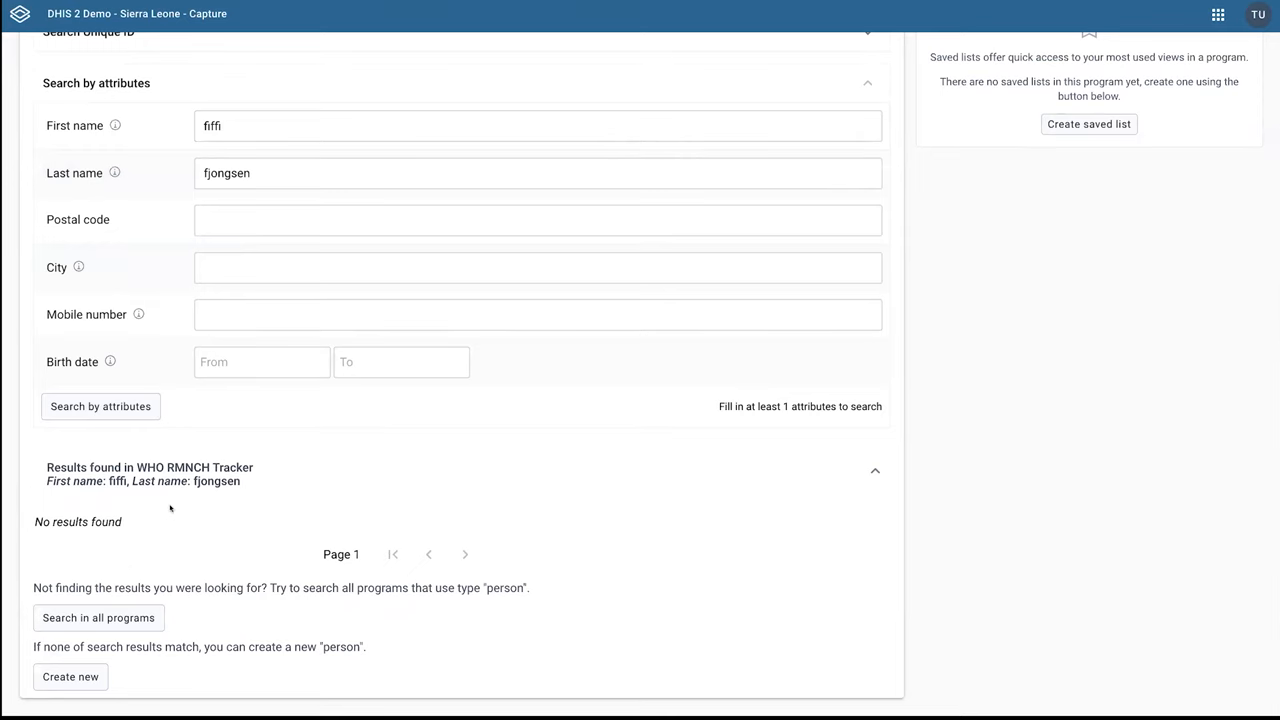
left_click(70, 676)
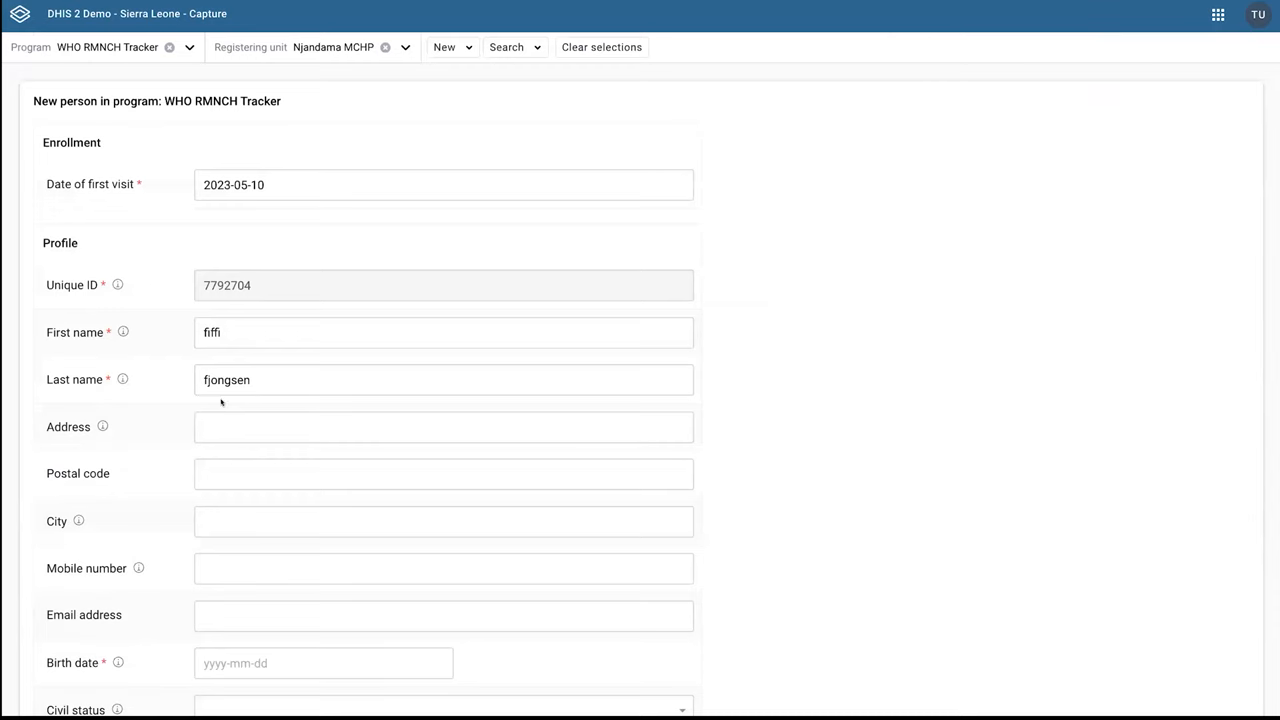
scroll("down", 3)
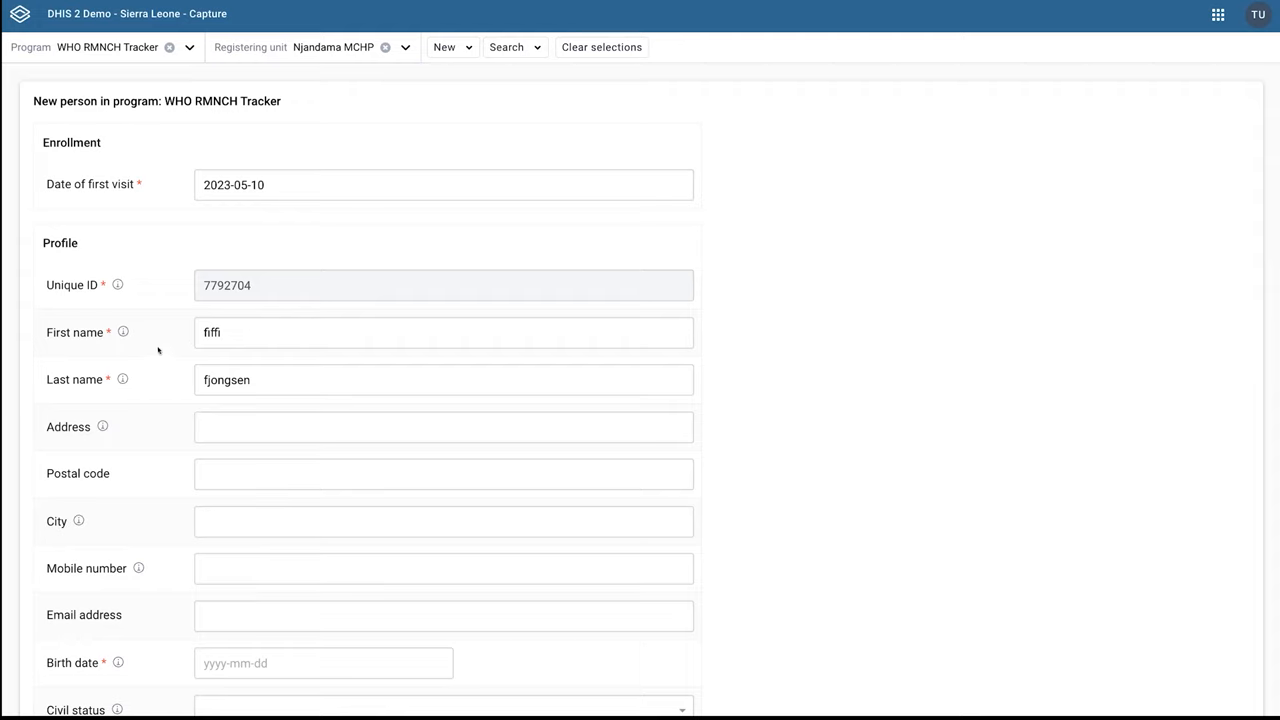
mouse_move(144, 370)
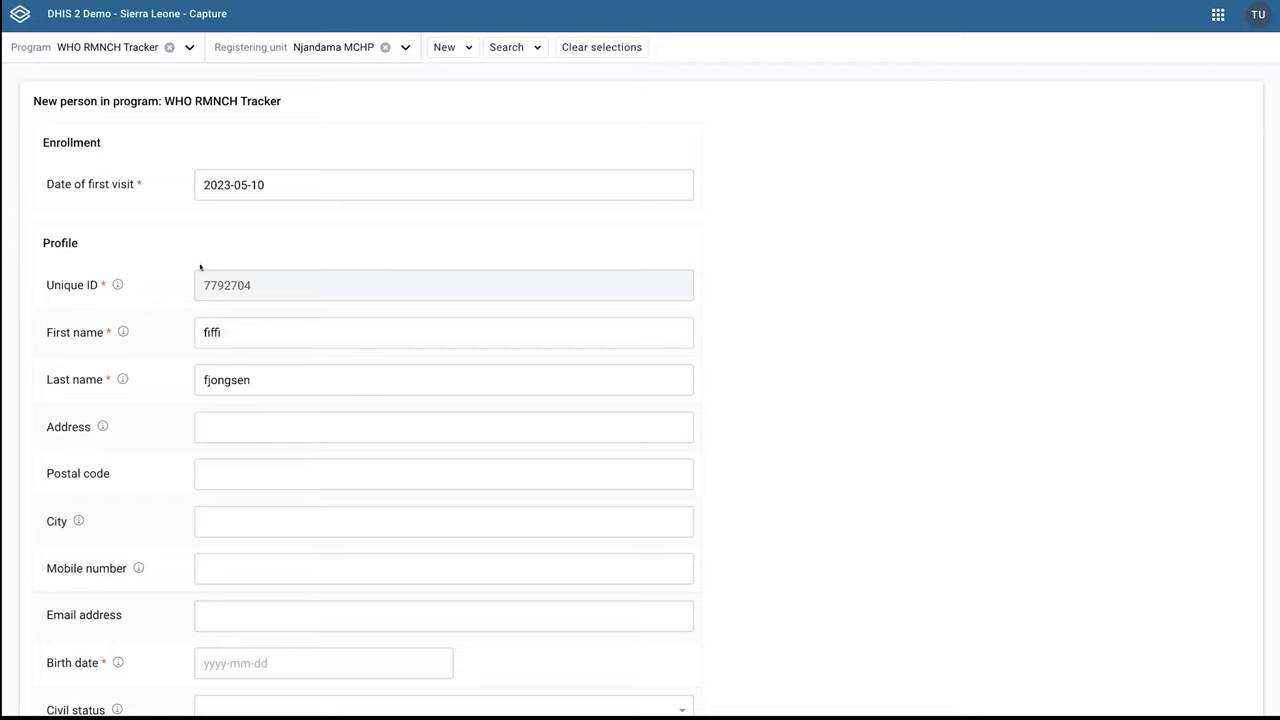
mouse_move(270, 404)
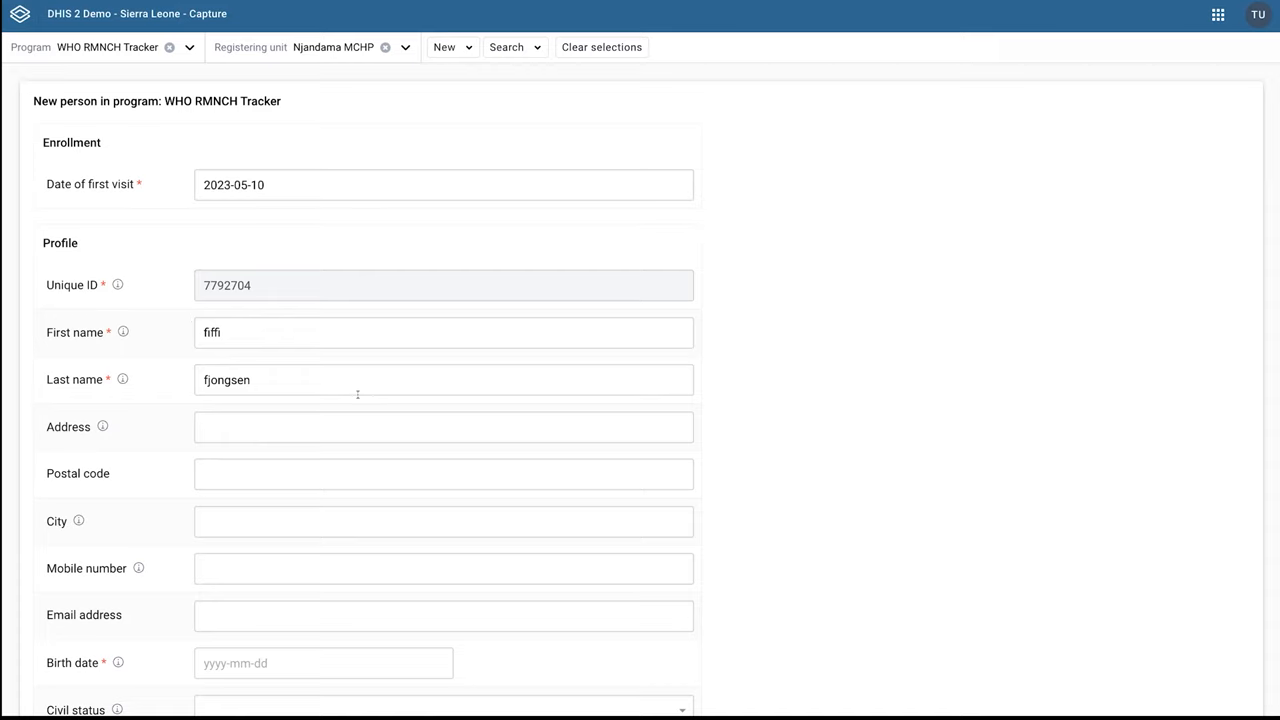
mouse_move(116, 366)
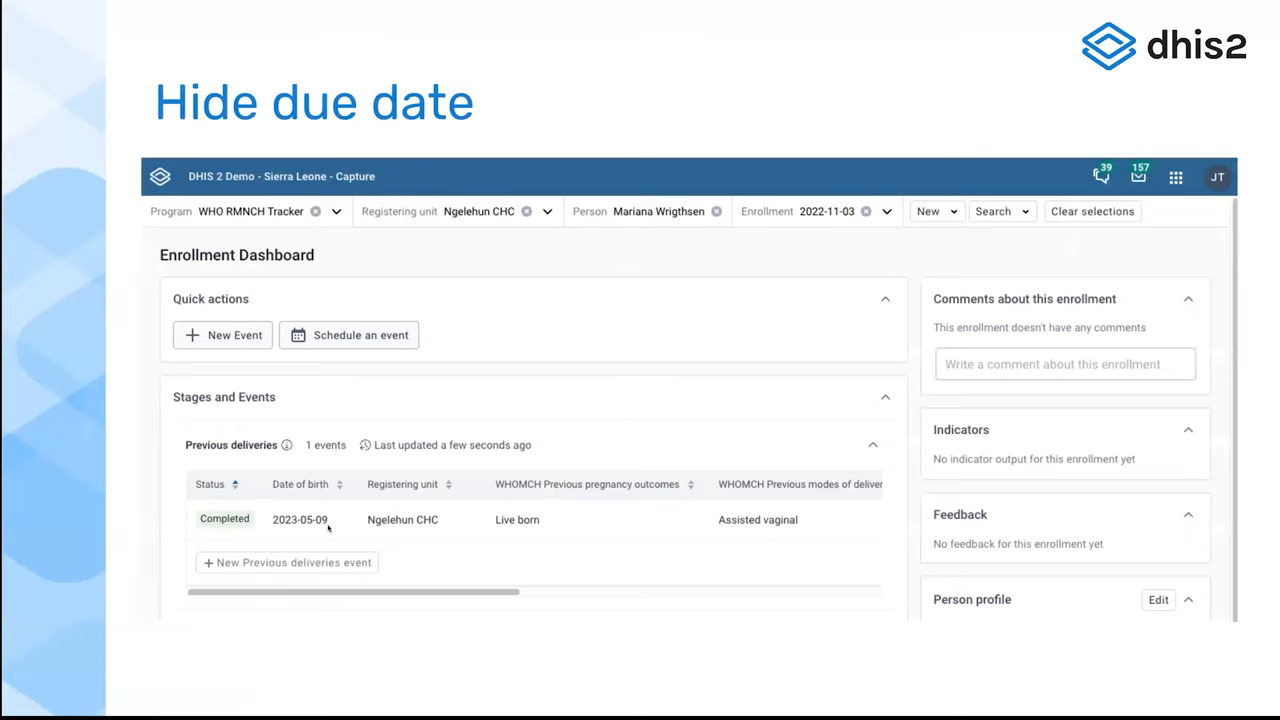
mouse_move(324, 474)
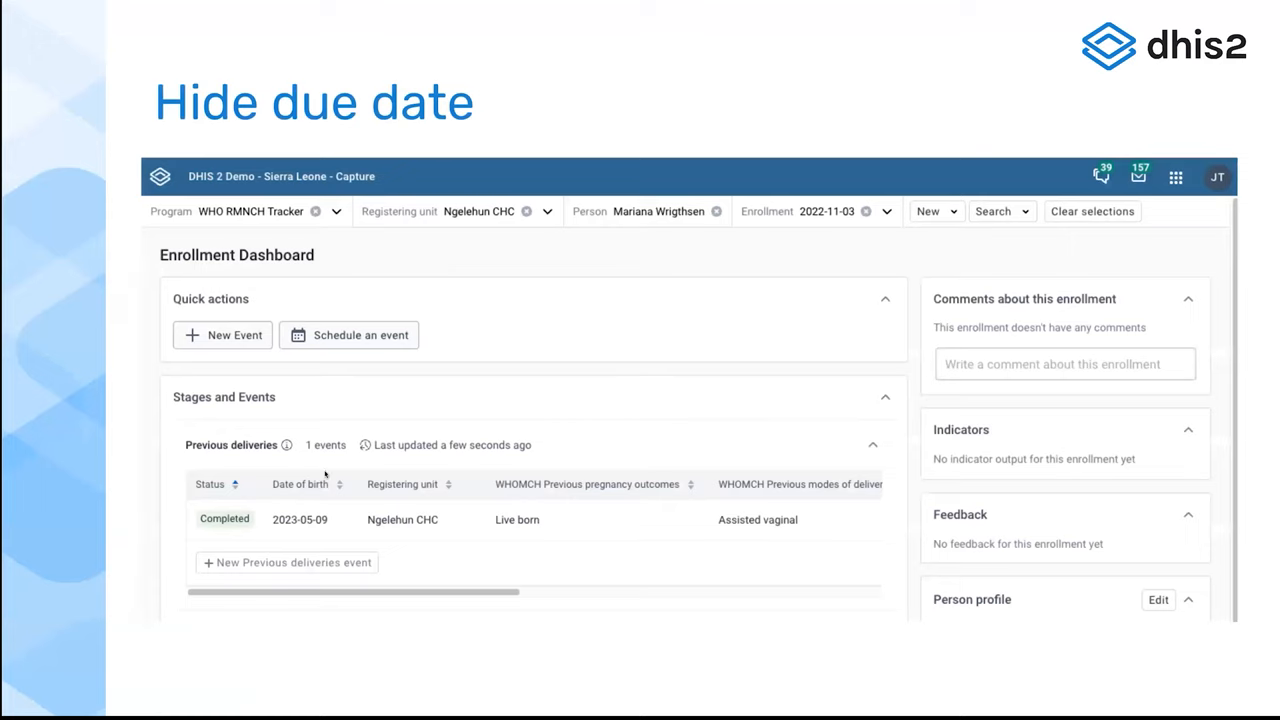
mouse_move(556, 488)
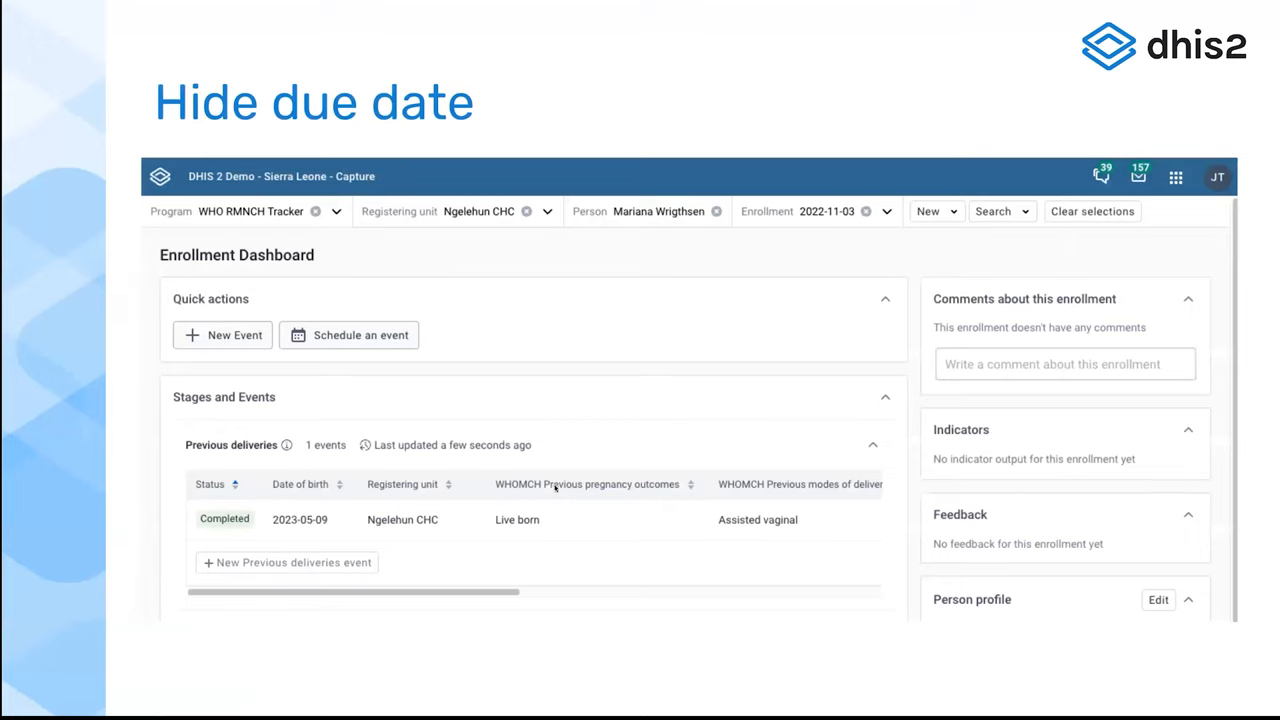
mouse_move(460, 388)
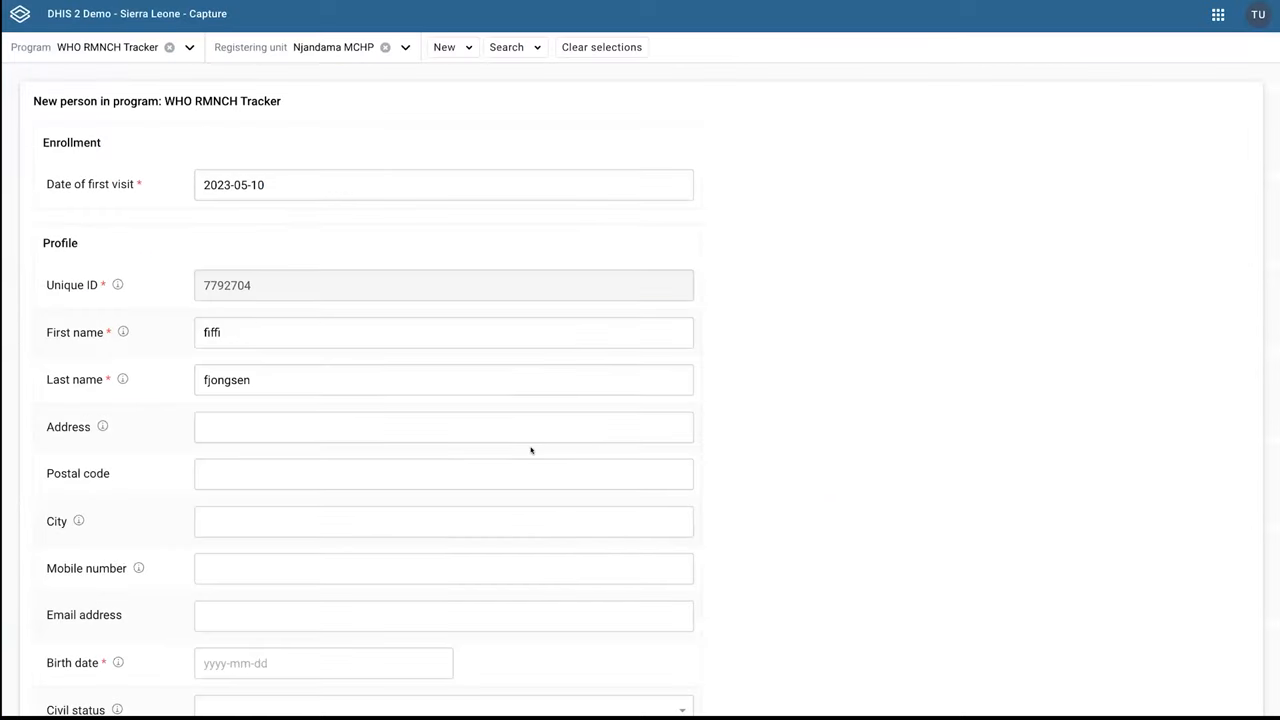
mouse_move(612, 100)
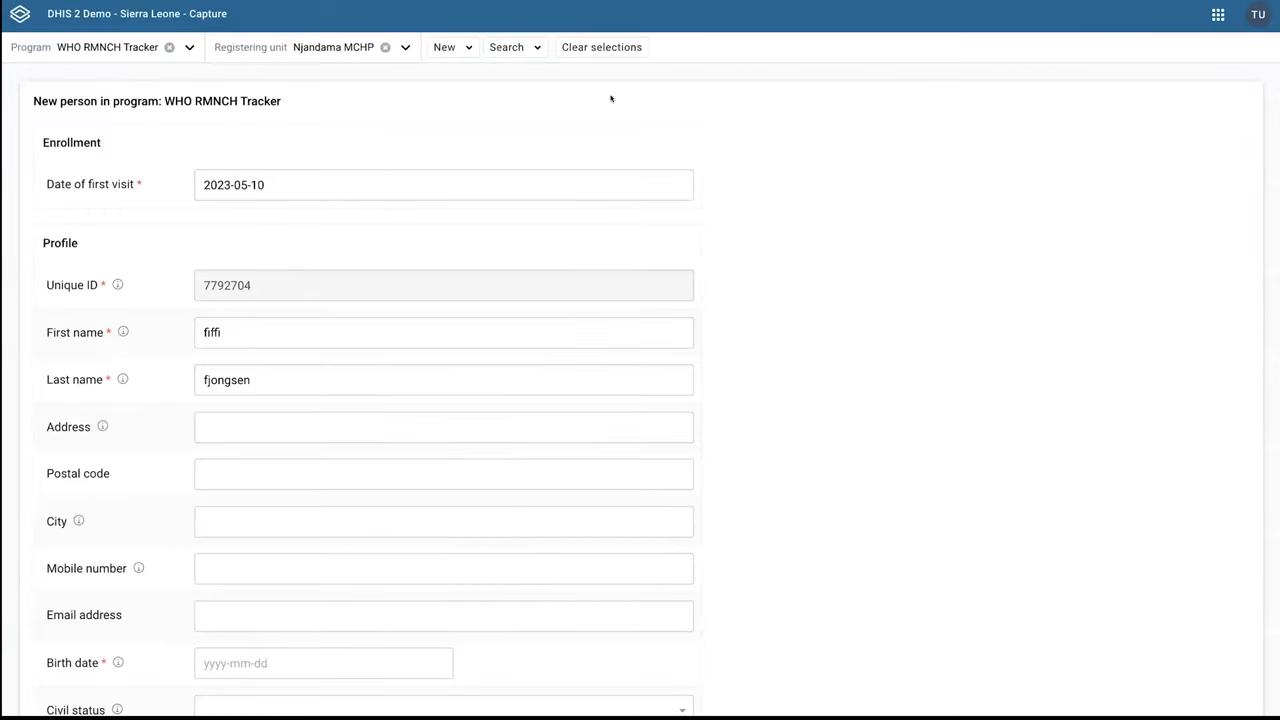
left_click(108, 48)
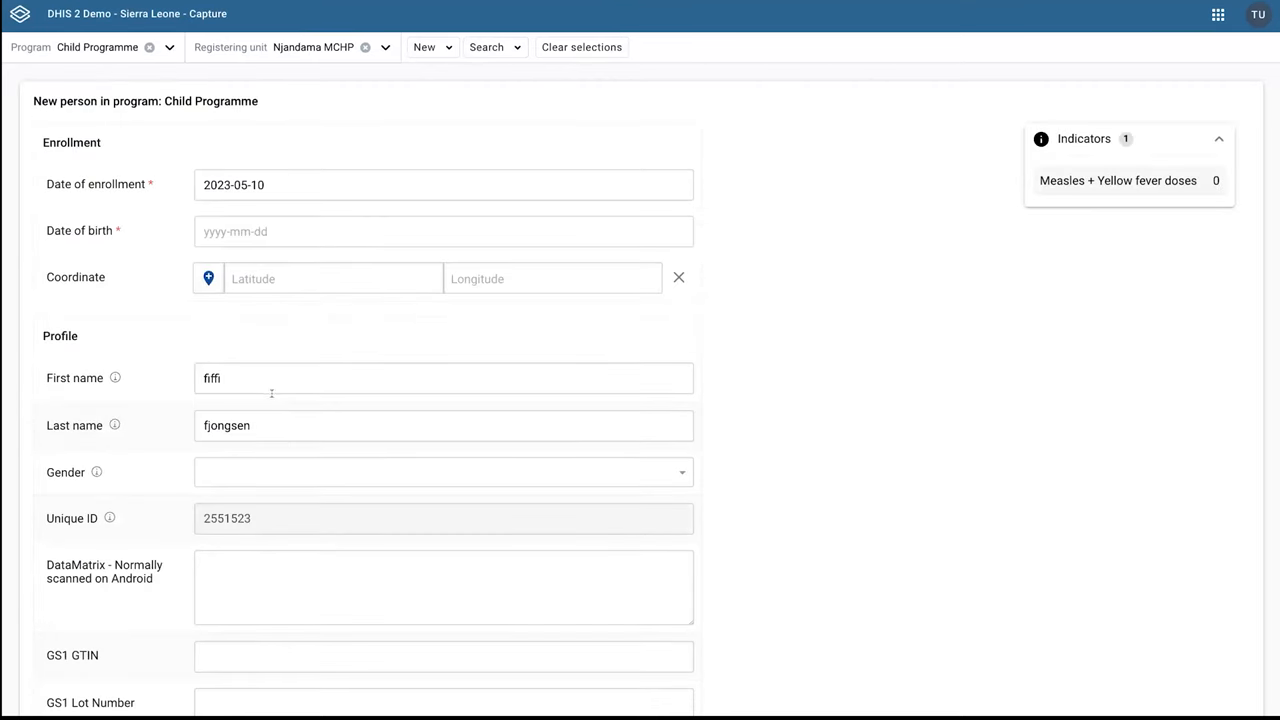
scroll("down", 3)
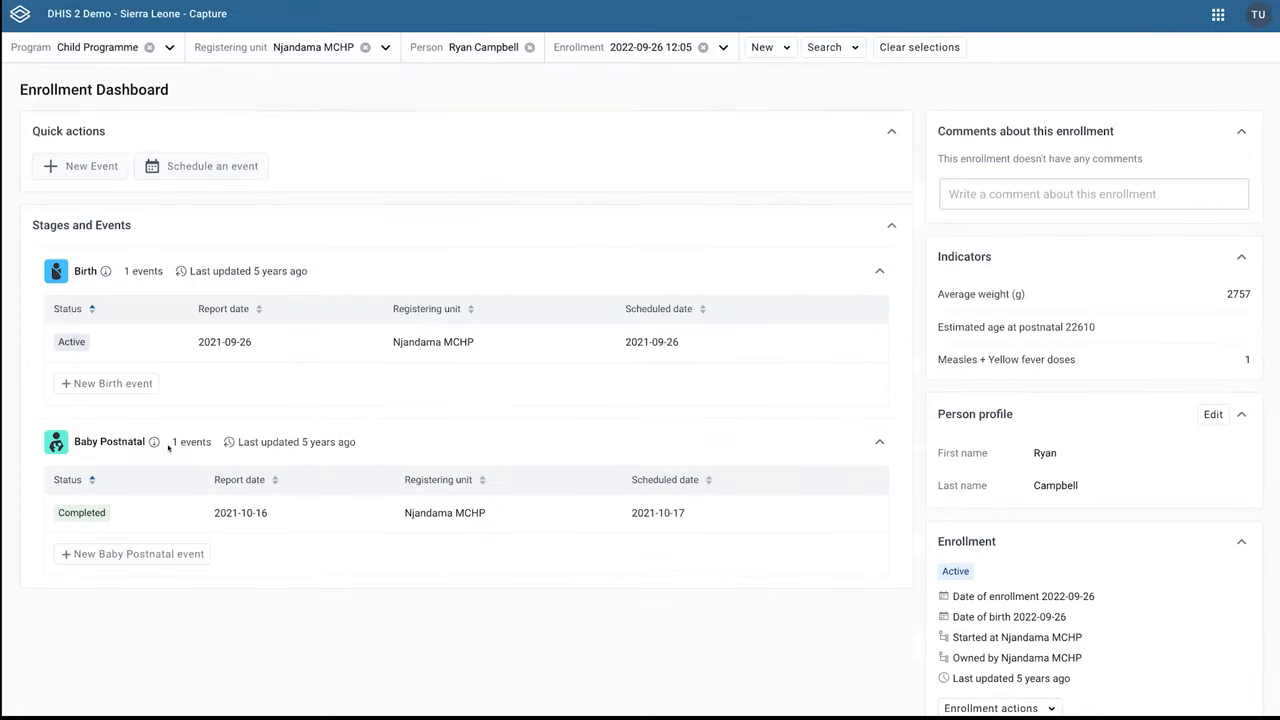
View the existing Birth event, then start and discard a new Birth event without saving.
left_click(224, 340)
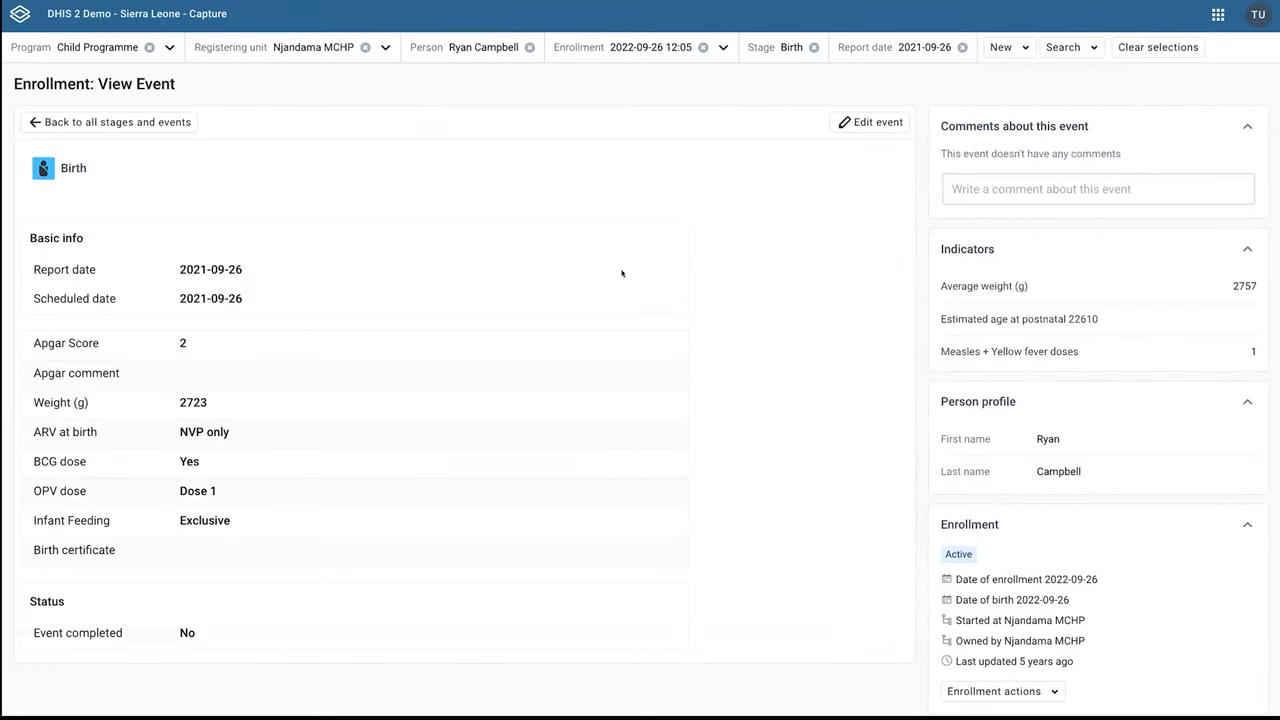
left_click(868, 122)
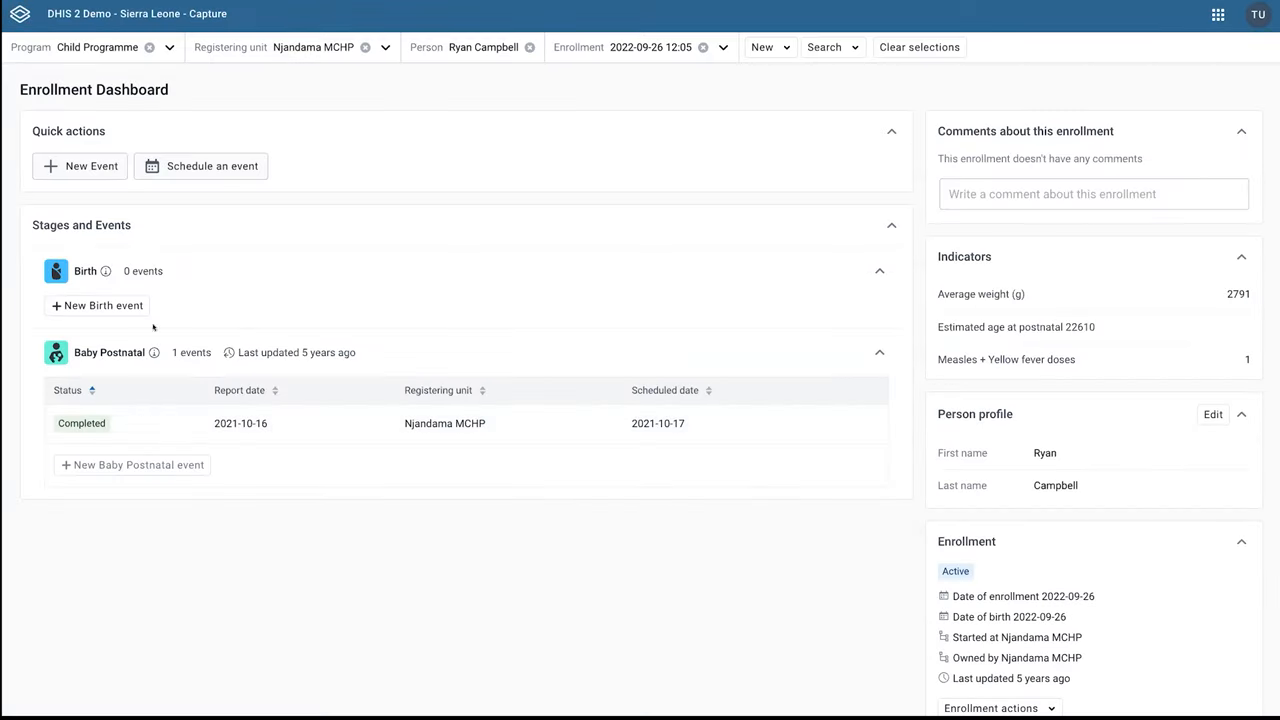
left_click(104, 304)
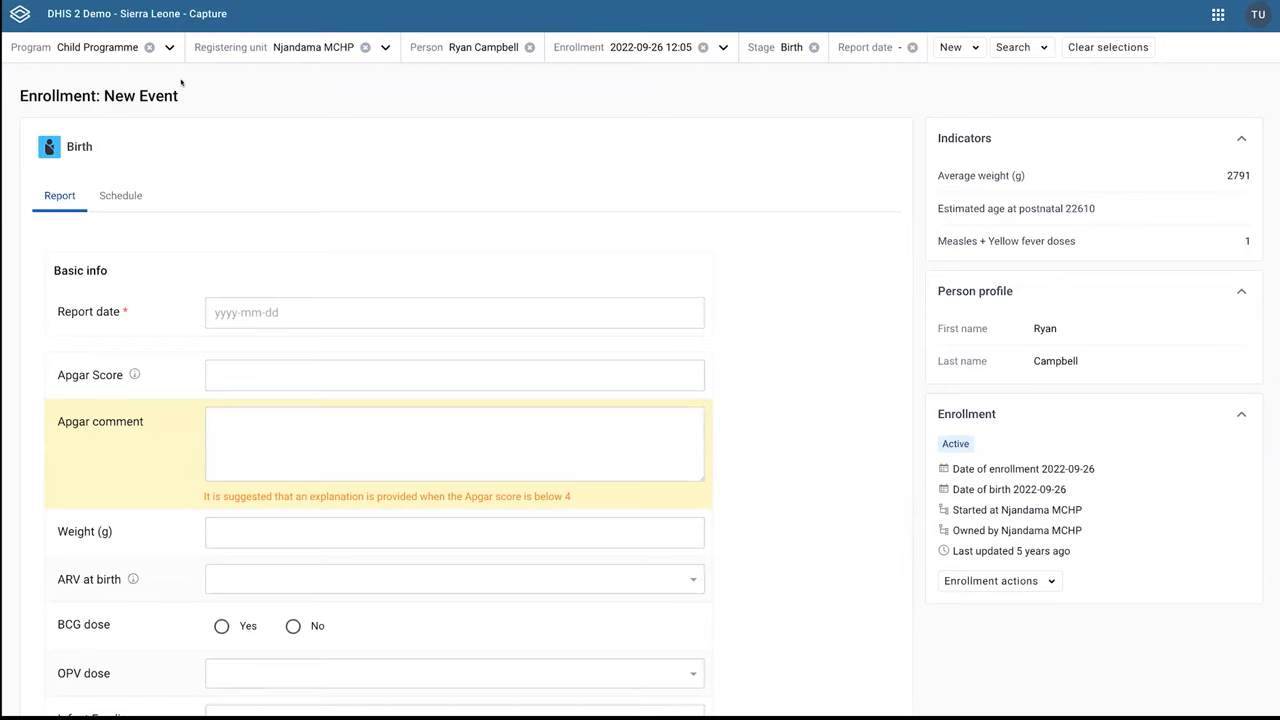
mouse_move(904, 56)
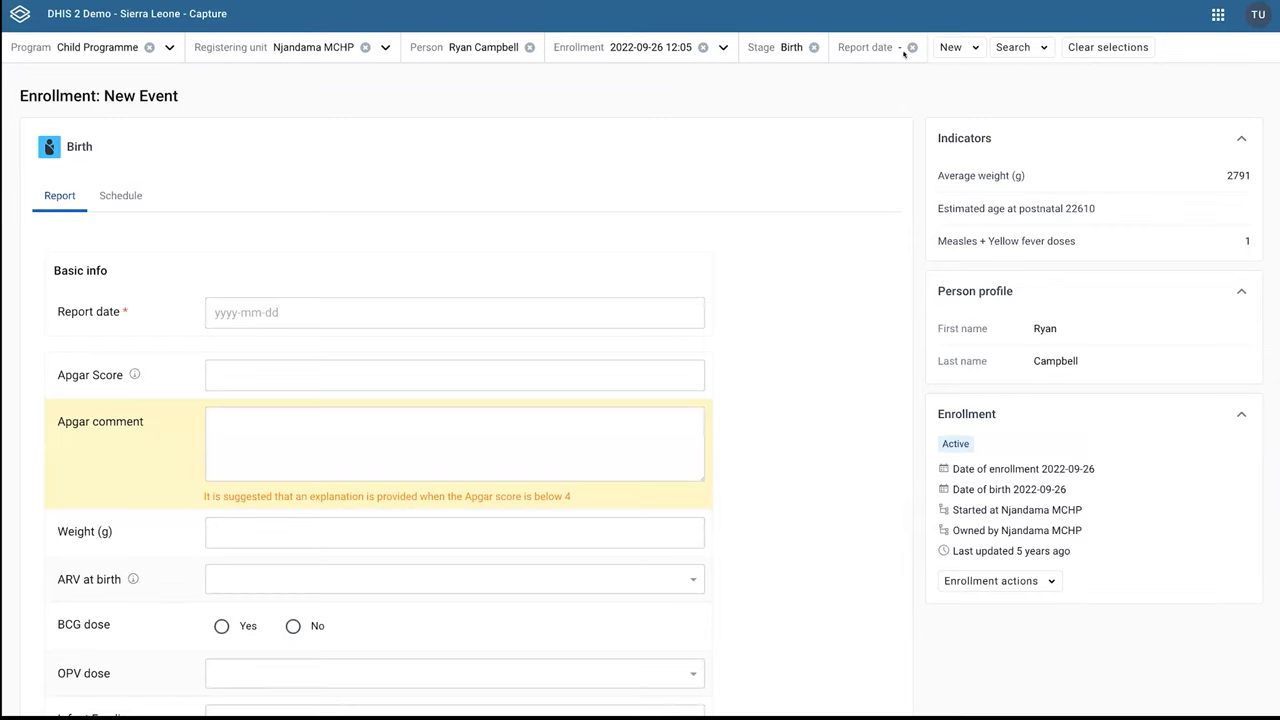
scroll("down", 3)
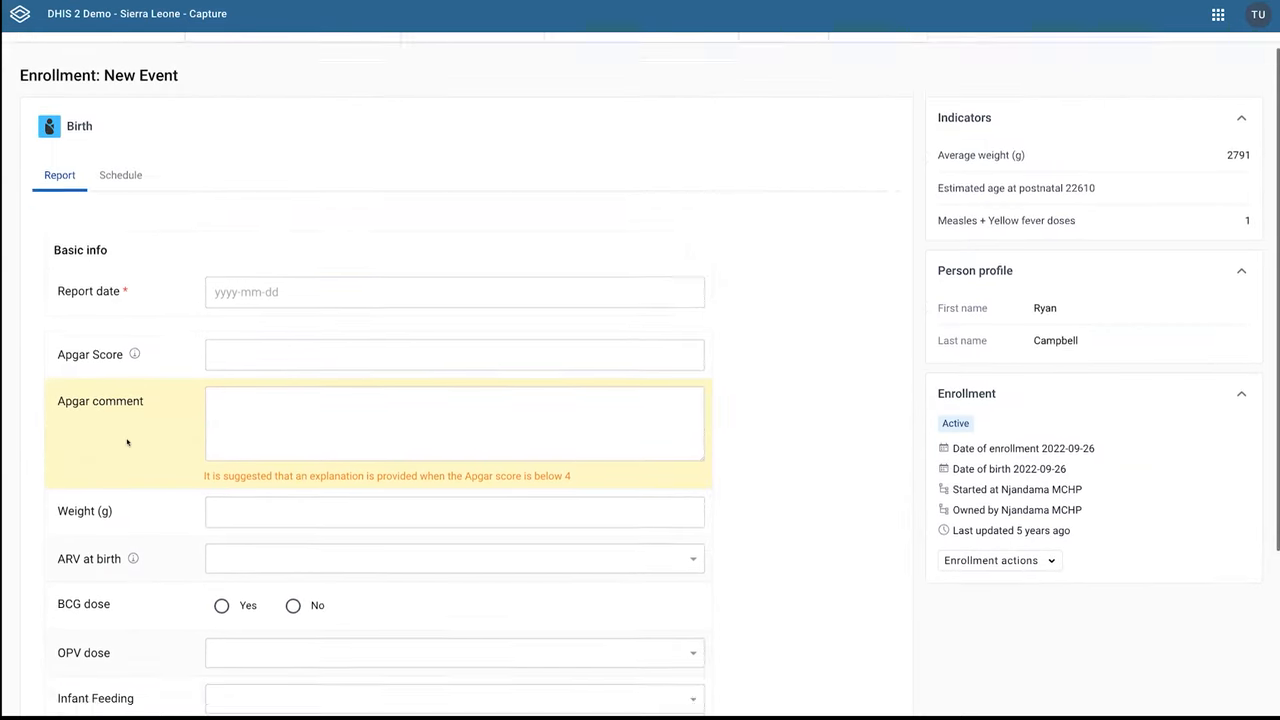
scroll("down", 3)
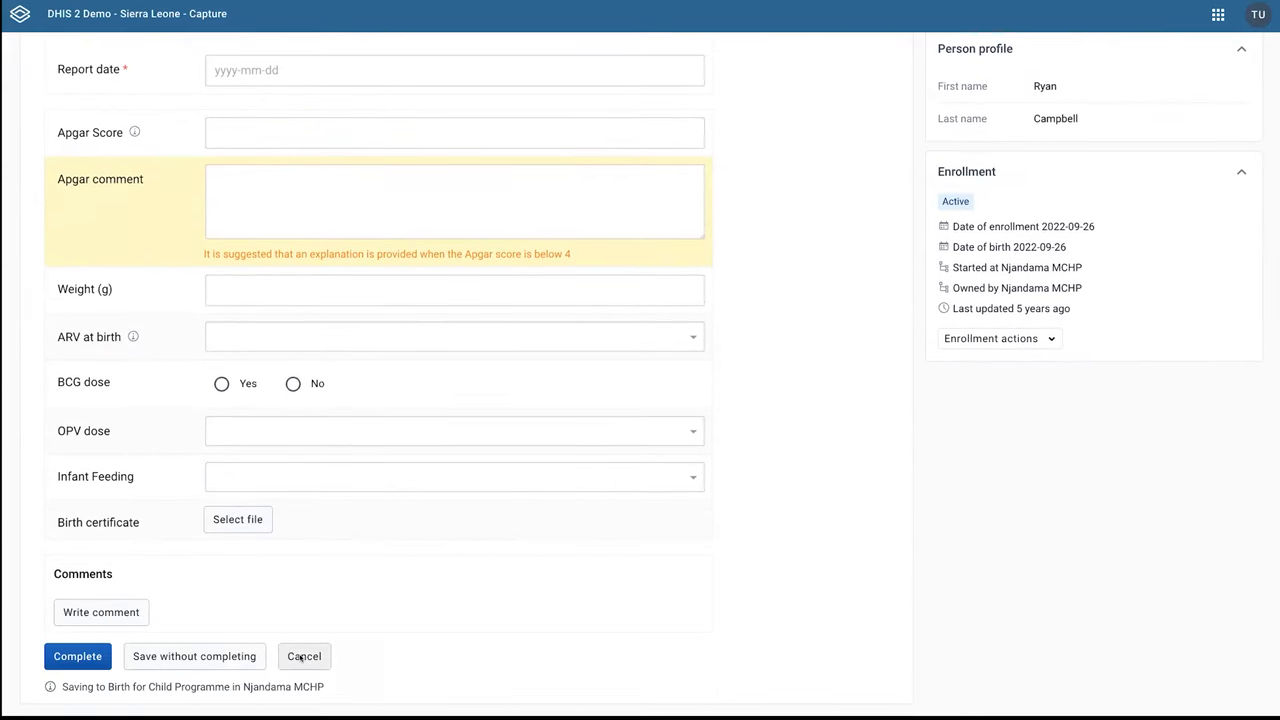
left_click(304, 656)
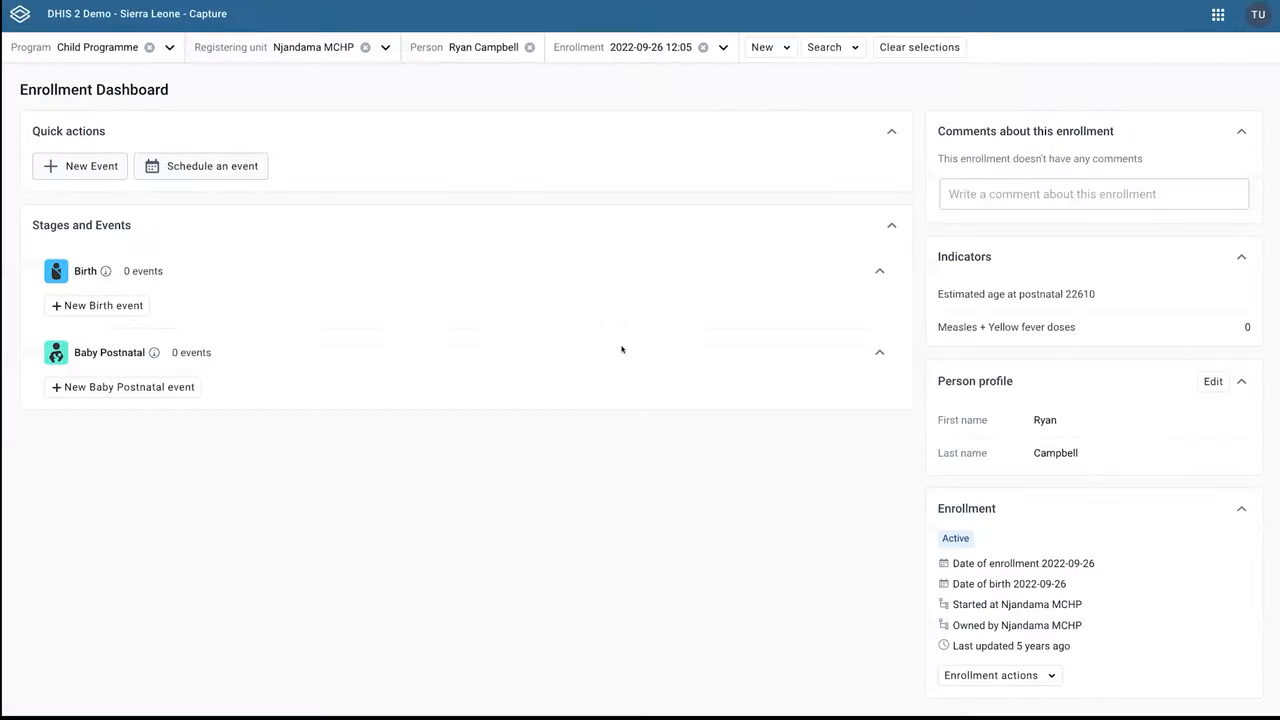
left_click(128, 388)
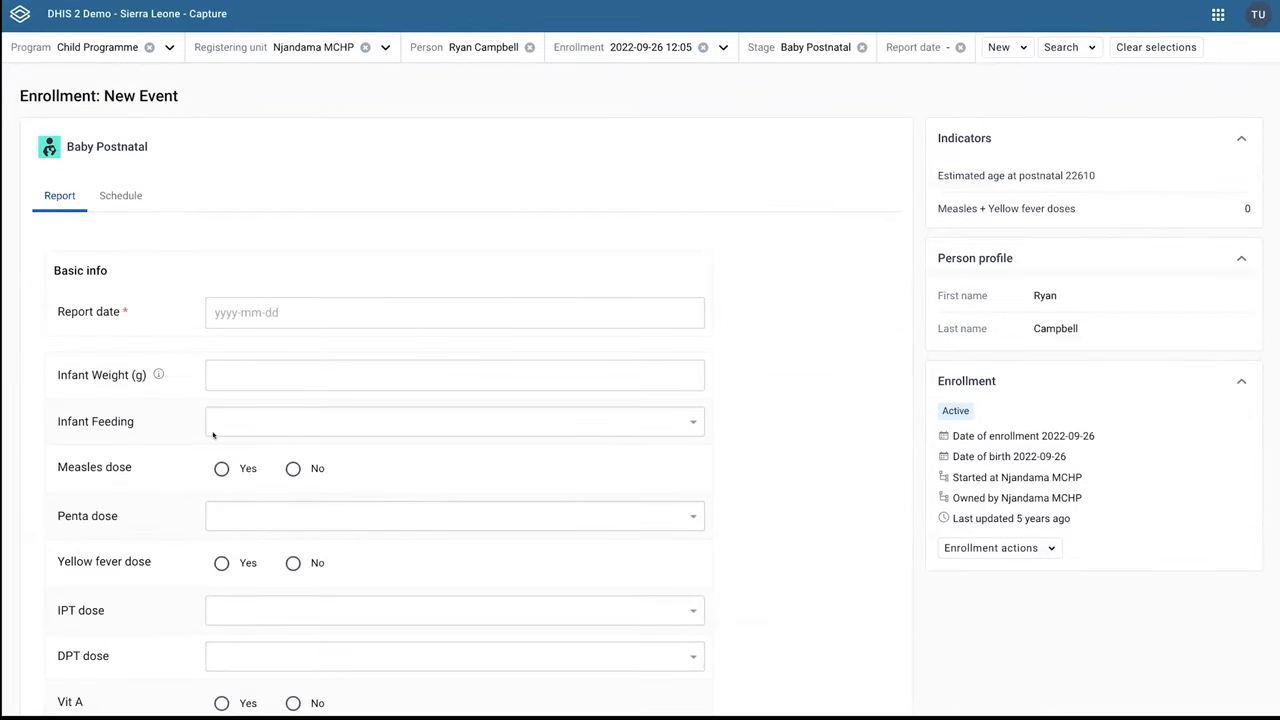
mouse_move(472, 182)
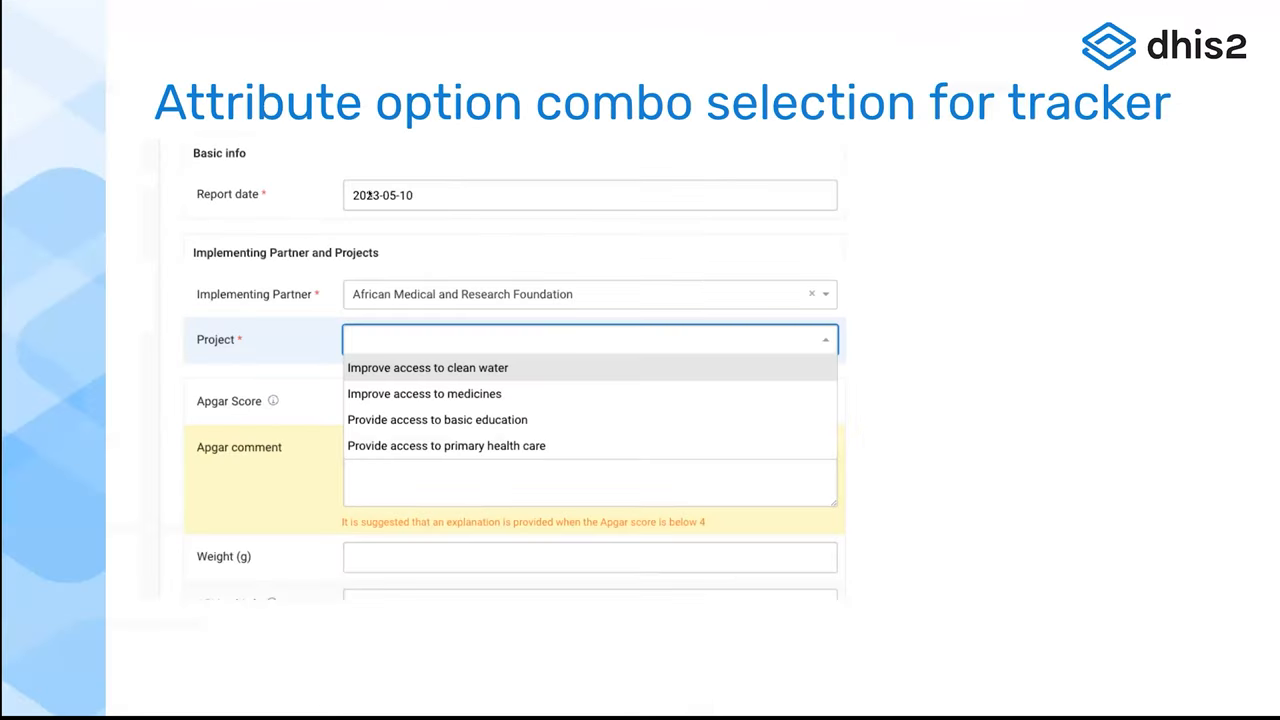
mouse_move(956, 436)
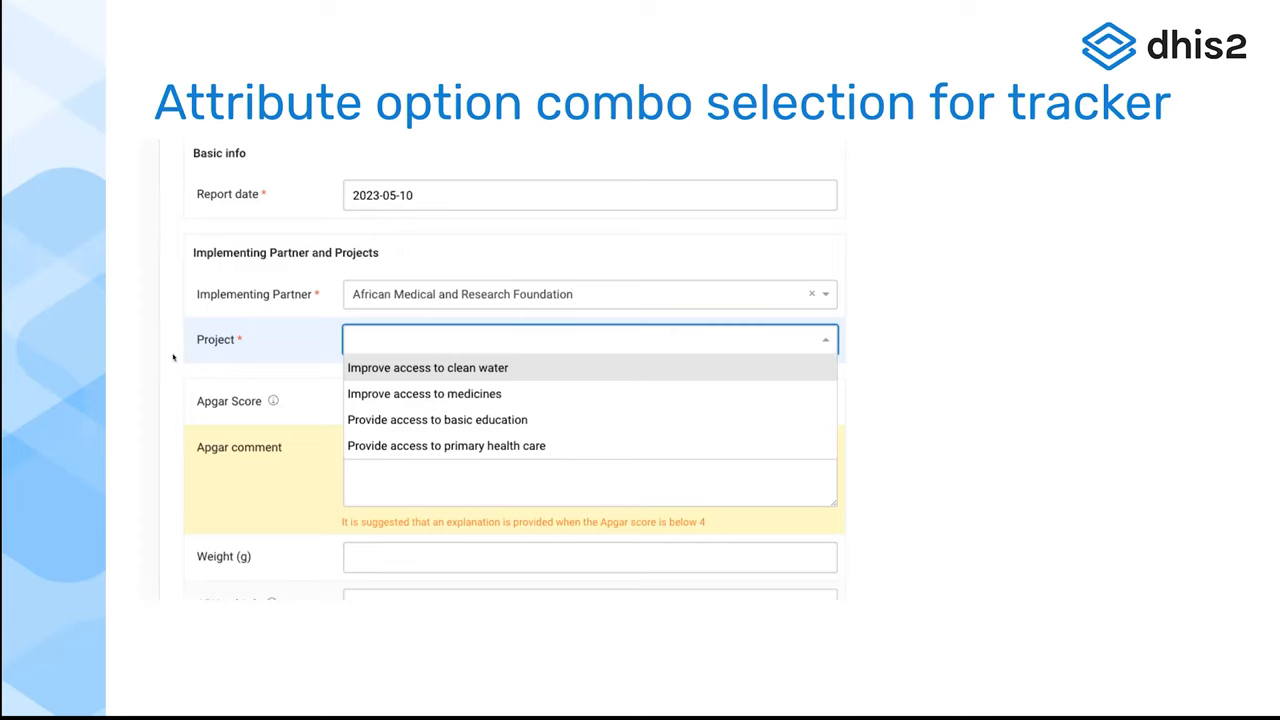
mouse_move(180, 220)
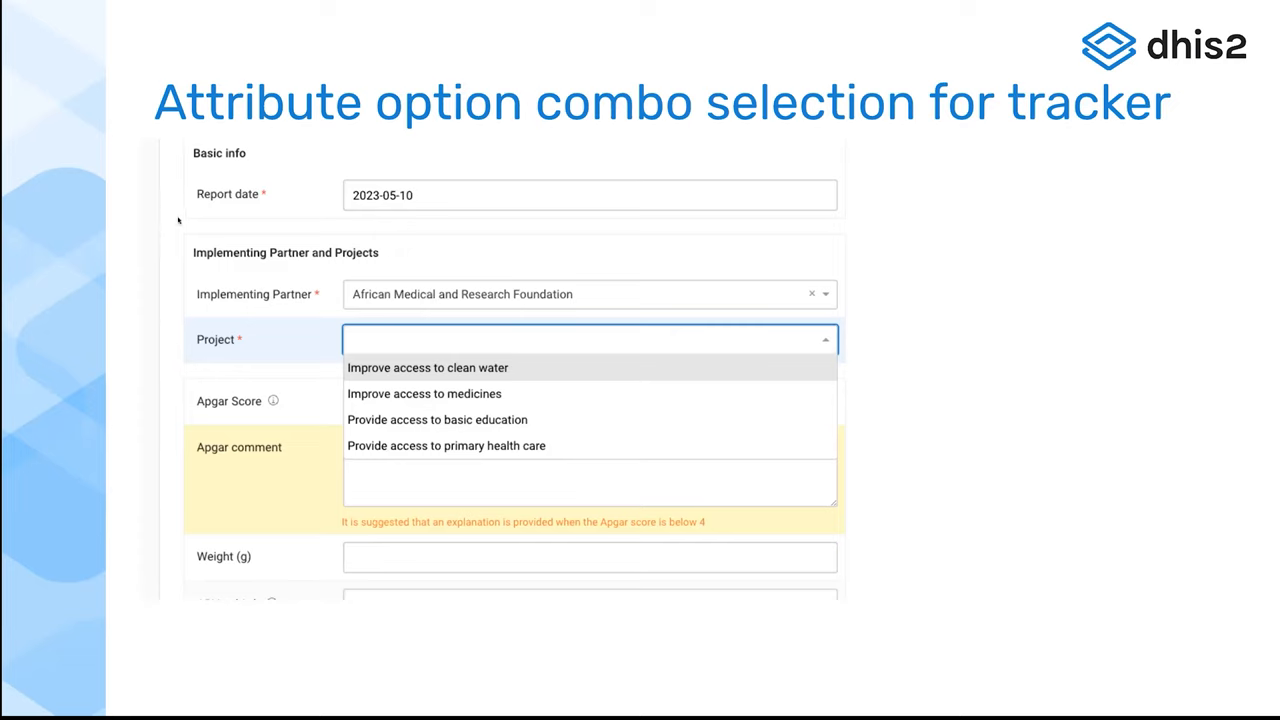
mouse_move(168, 236)
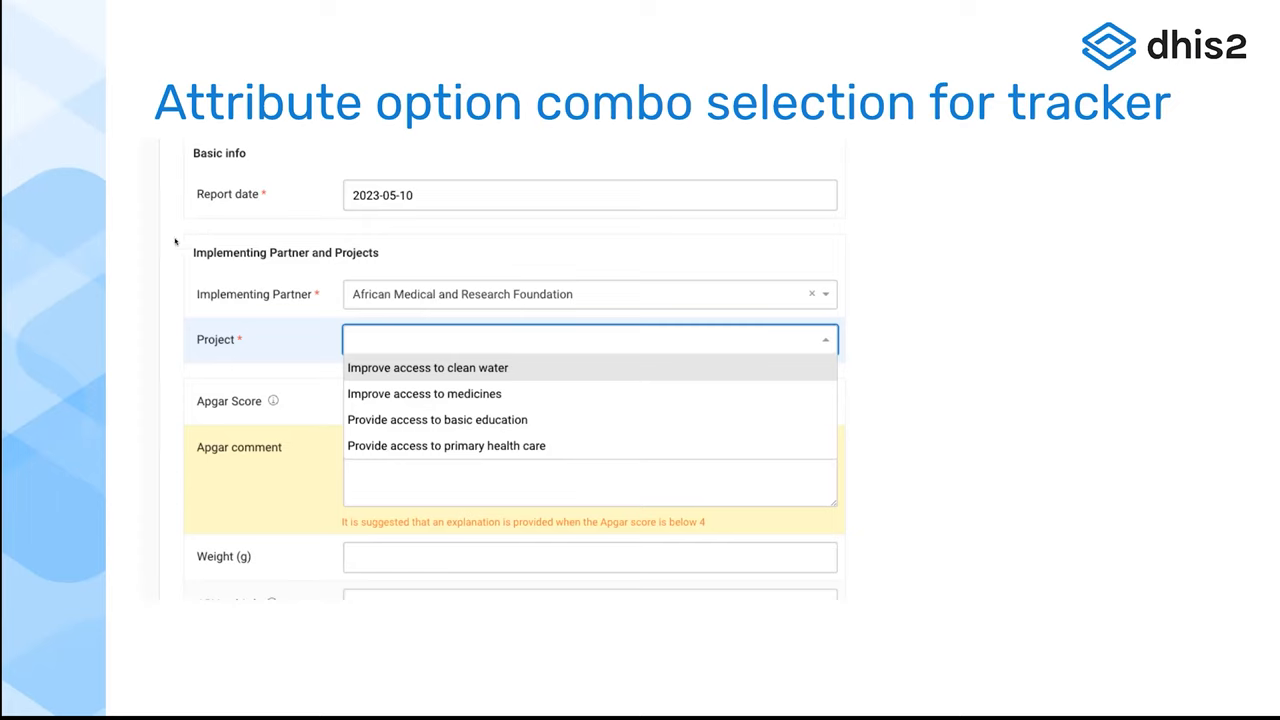
mouse_move(380, 224)
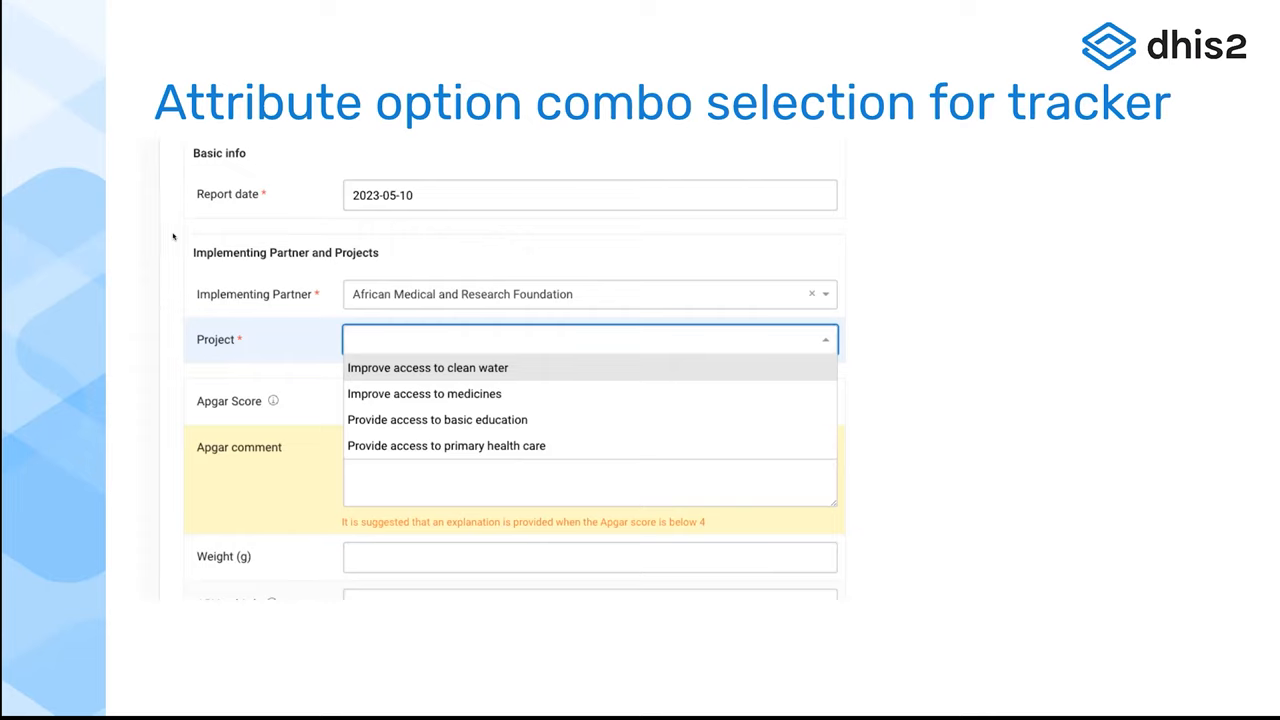
mouse_move(206, 232)
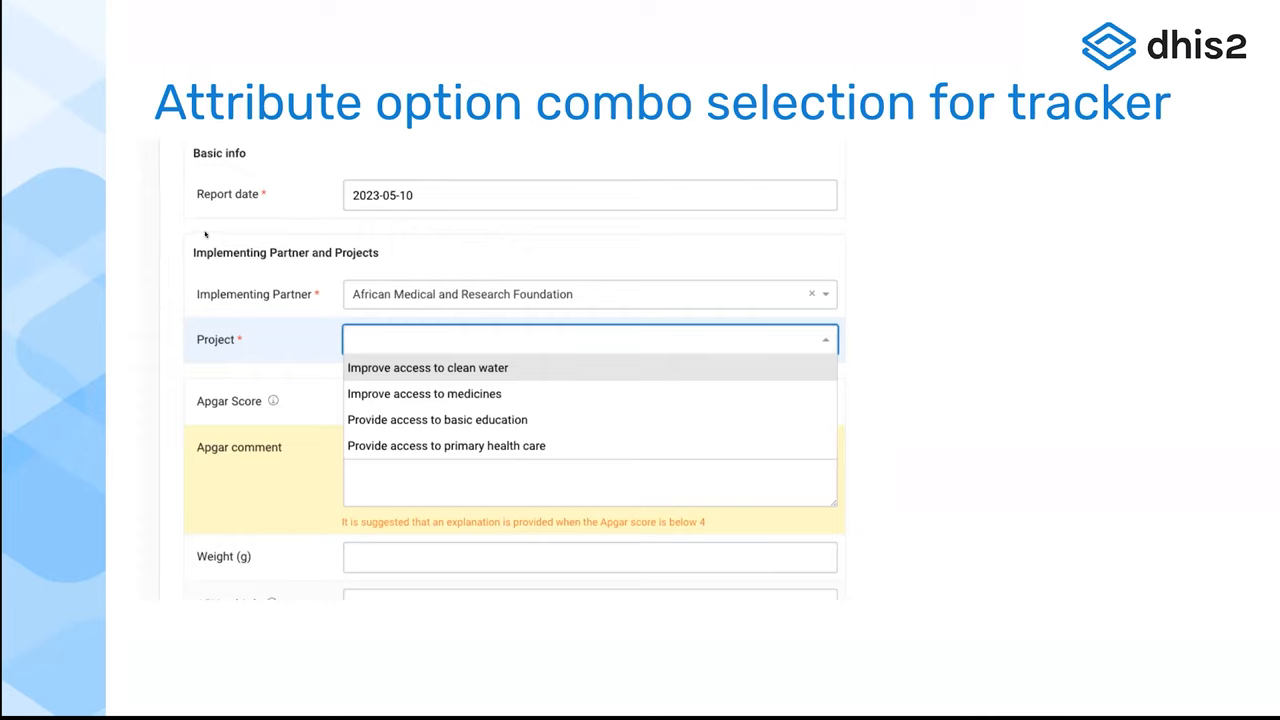
mouse_move(232, 260)
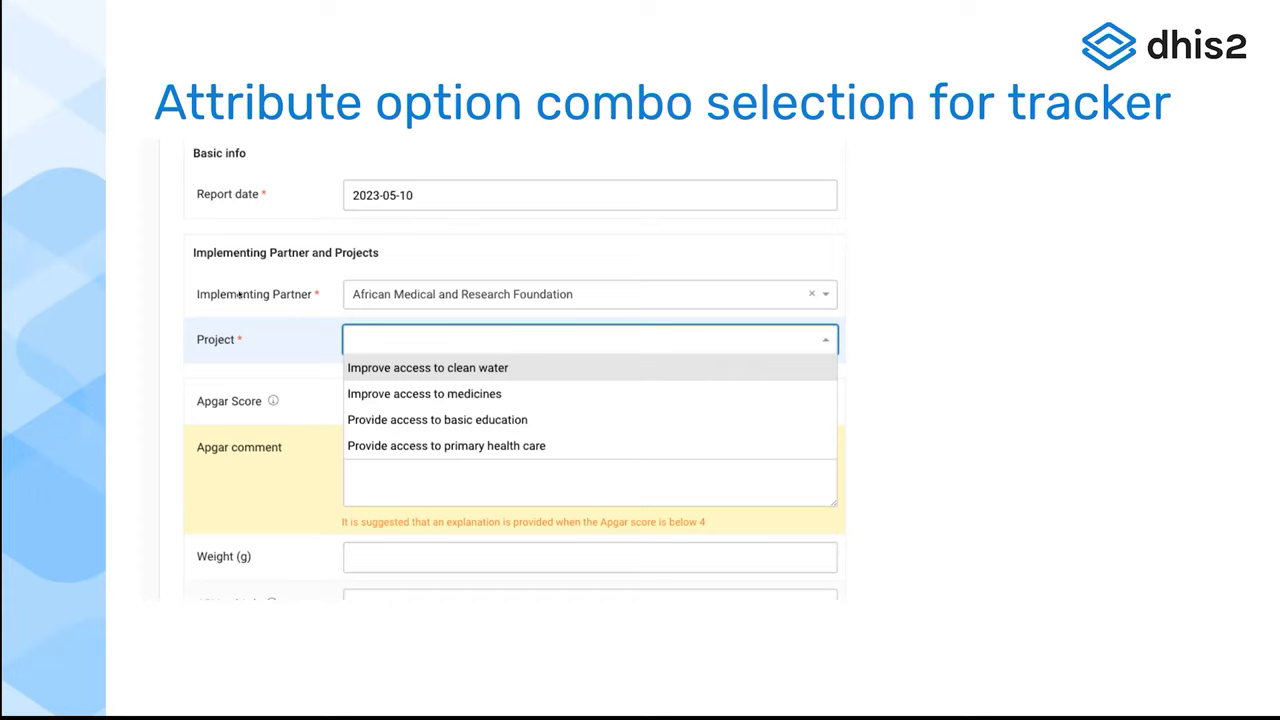
mouse_move(328, 300)
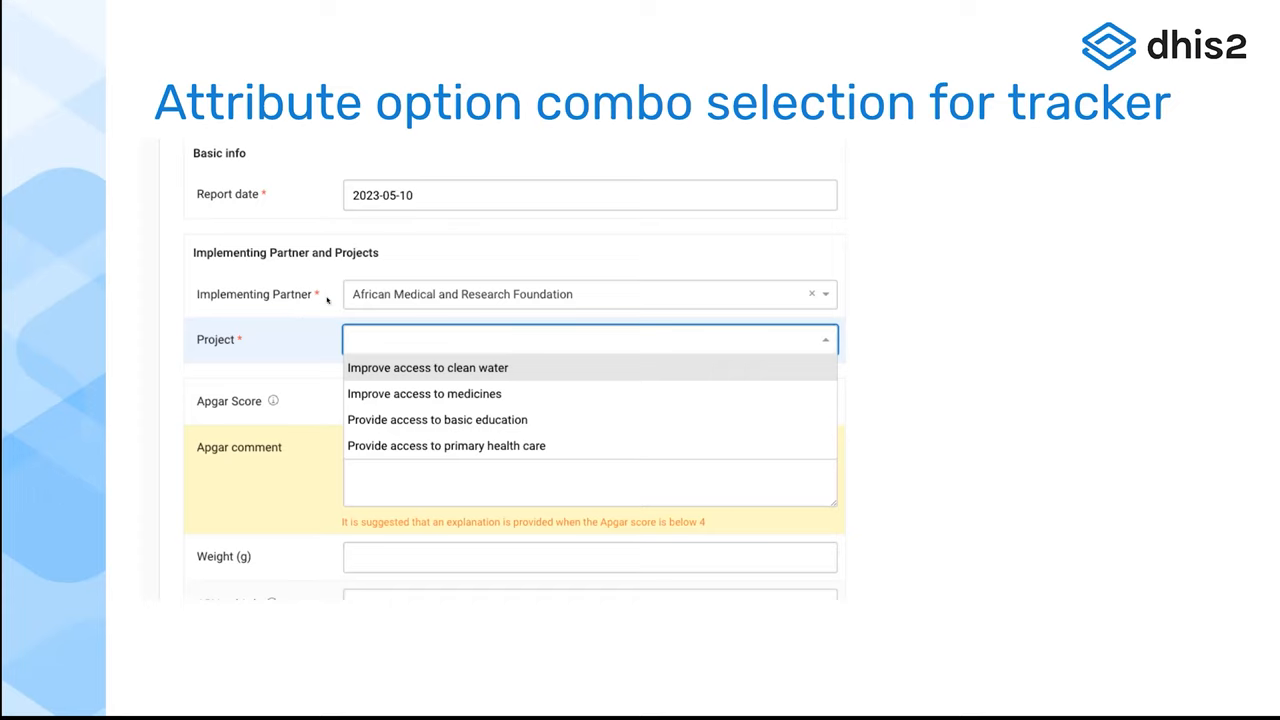
mouse_move(186, 230)
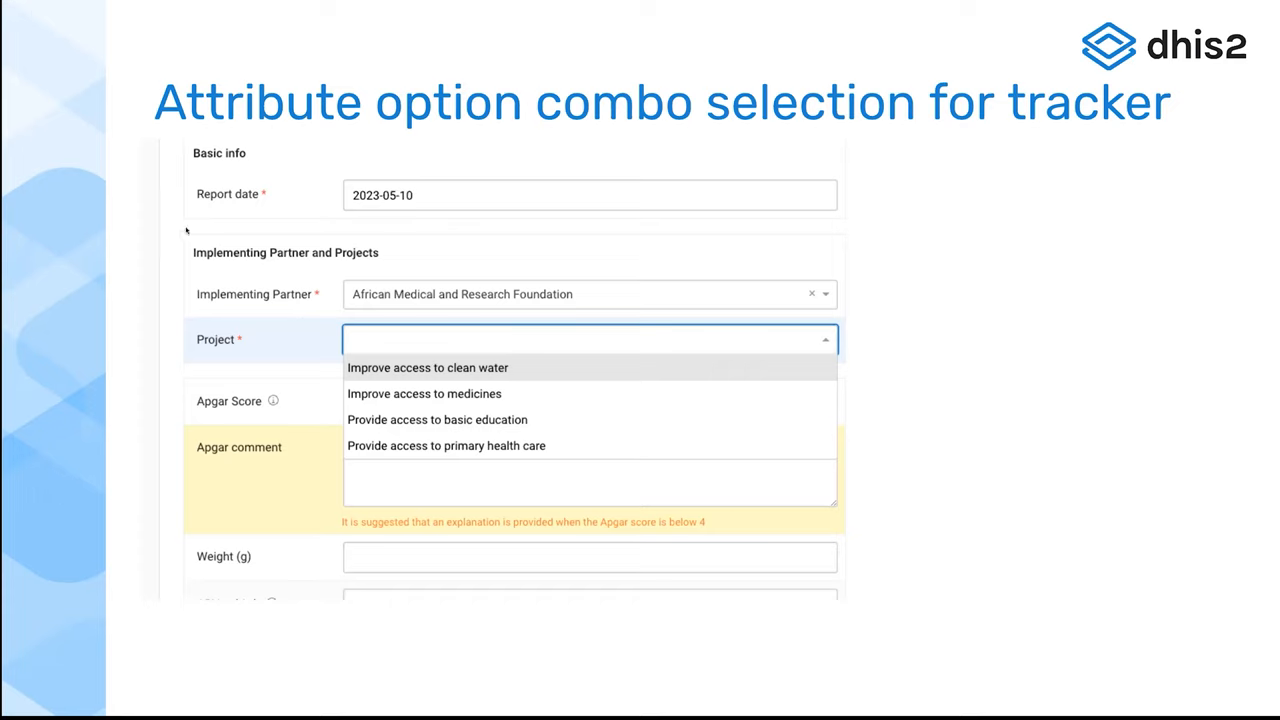
mouse_move(668, 206)
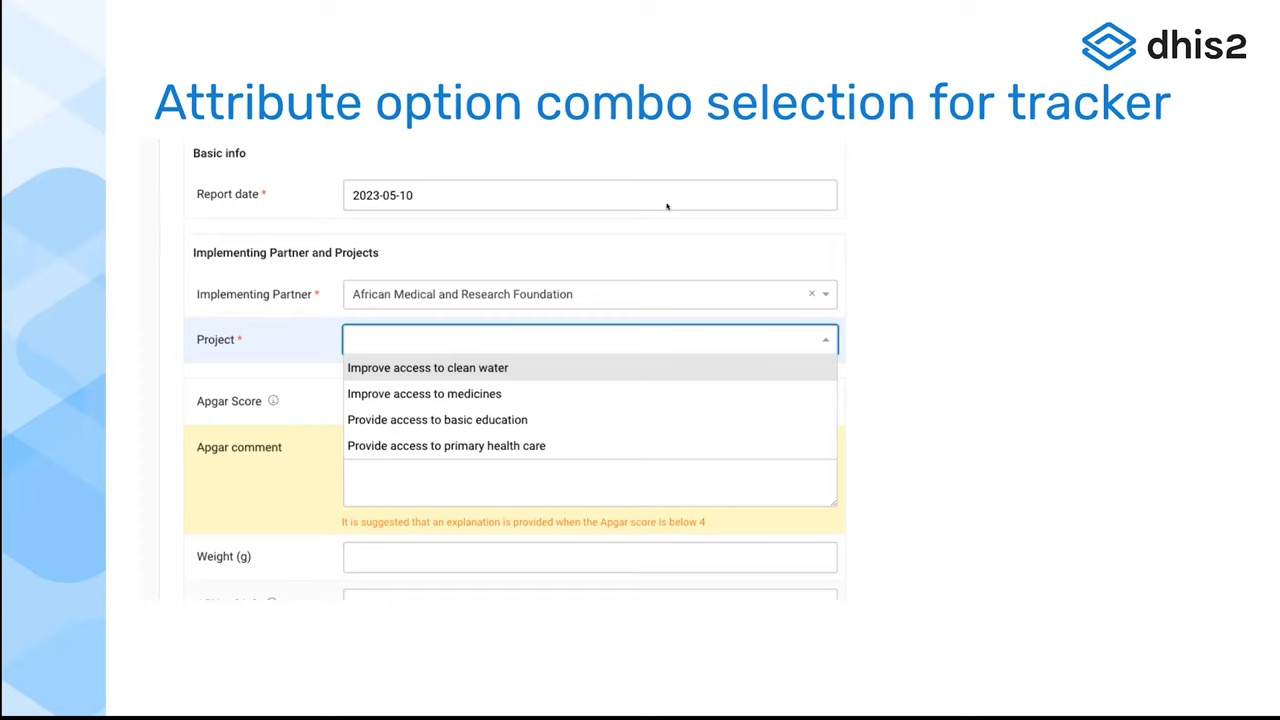
mouse_move(256, 220)
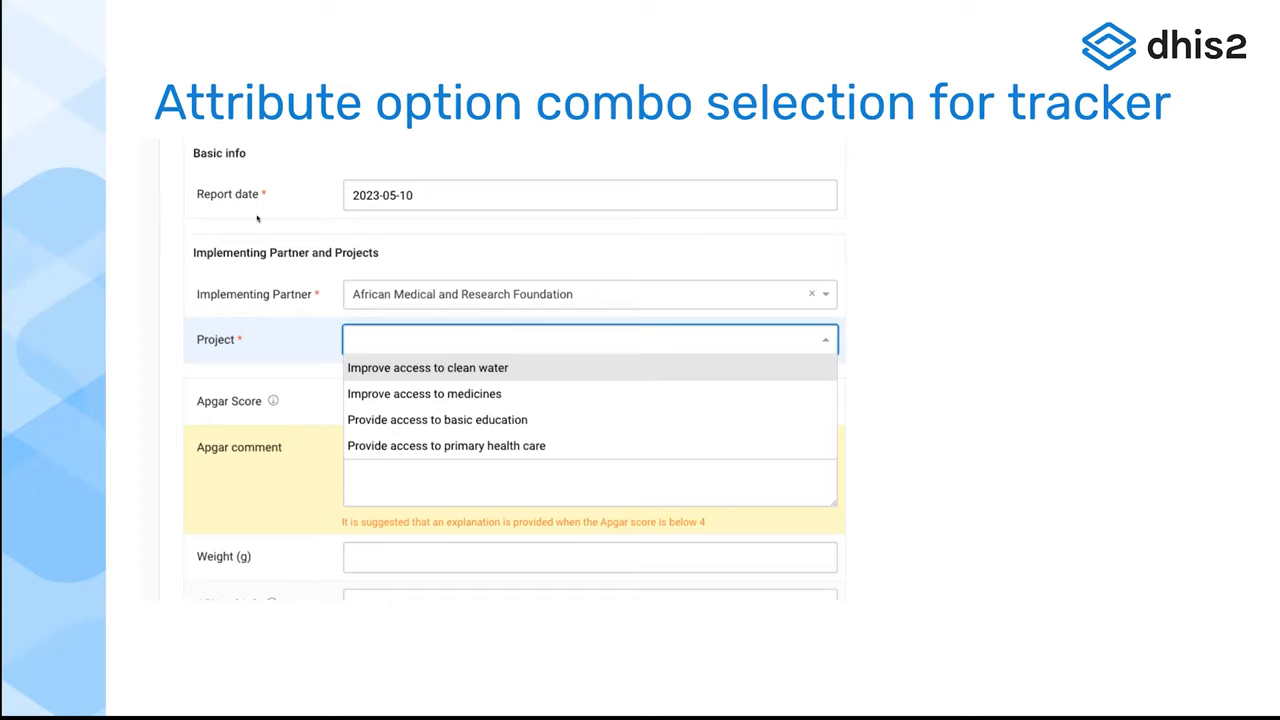
mouse_move(308, 376)
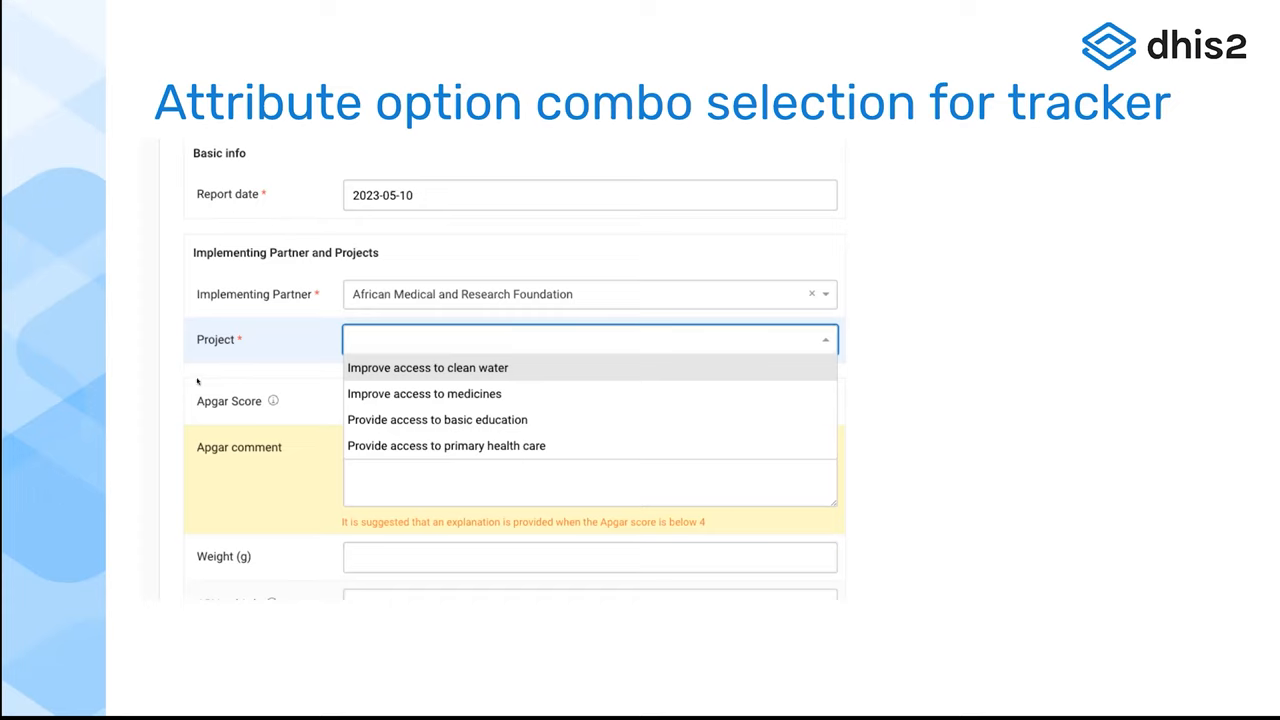
mouse_move(186, 244)
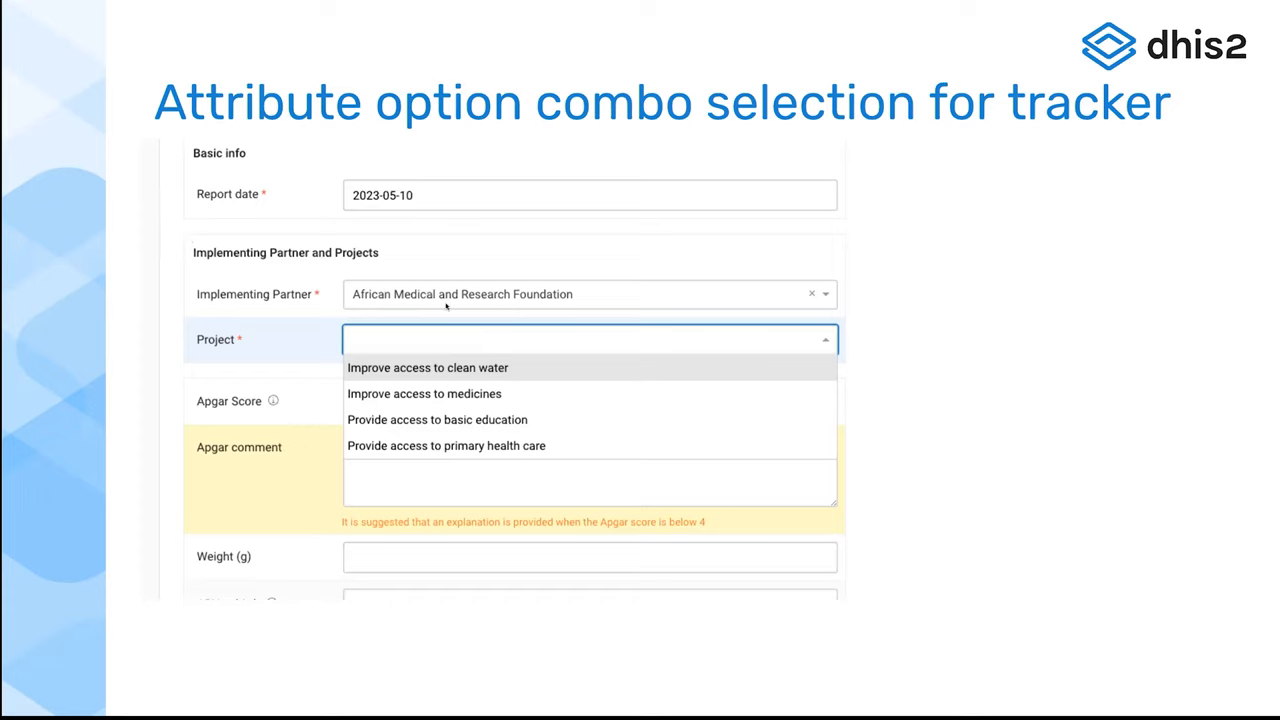
mouse_move(456, 380)
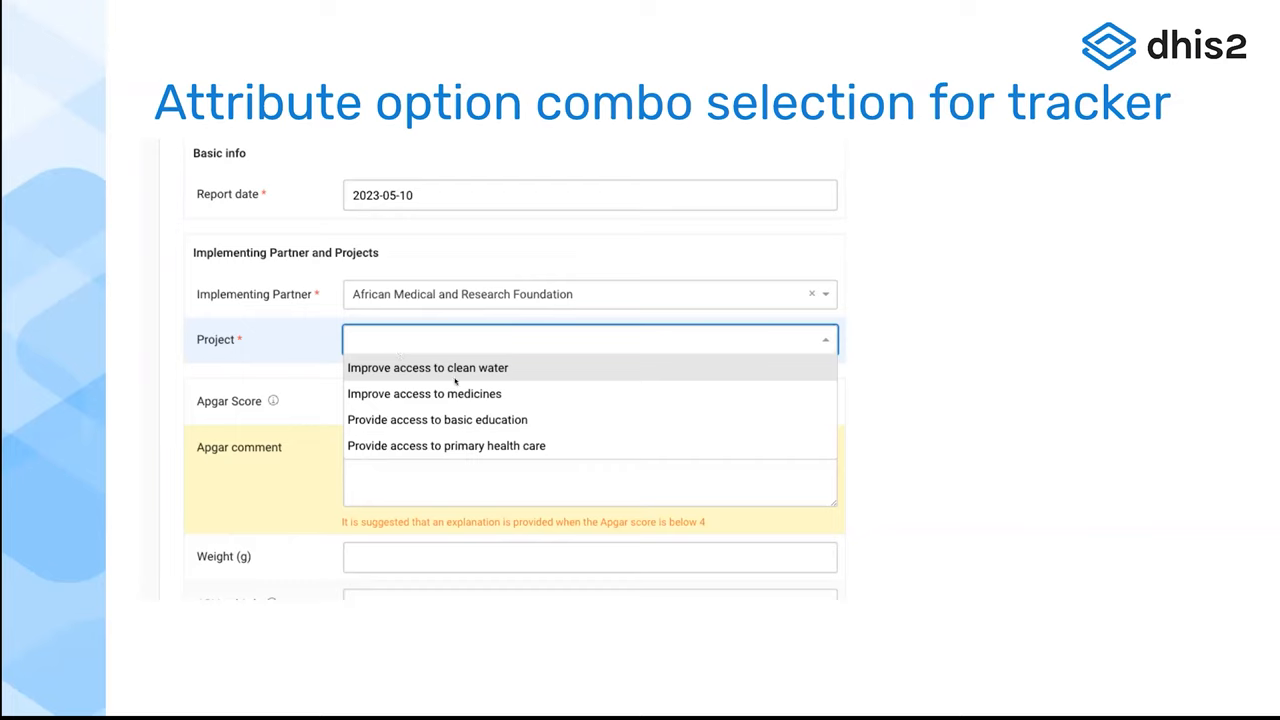
mouse_move(504, 444)
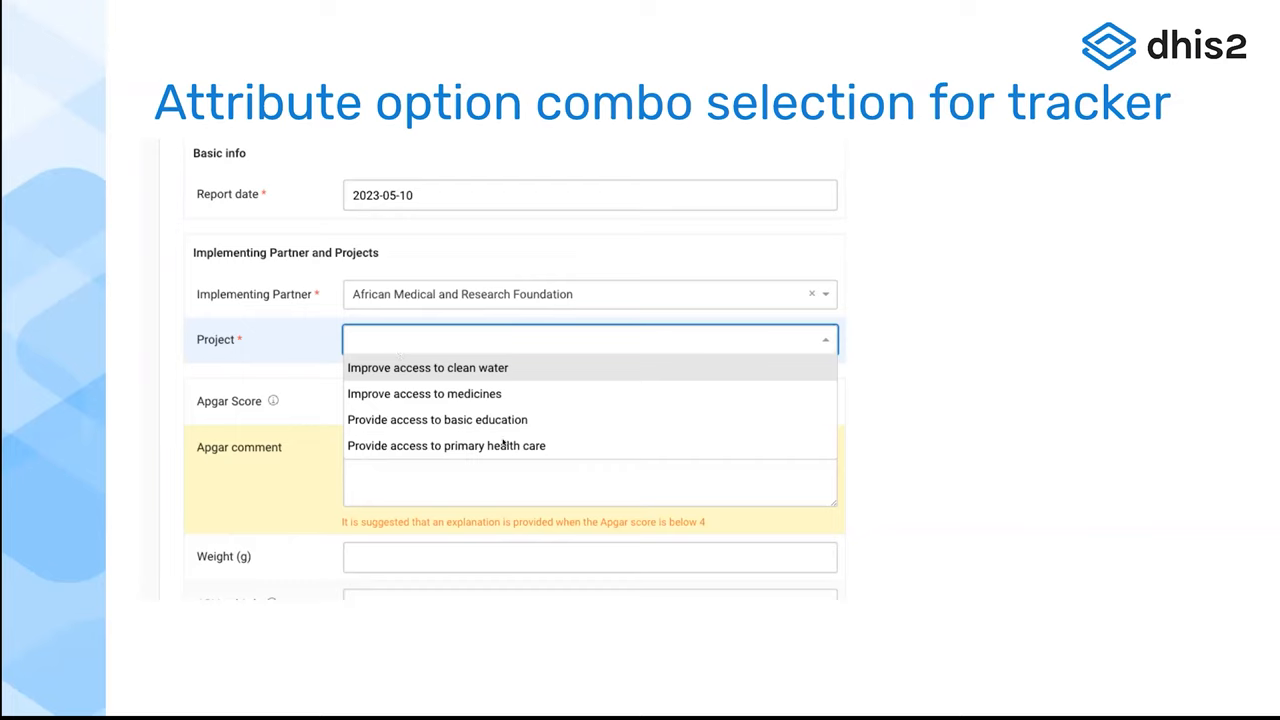
mouse_move(1016, 424)
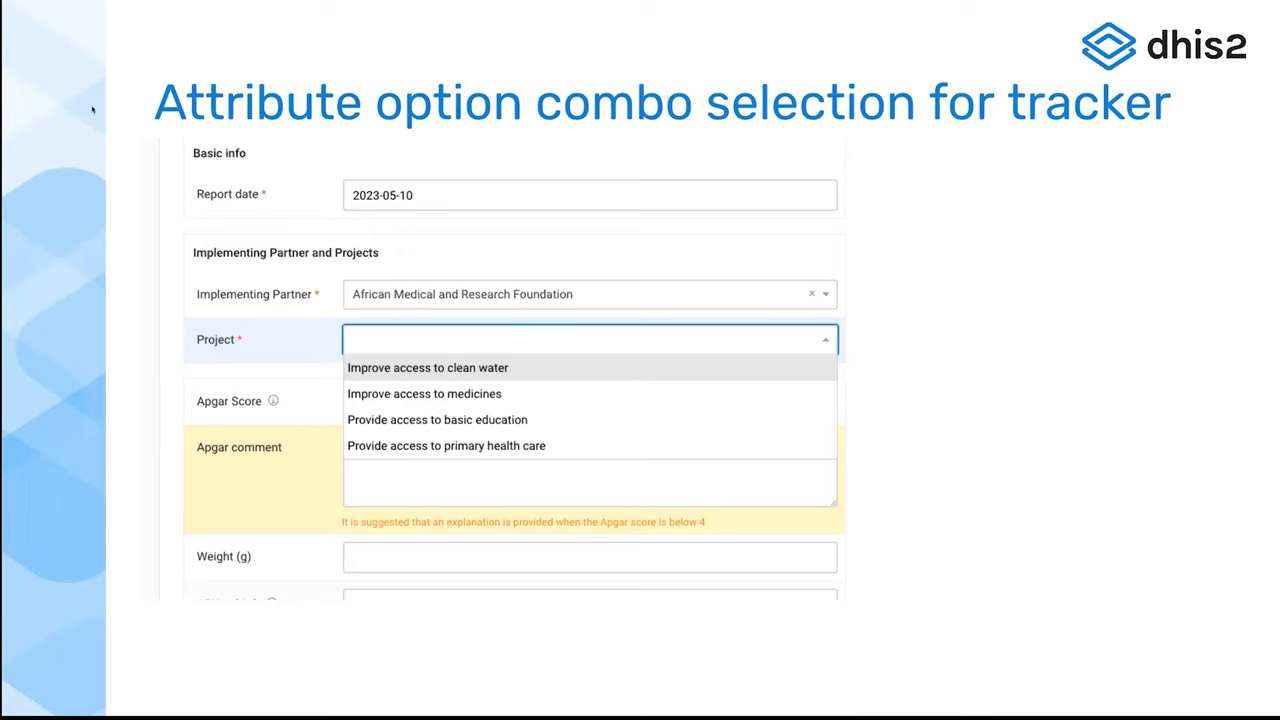
mouse_move(780, 114)
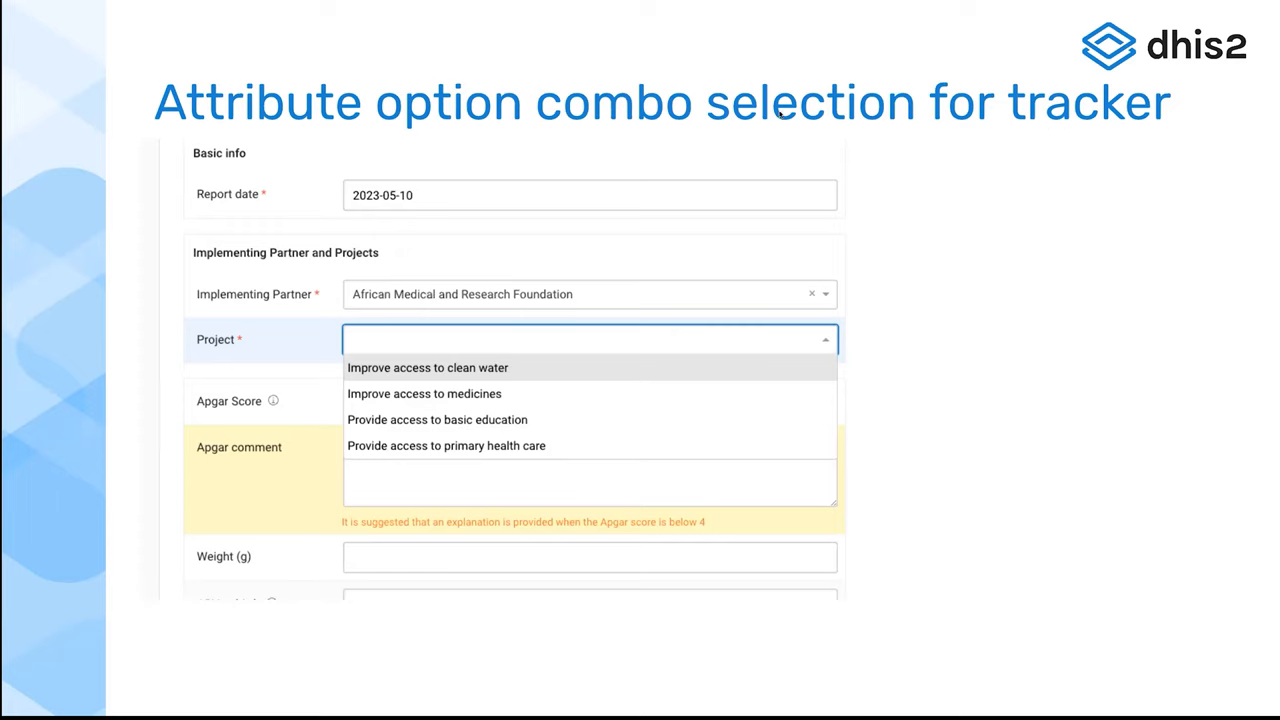
mouse_move(144, 80)
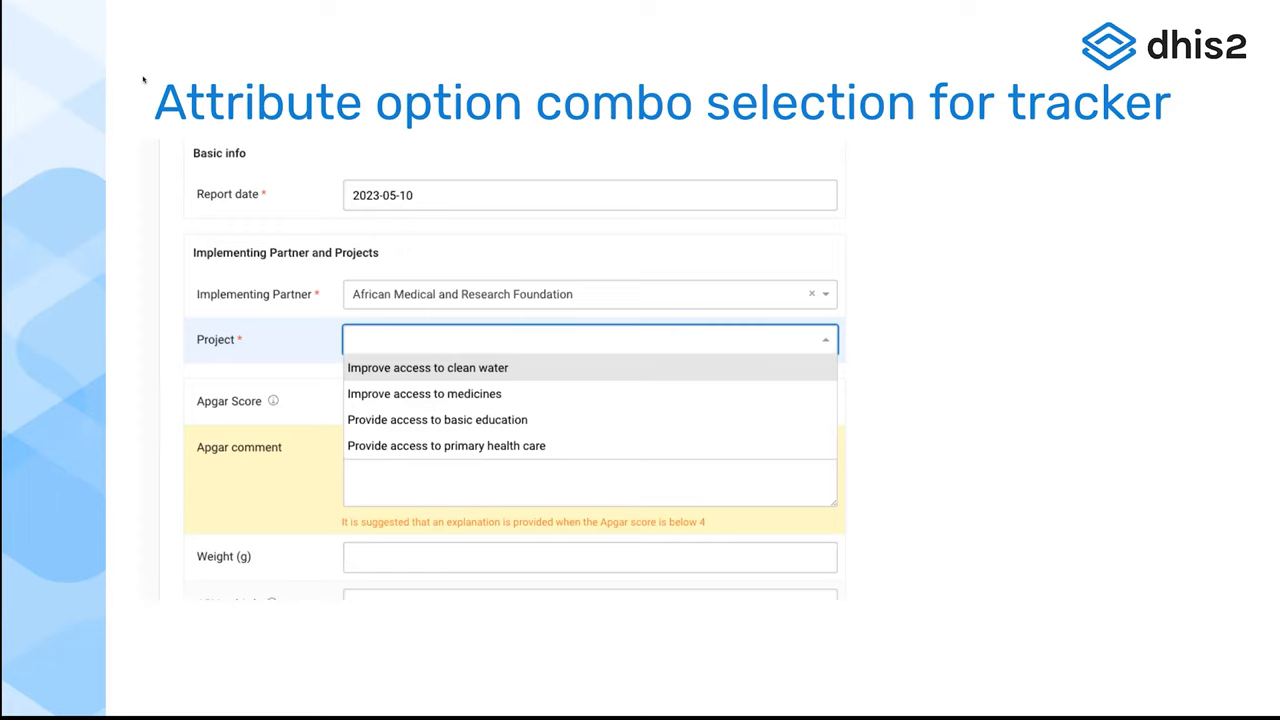
mouse_move(68, 122)
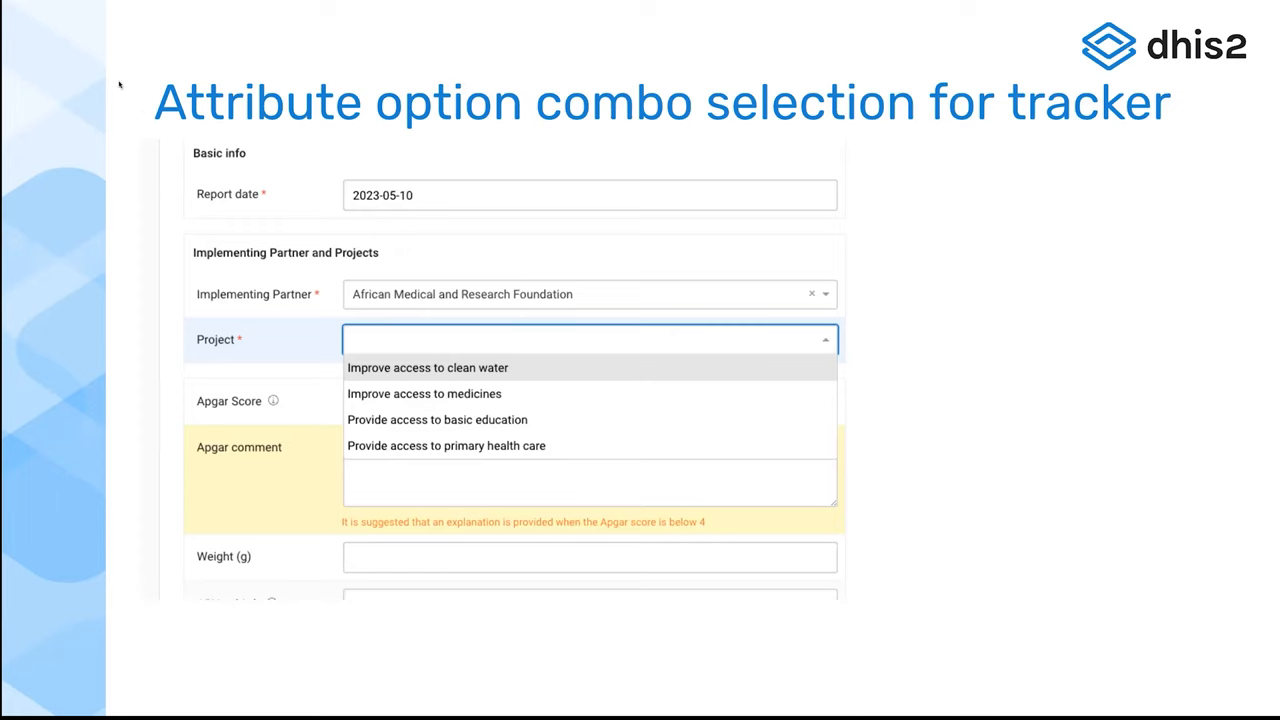
mouse_move(144, 138)
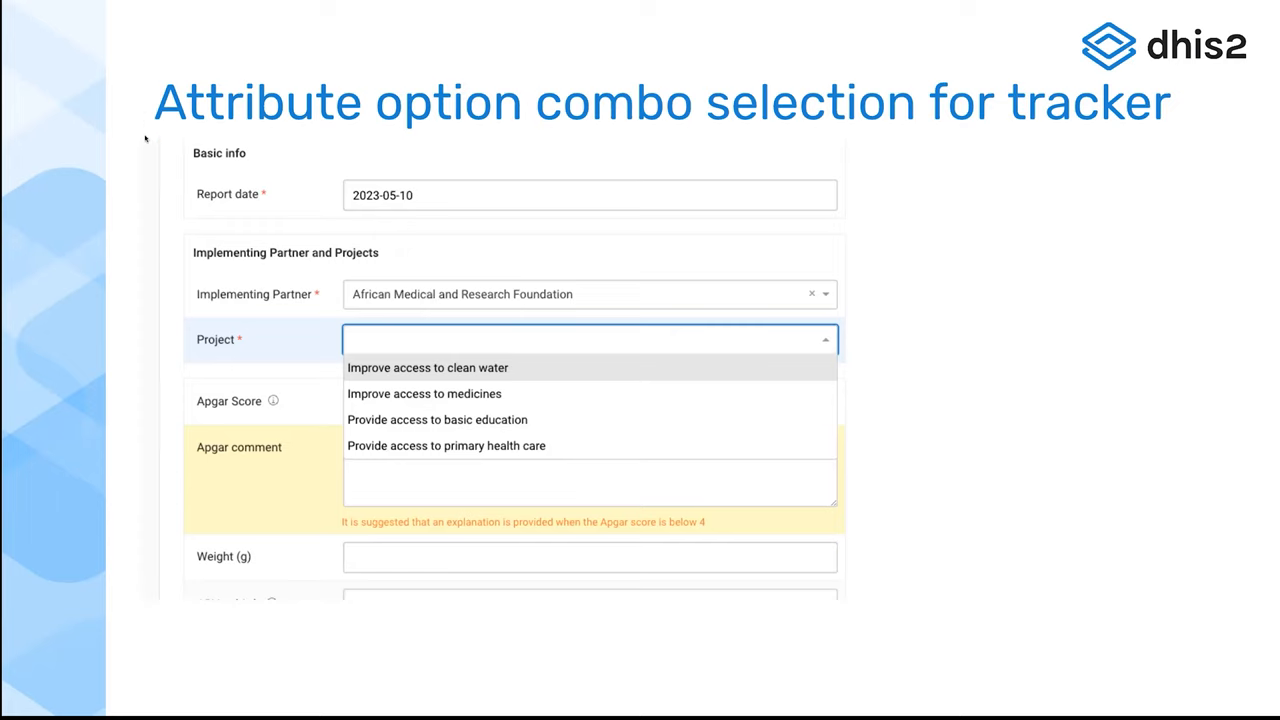
mouse_move(126, 36)
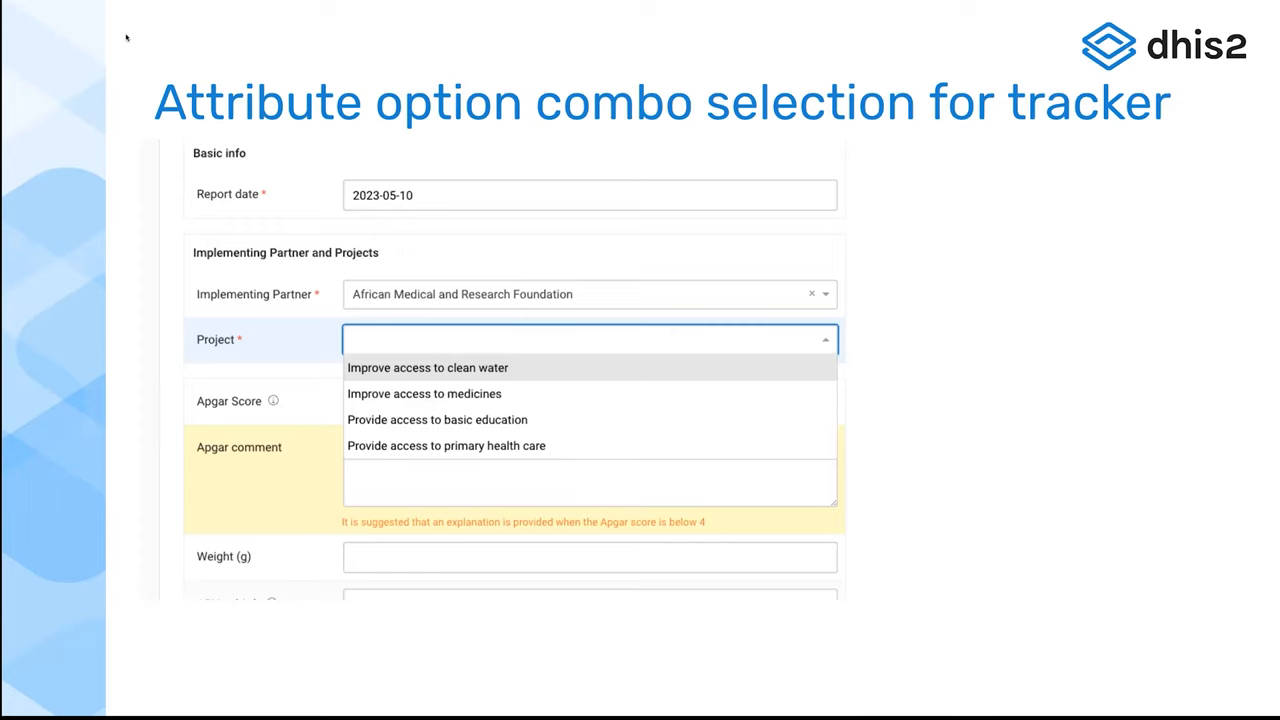
mouse_move(144, 100)
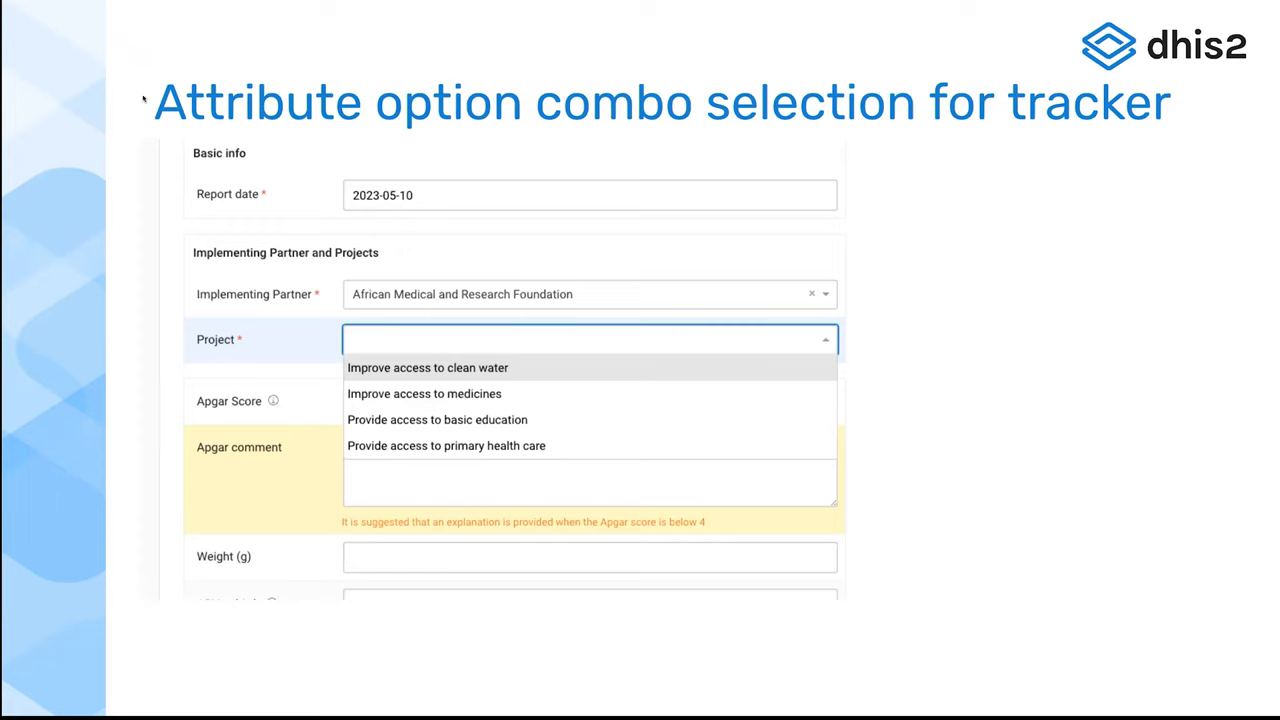
mouse_move(150, 96)
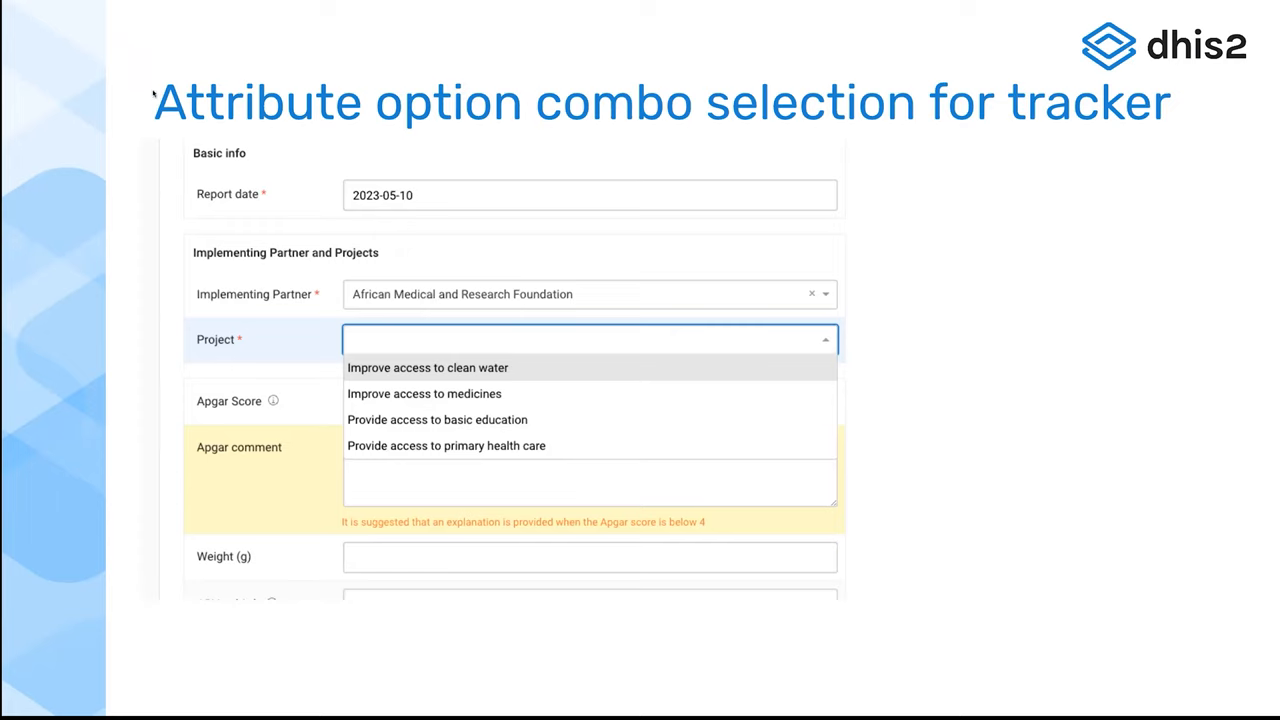
mouse_move(124, 96)
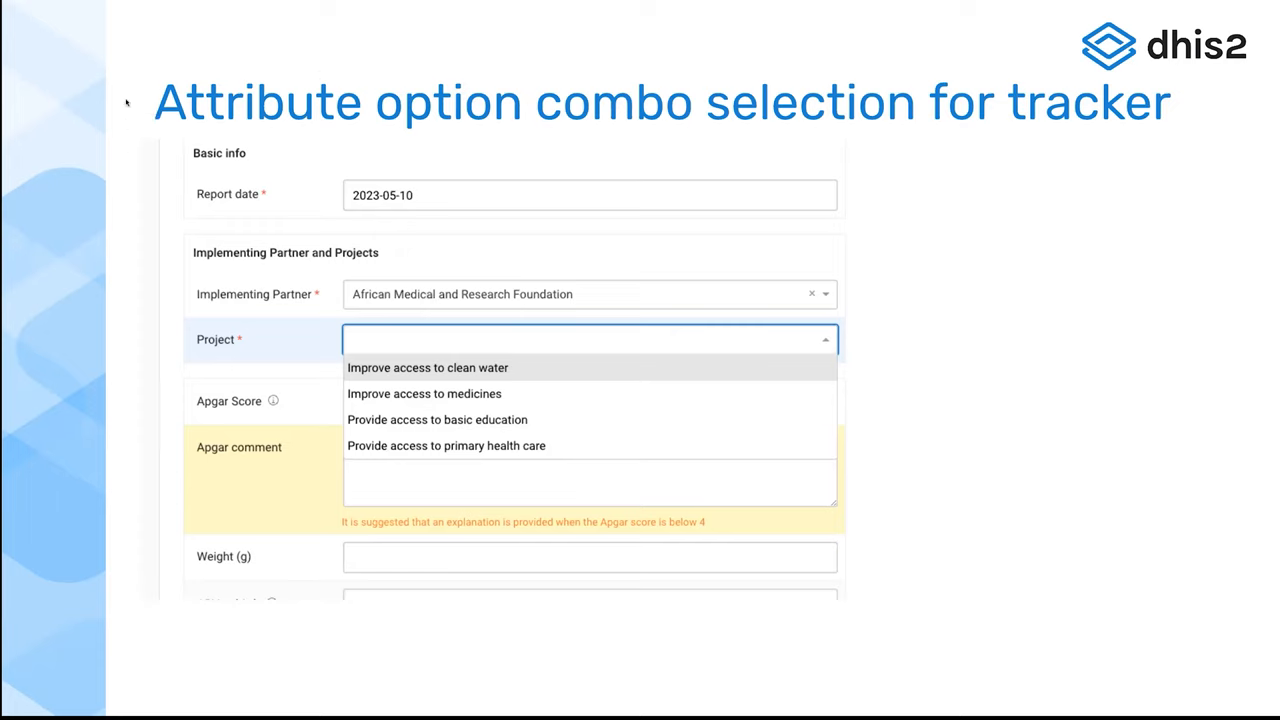
mouse_move(150, 78)
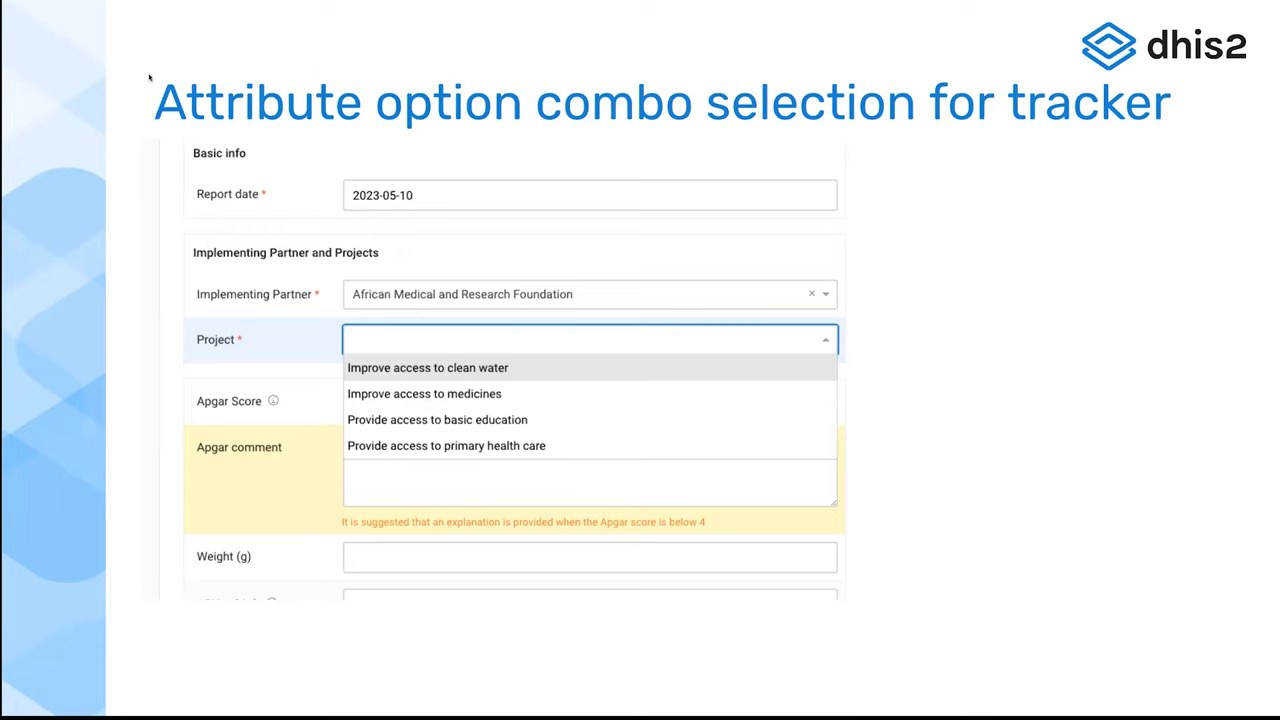